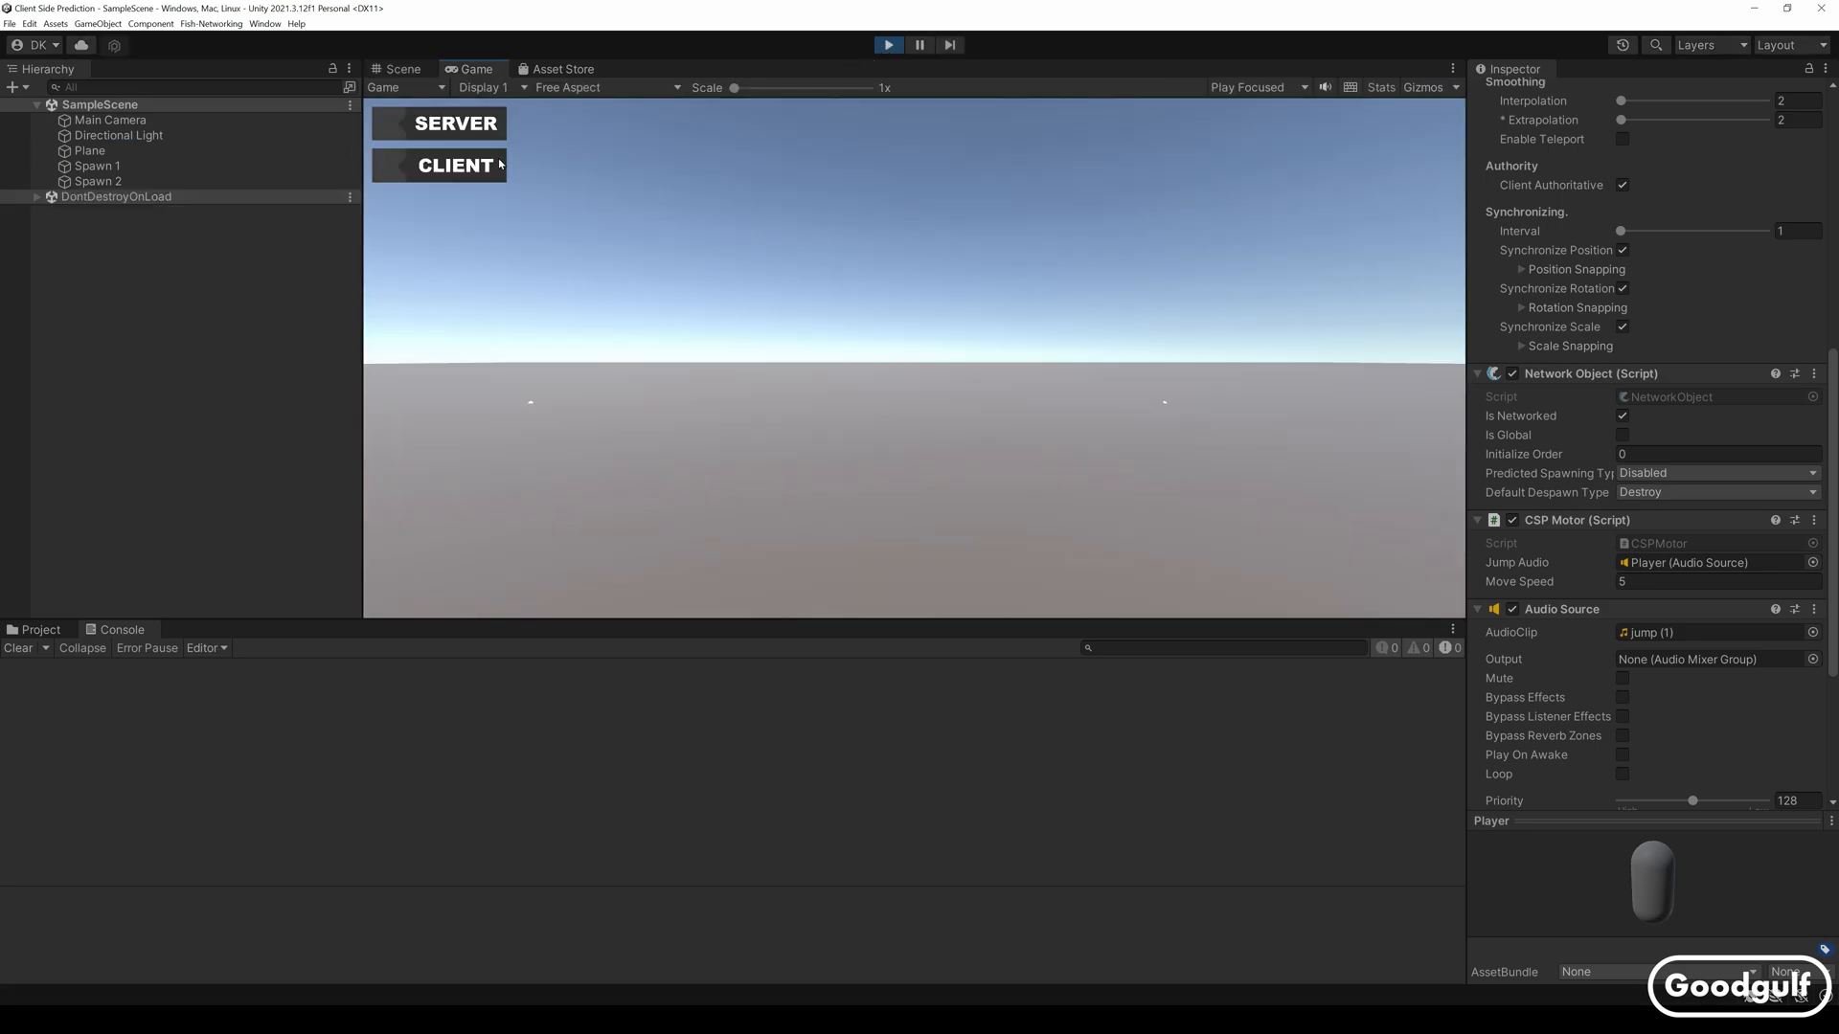
Start the local server and then connect as a local client from the Game view HUD
left_click(458, 123)
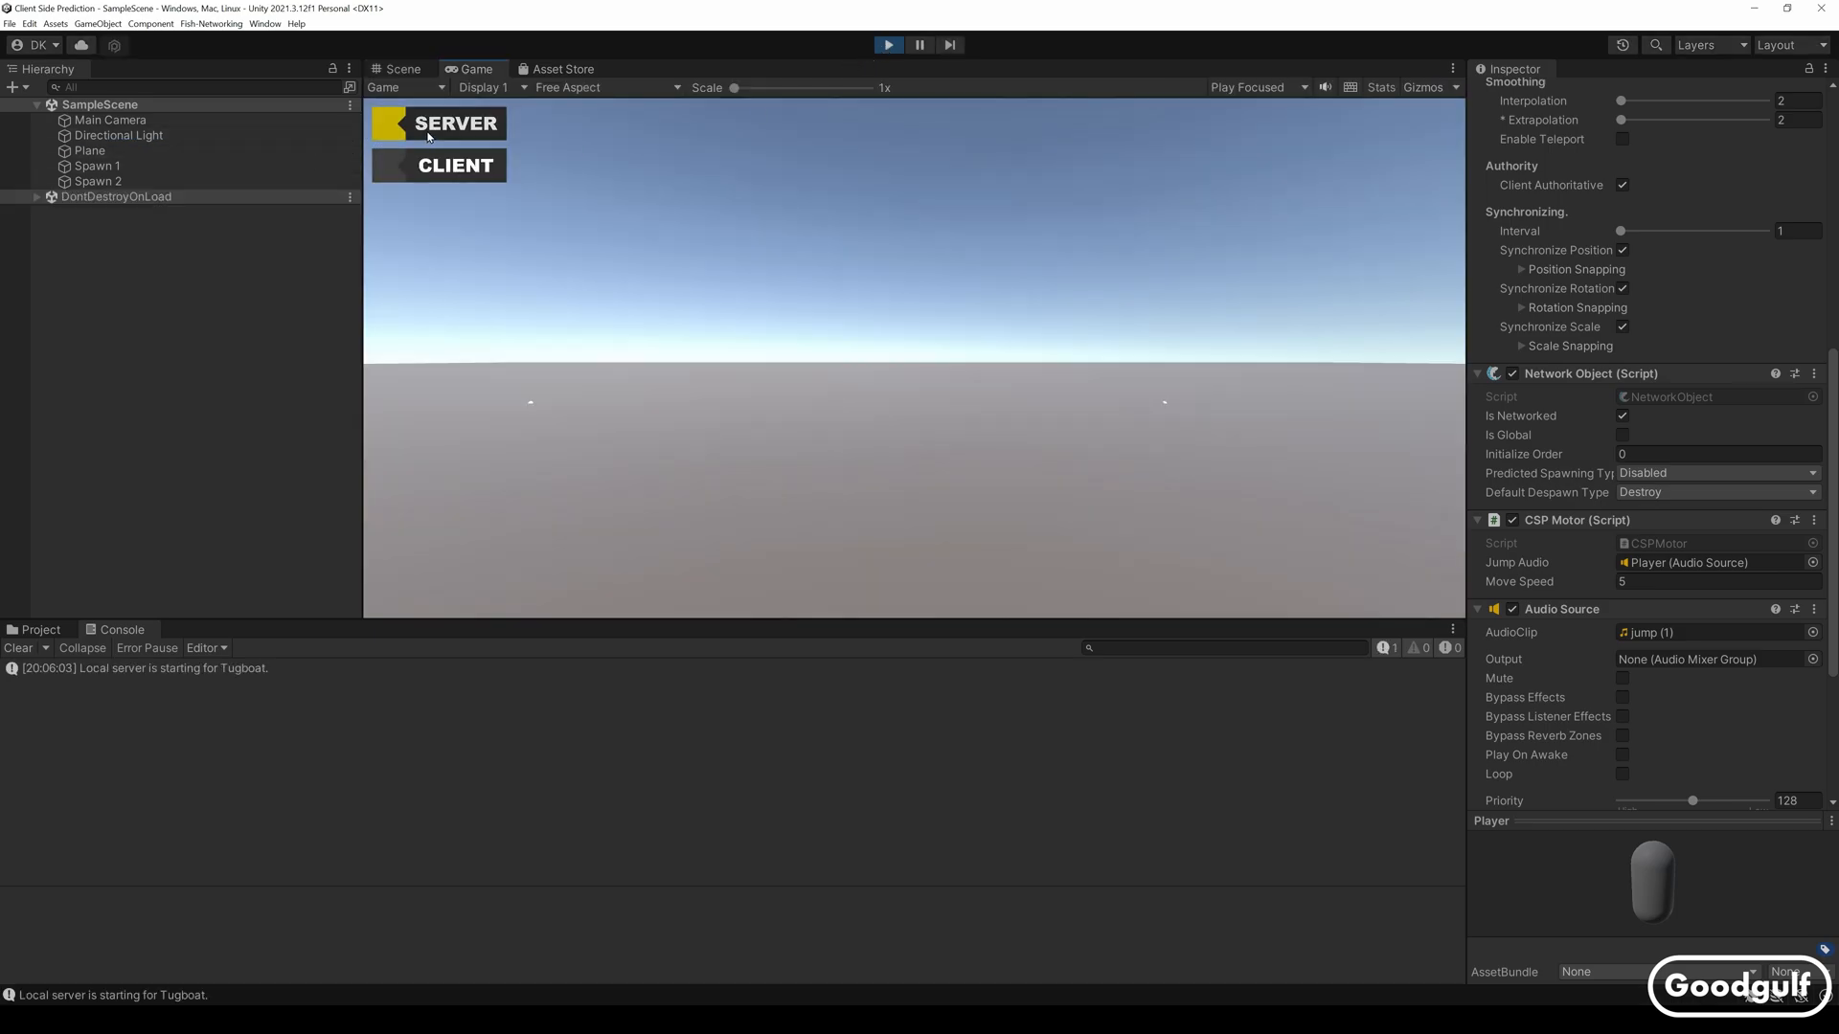
left_click(456, 165)
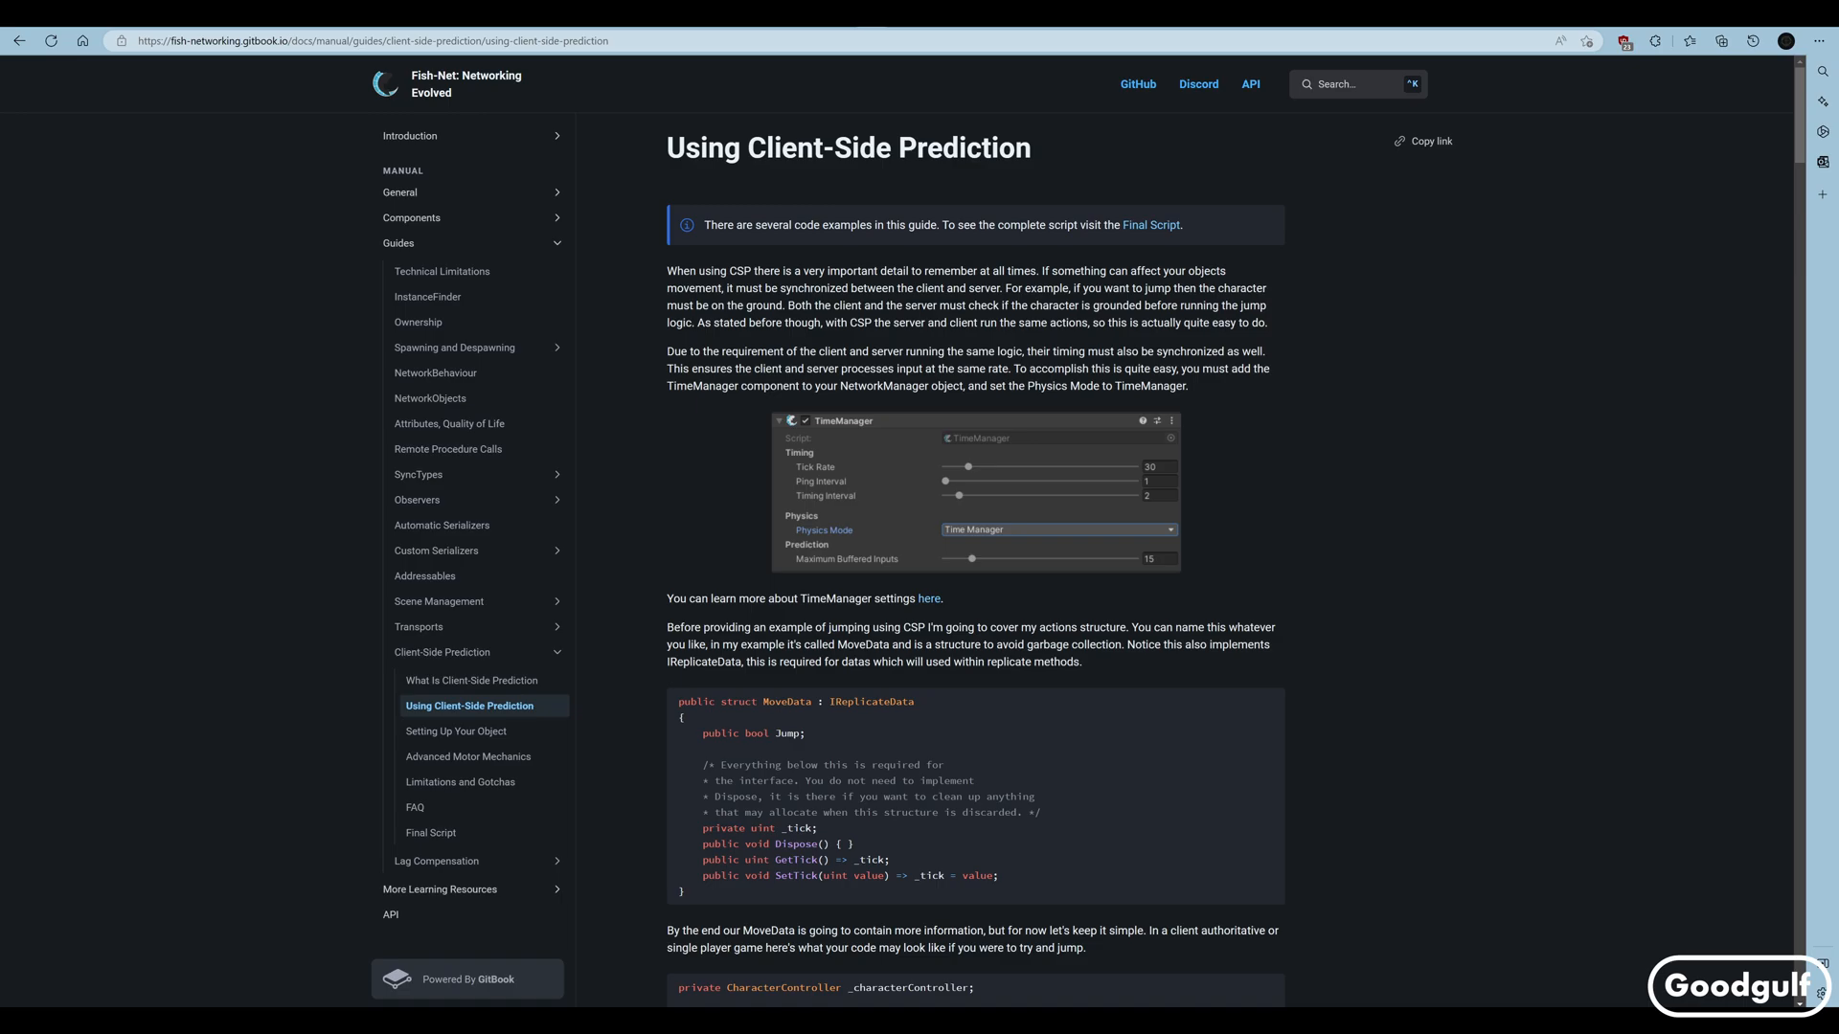
Navigate to the Using Client-Side Prediction page in the Fish-Net docs sidebar
left_click(431, 831)
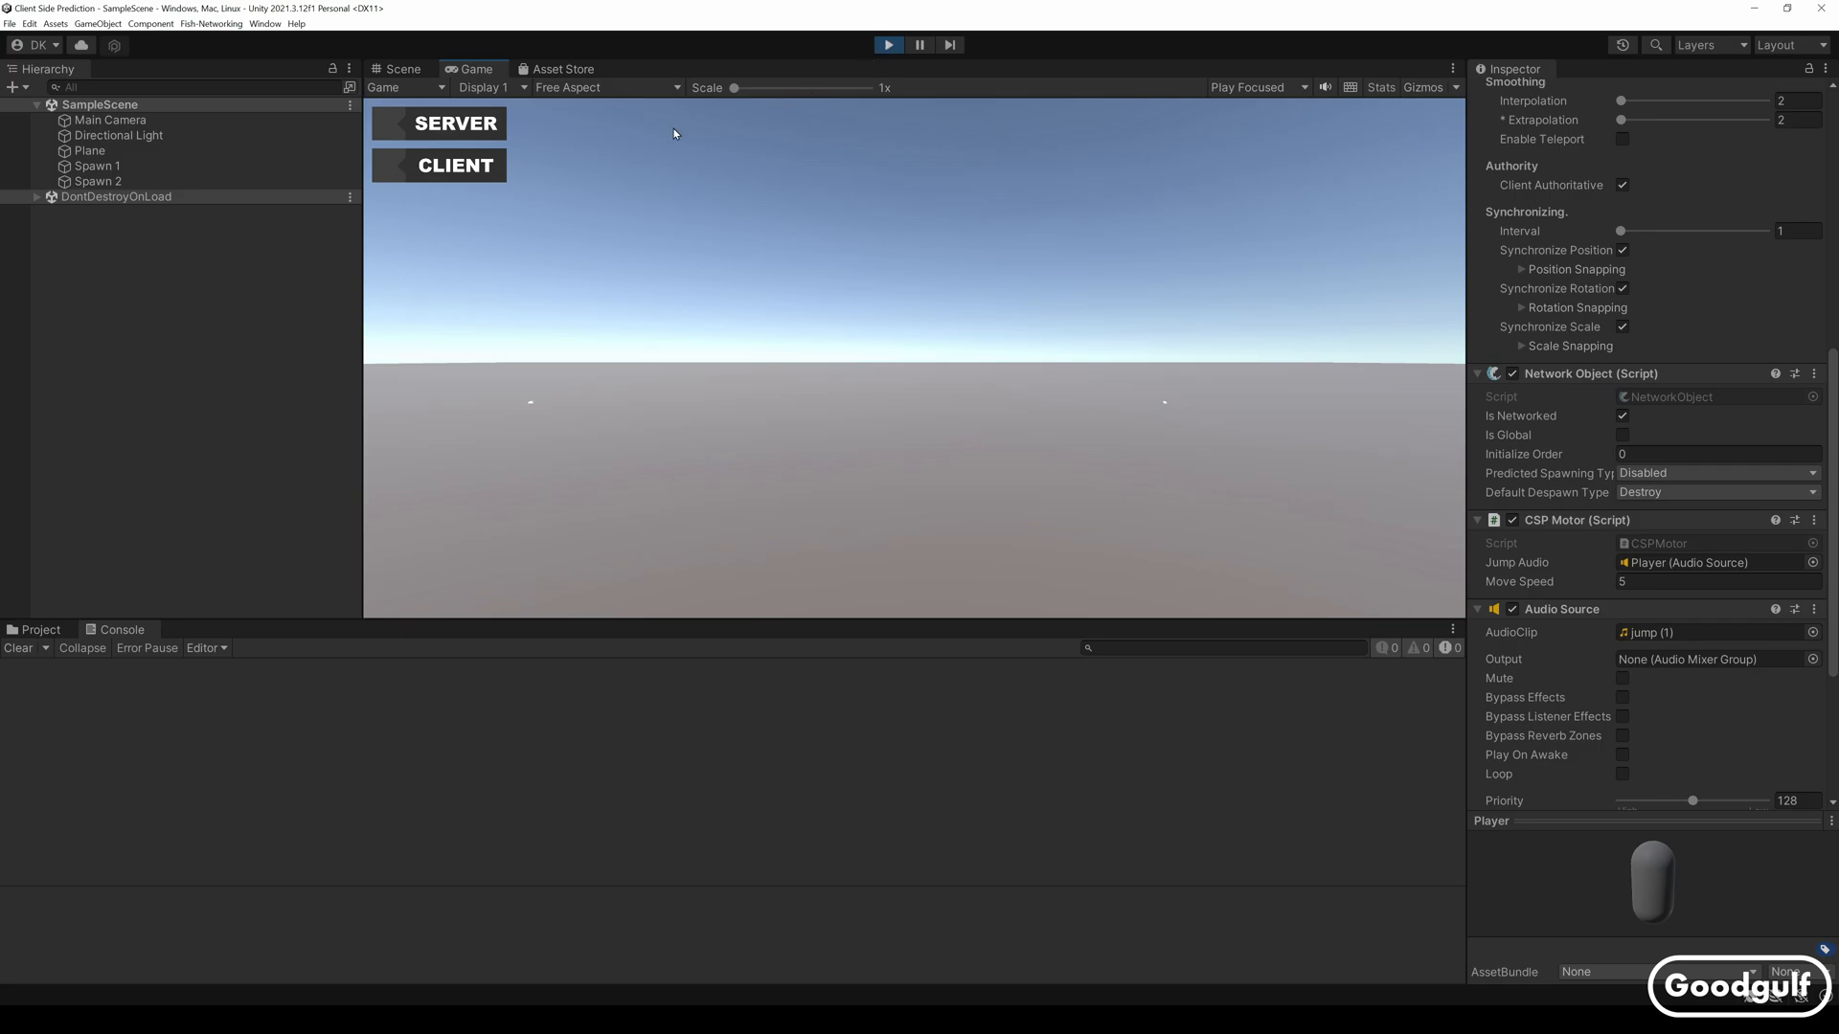
mouse_move(429, 138)
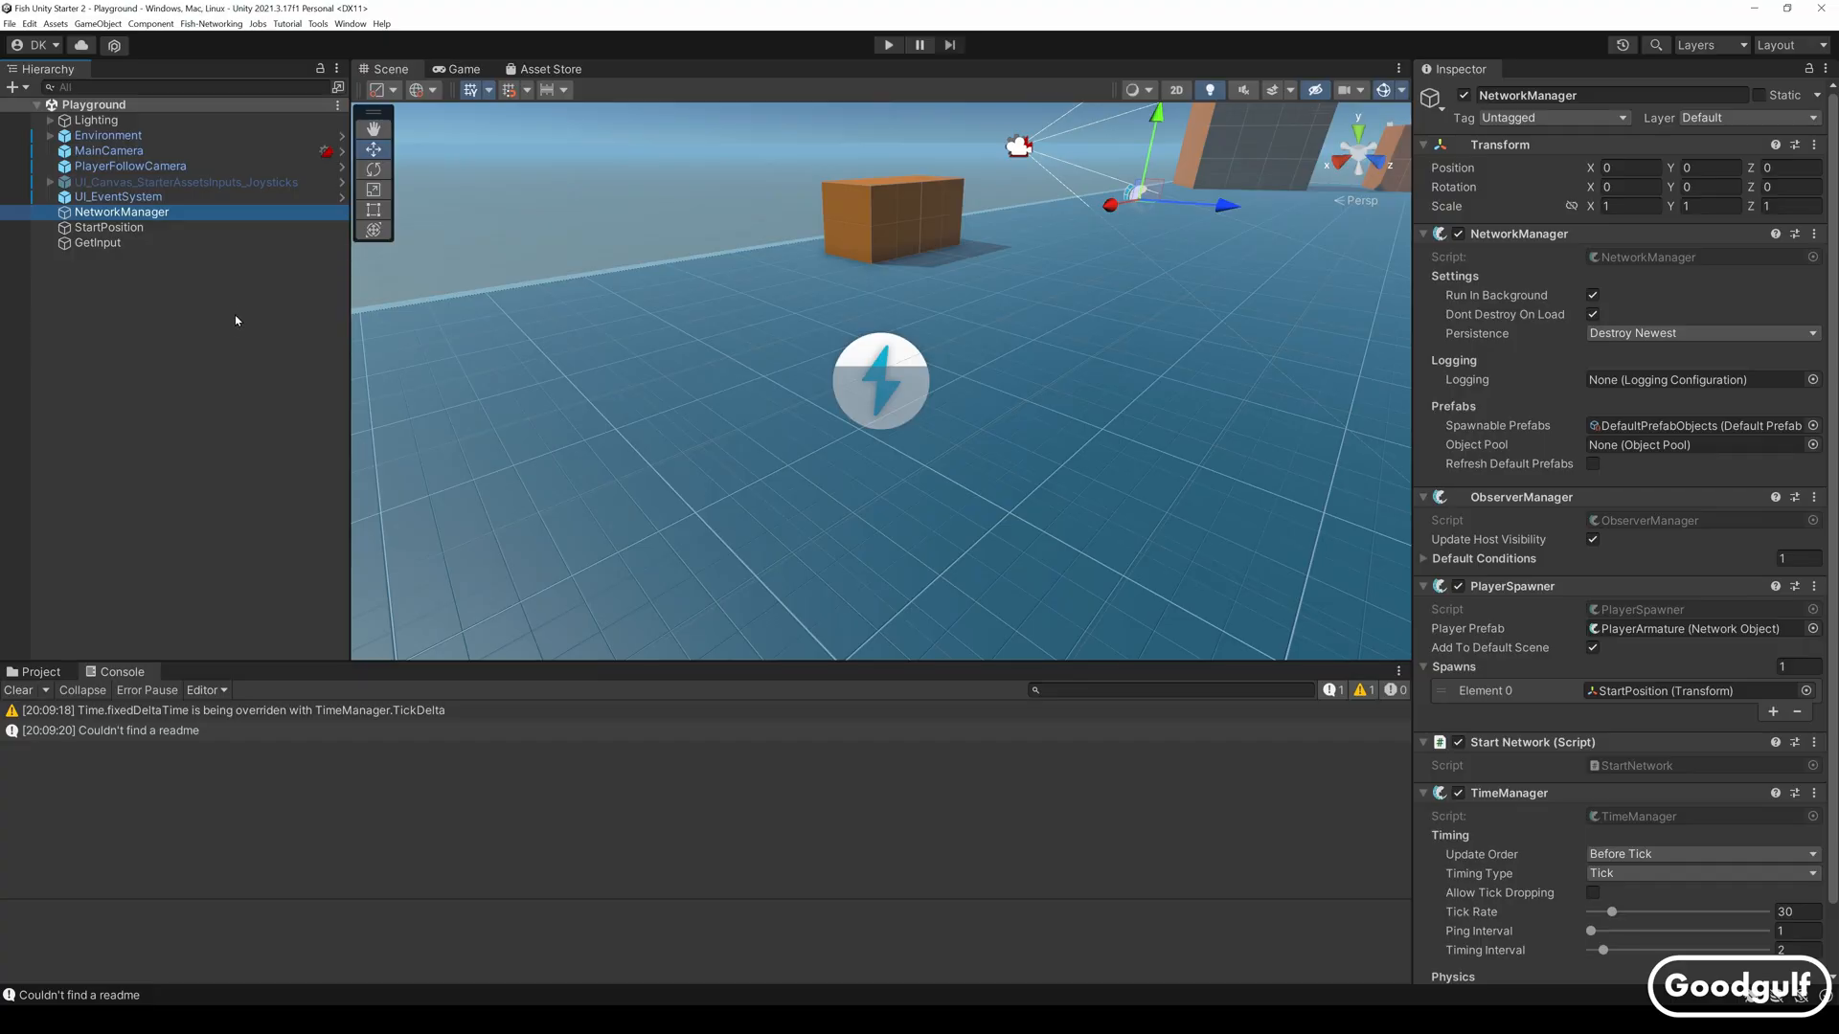
mouse_move(238, 292)
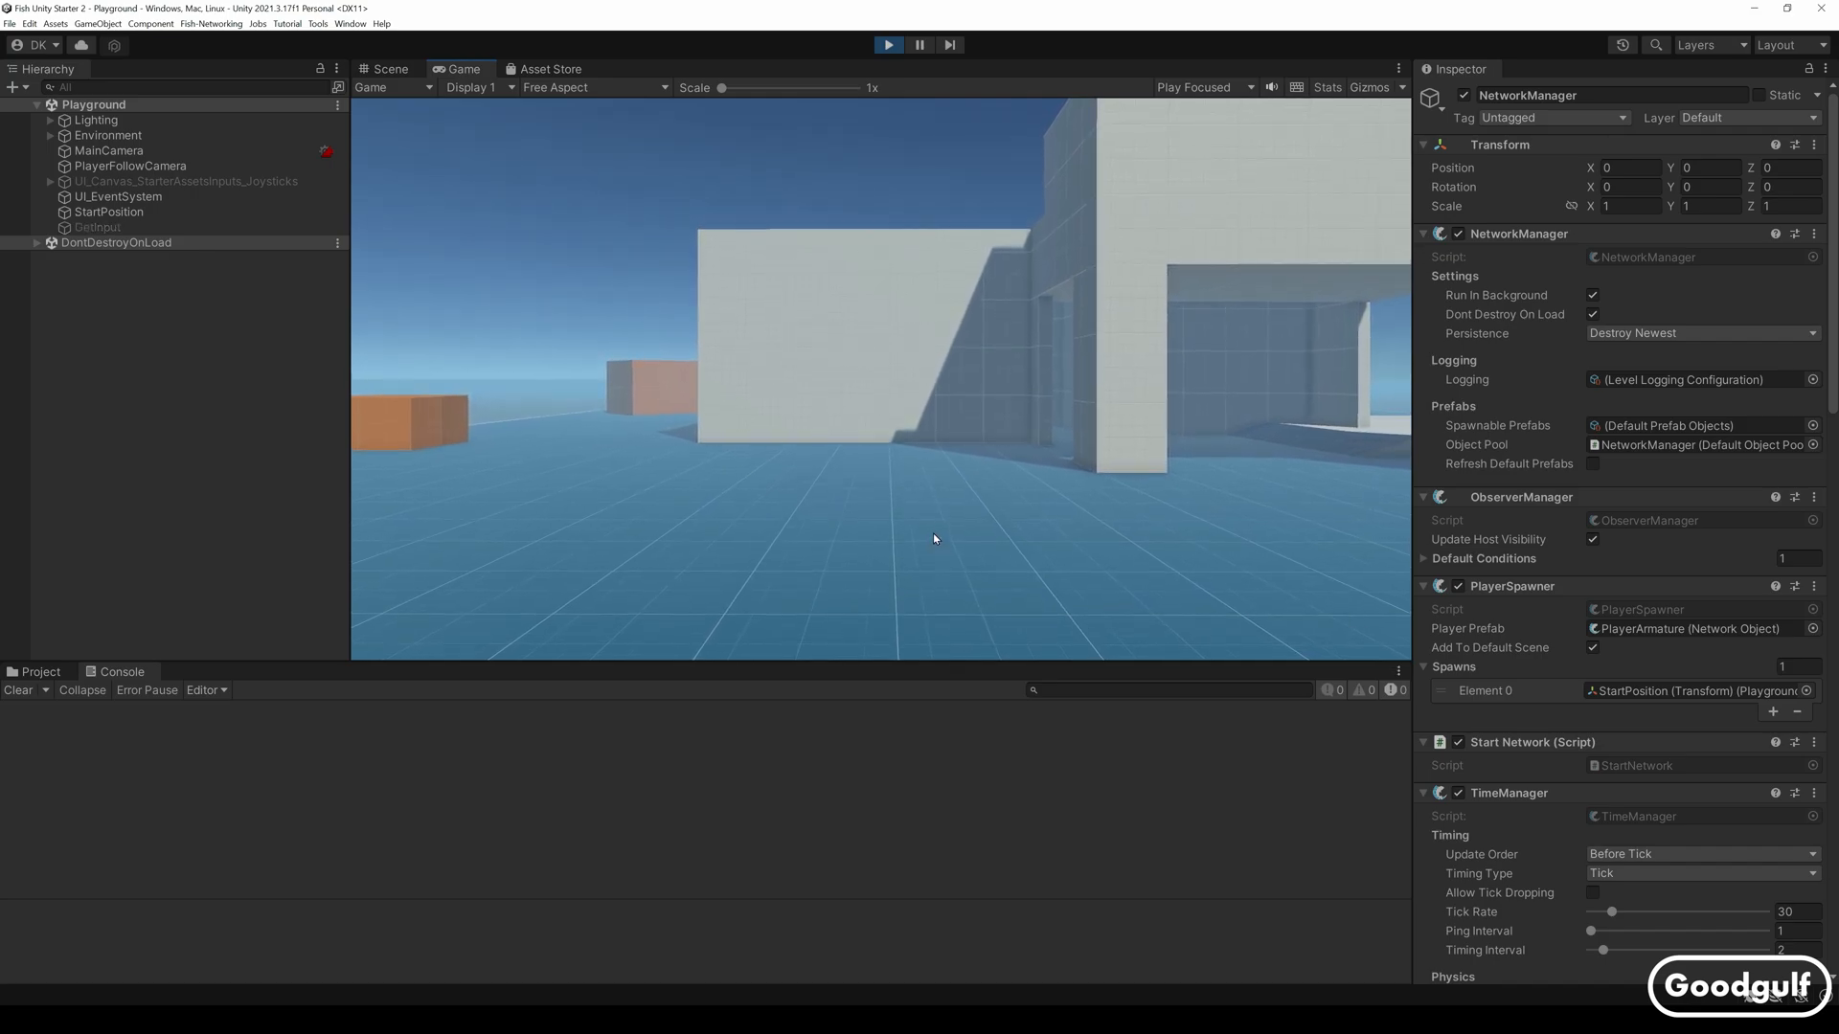
Focus the Game view and drive the spawned PlayerArmature character with the keyboard
left_click(887, 44)
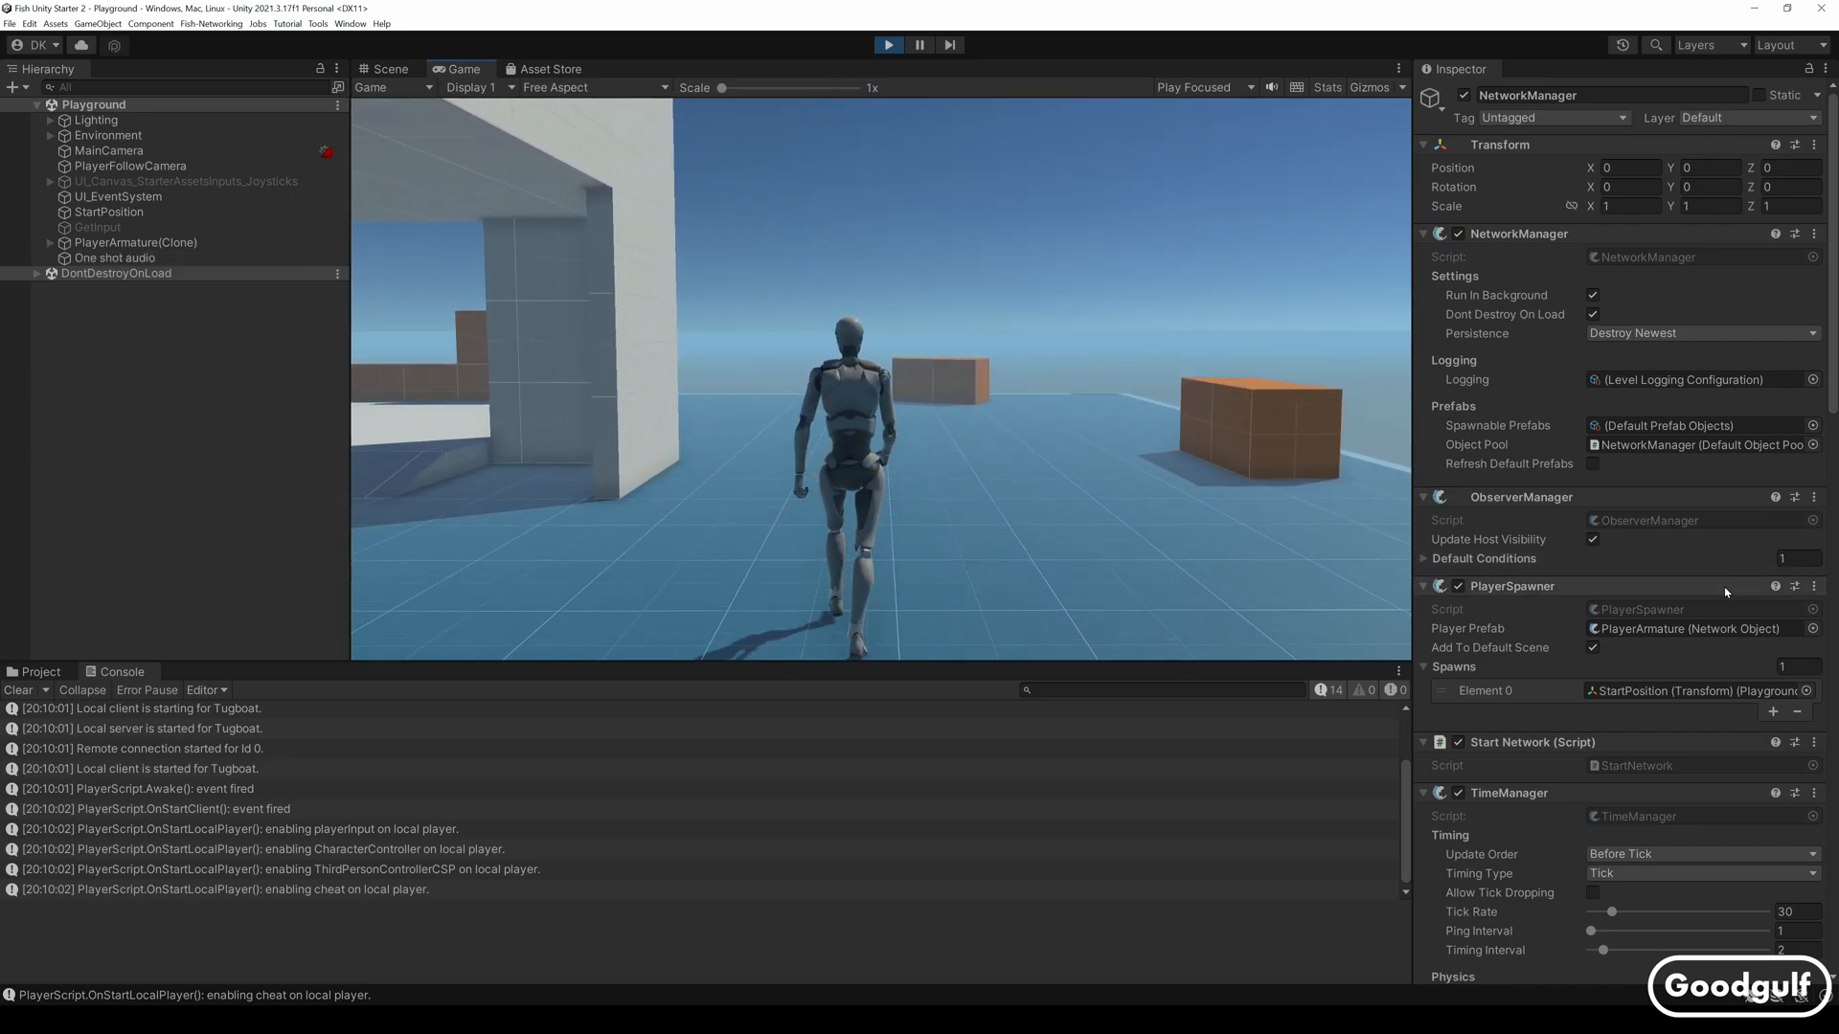
key("c")
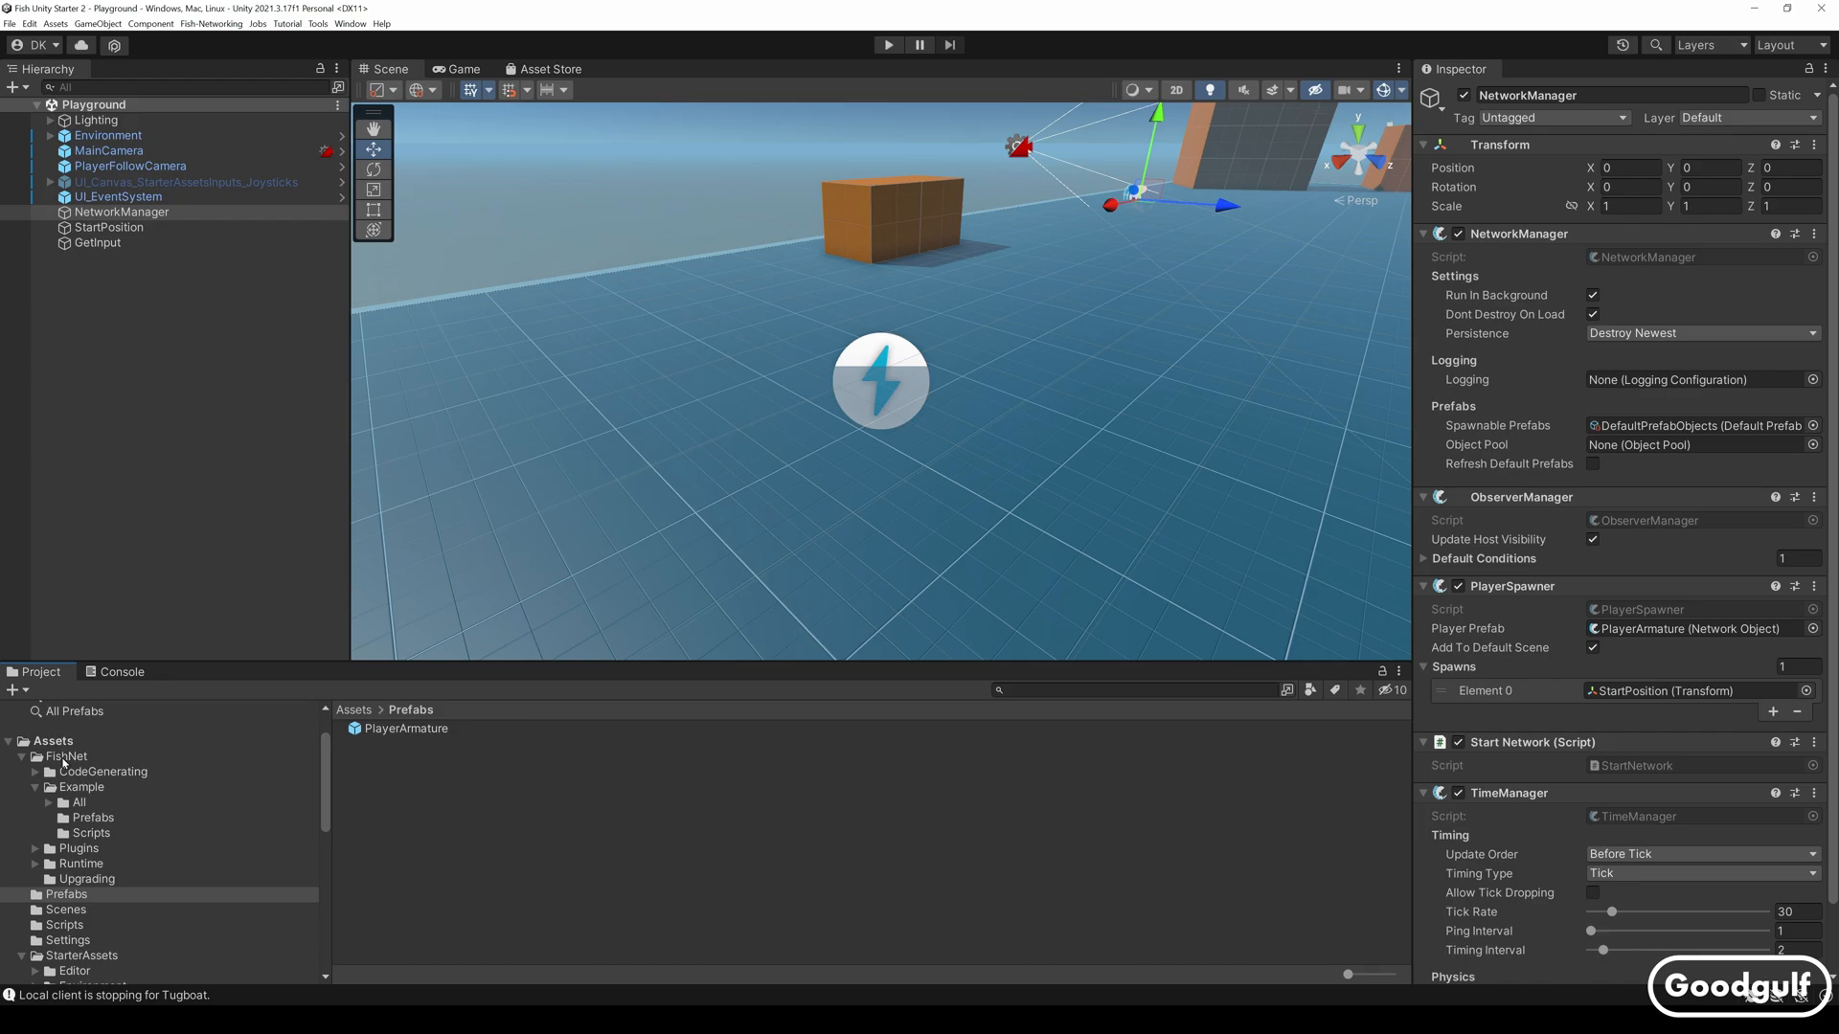
mouse_move(311, 829)
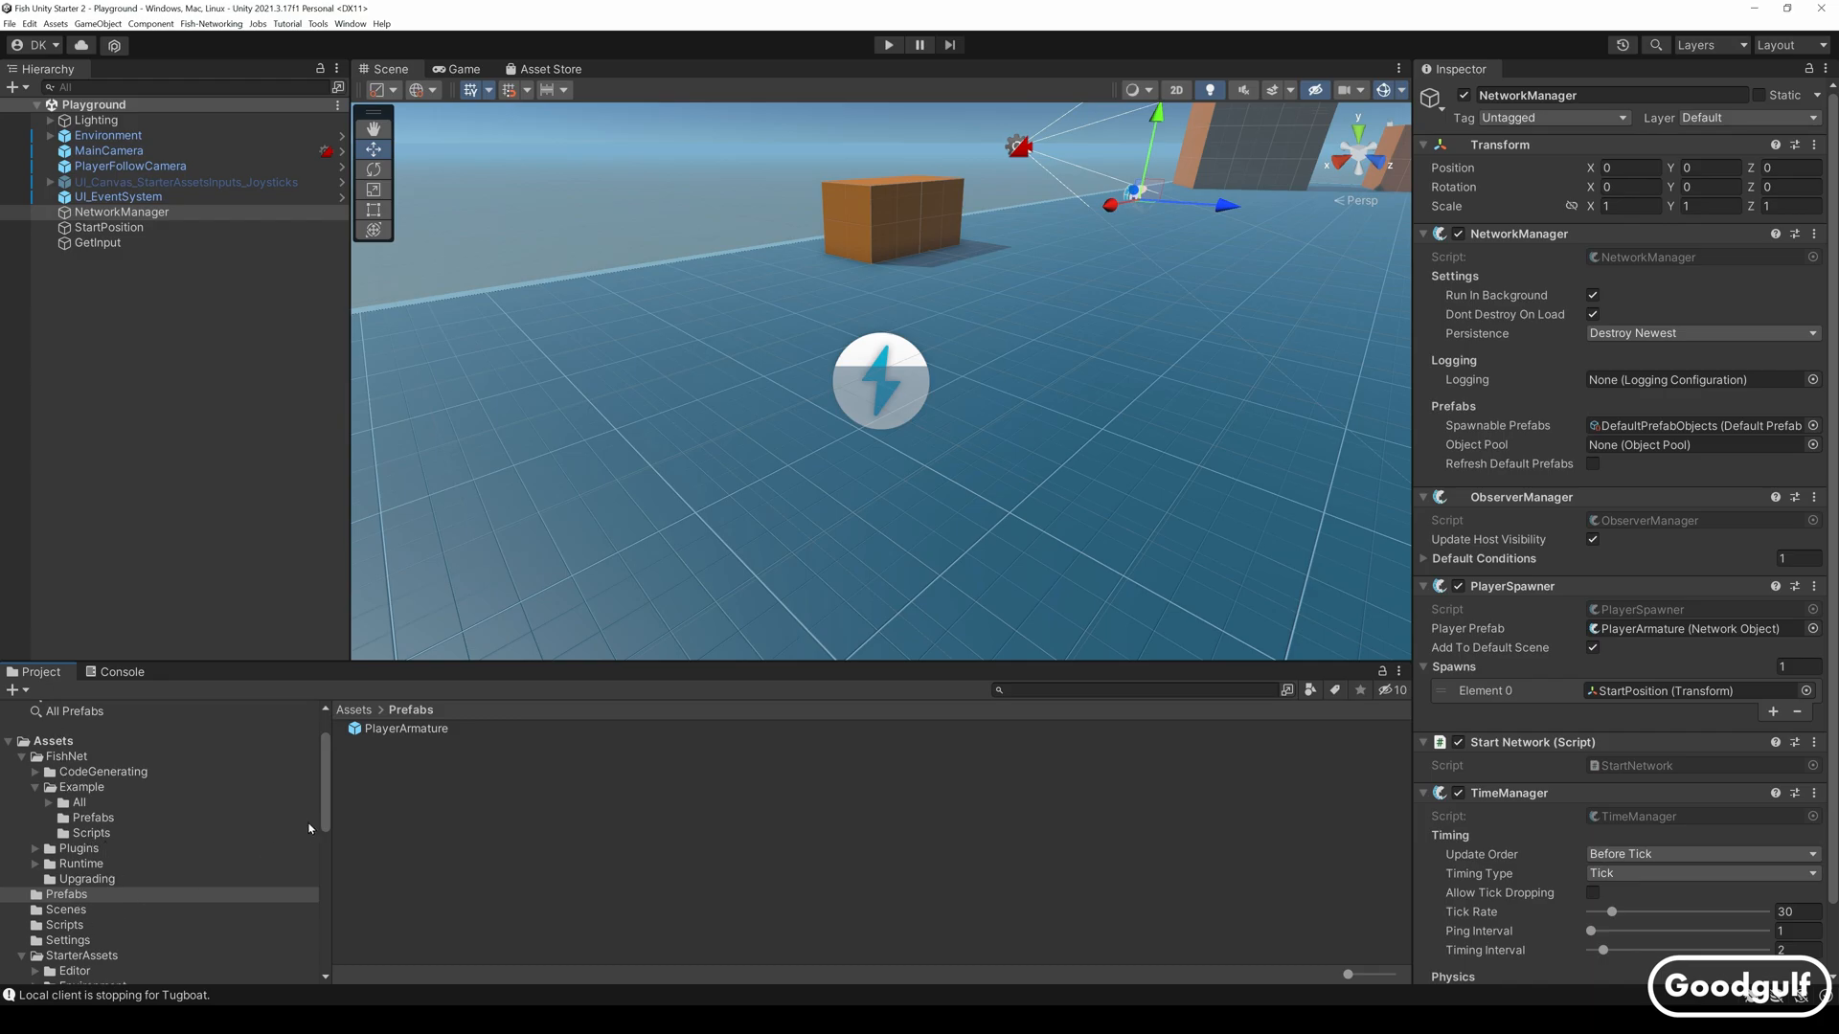
From PlayerArmature's Player Input component, locate and open the StarterAssets input actions asset
left_click(406, 728)
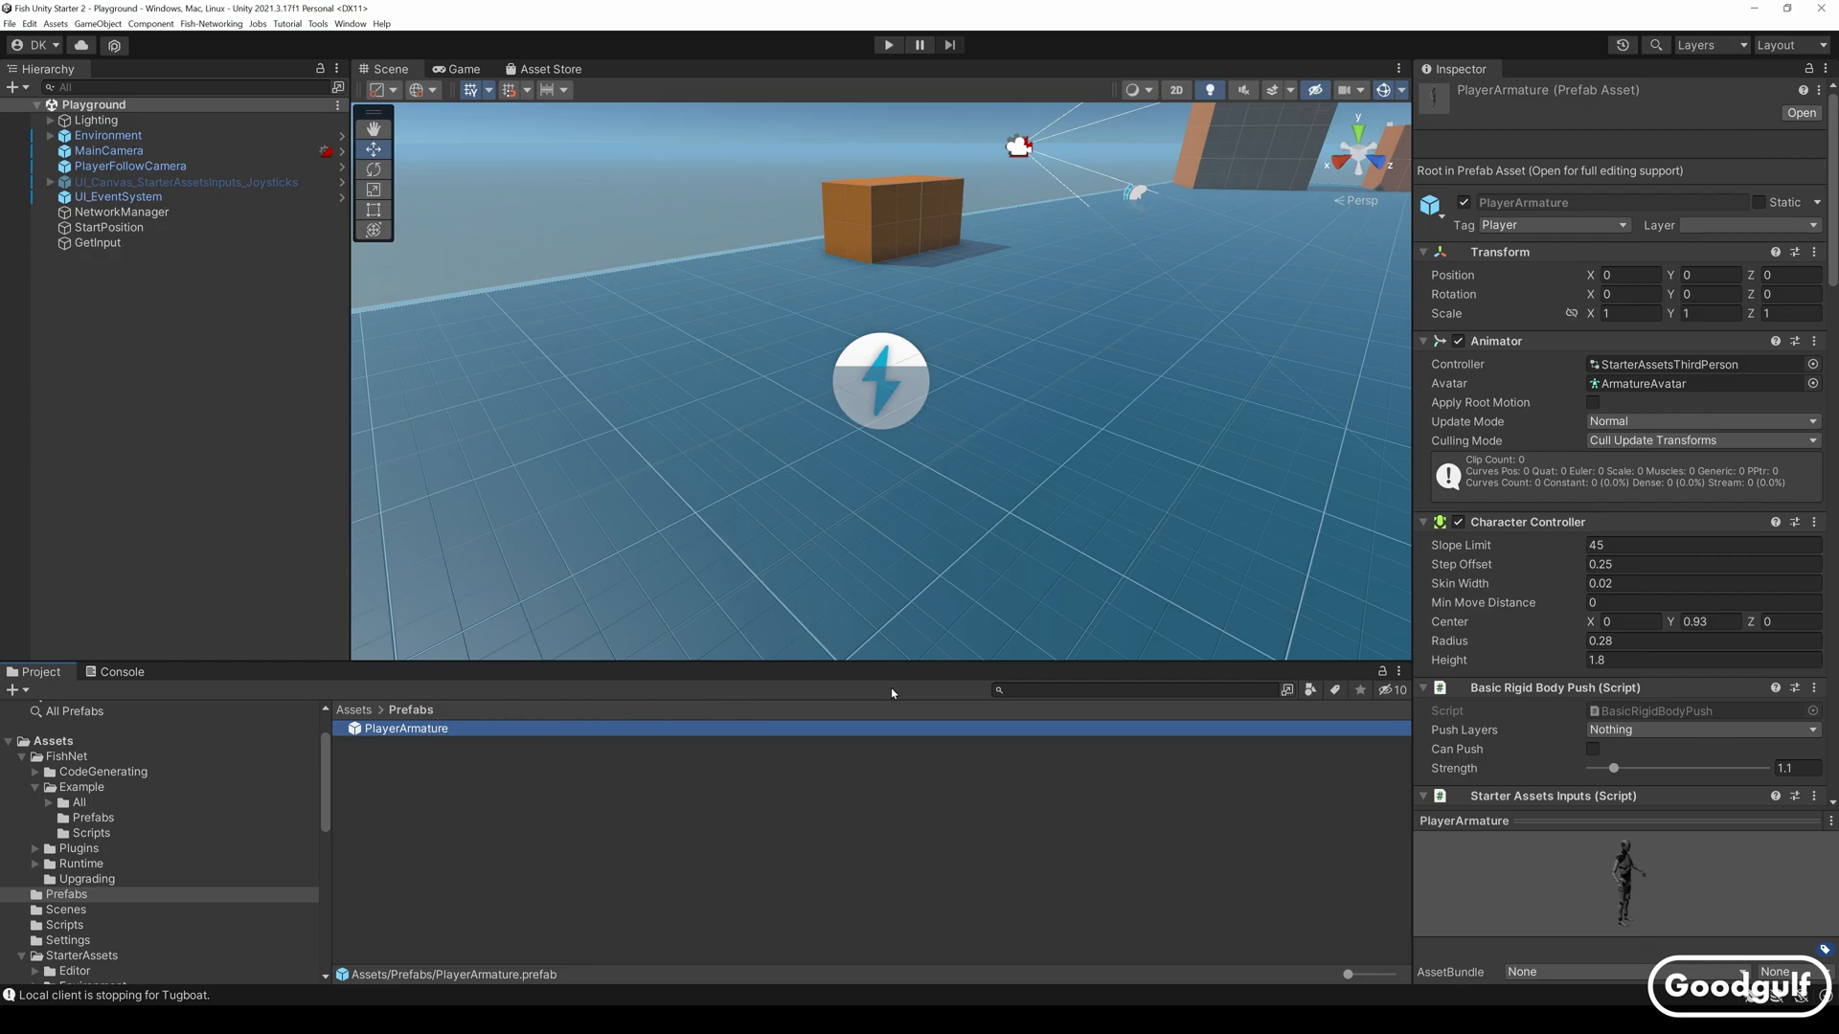
scroll("down", 3)
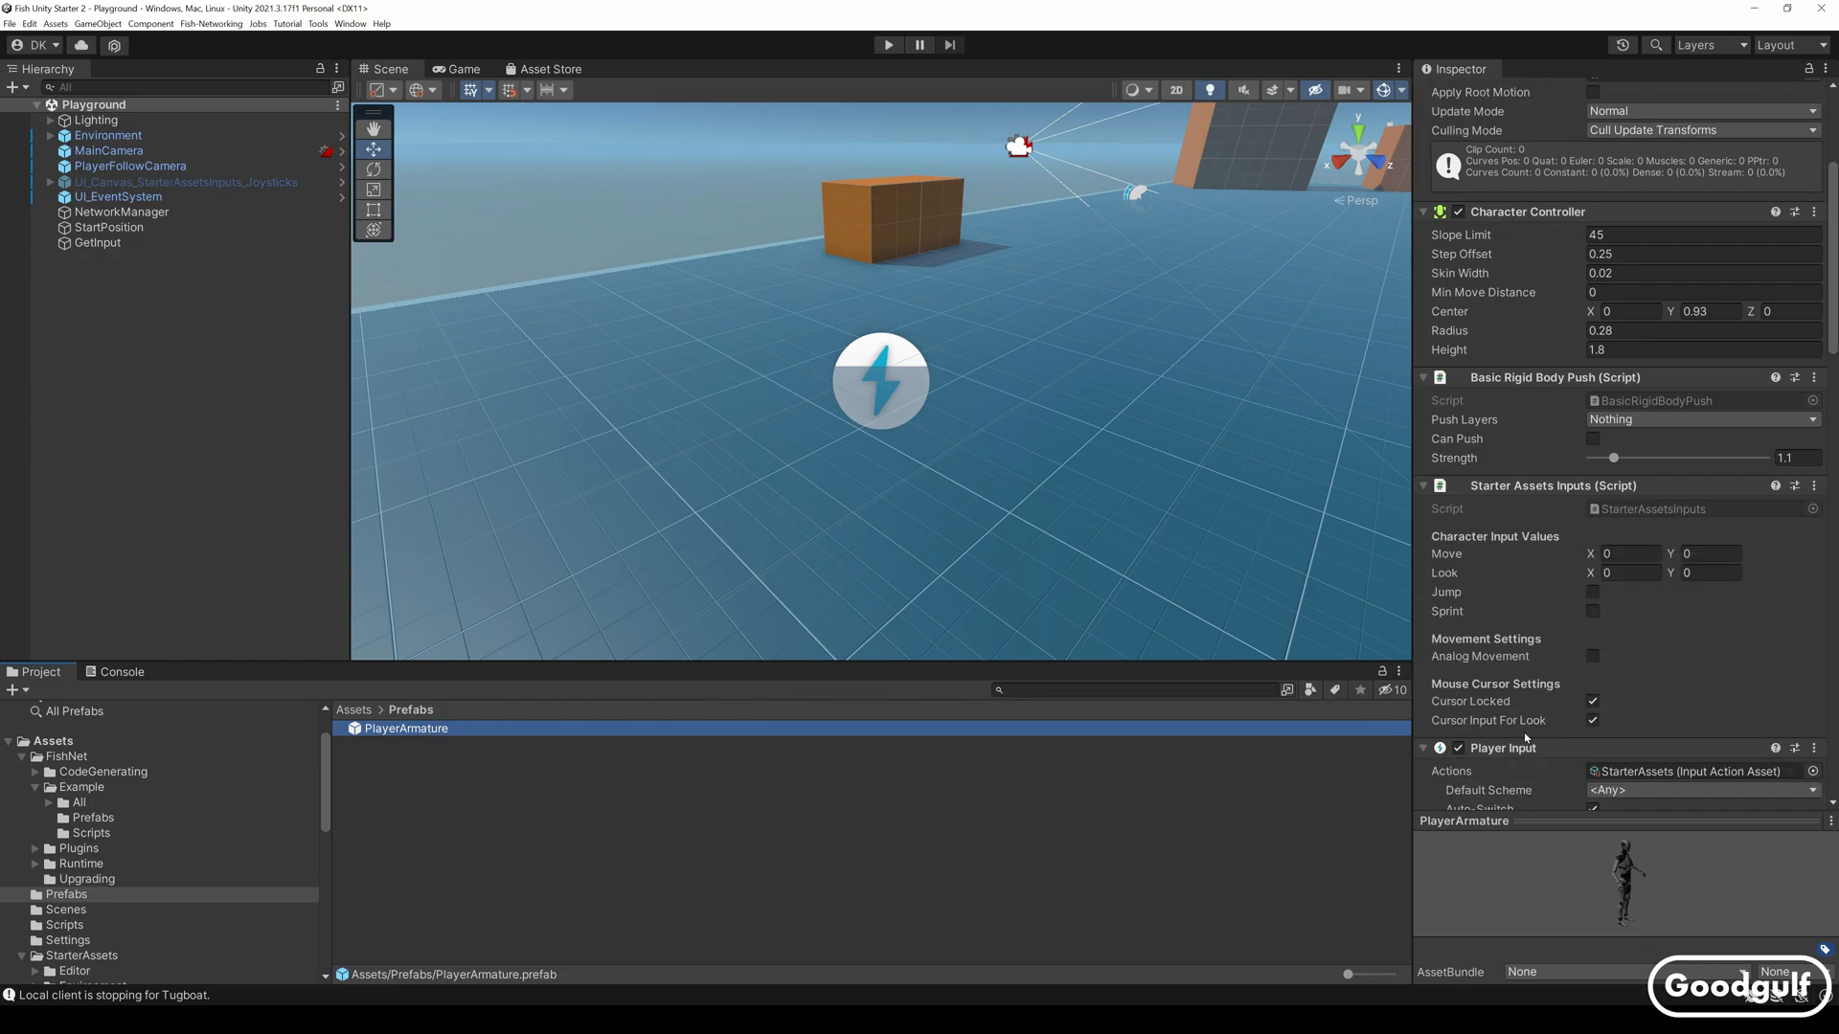
scroll("down", 3)
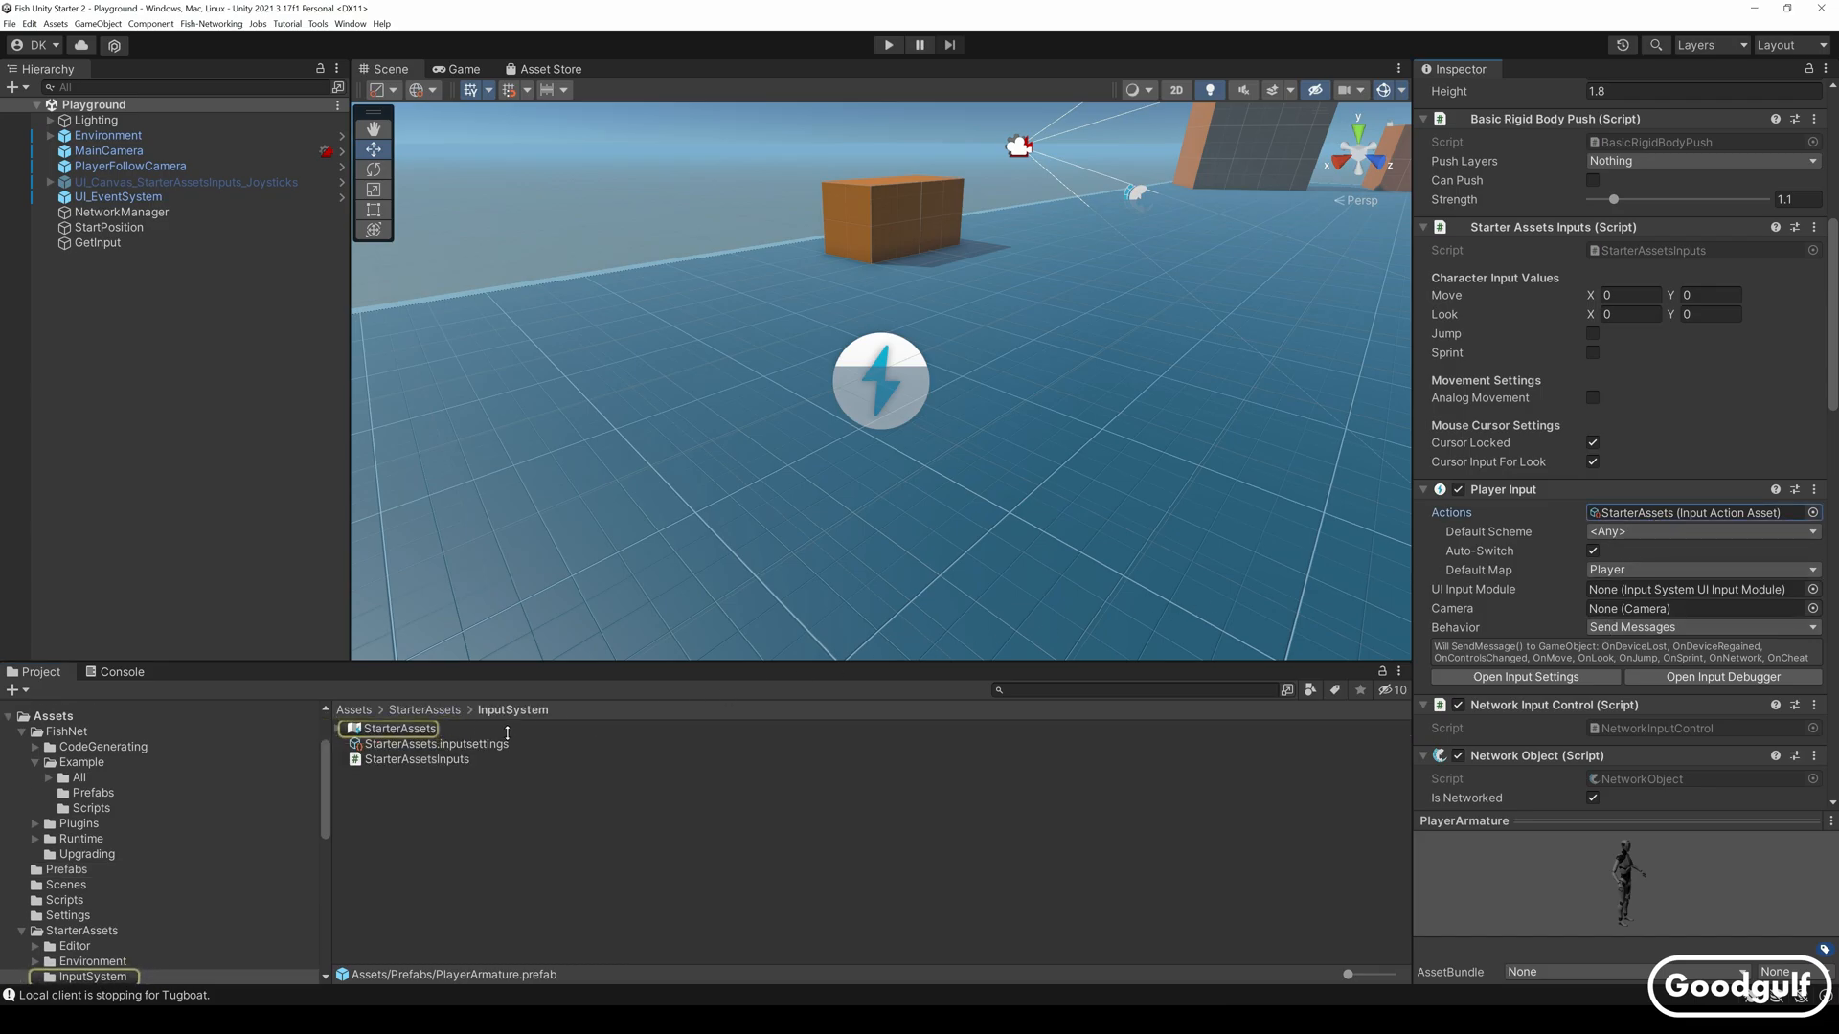
left_click(399, 728)
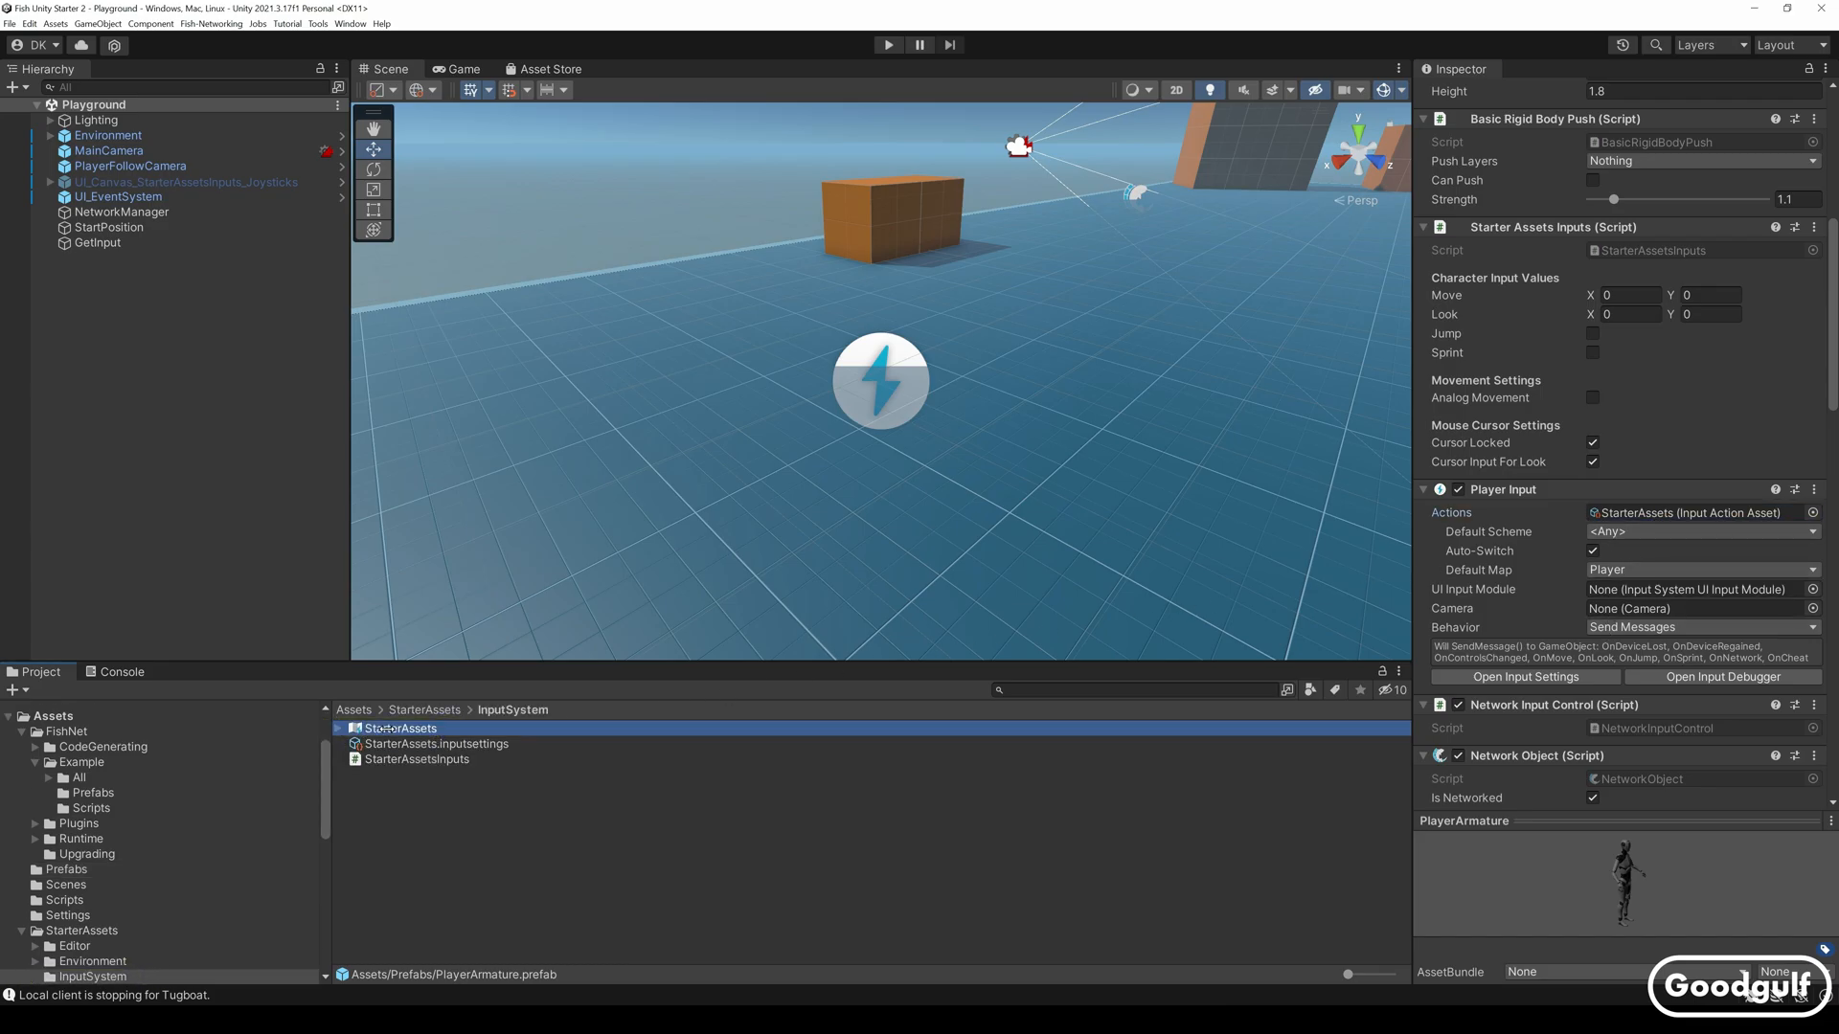
double_click(400, 728)
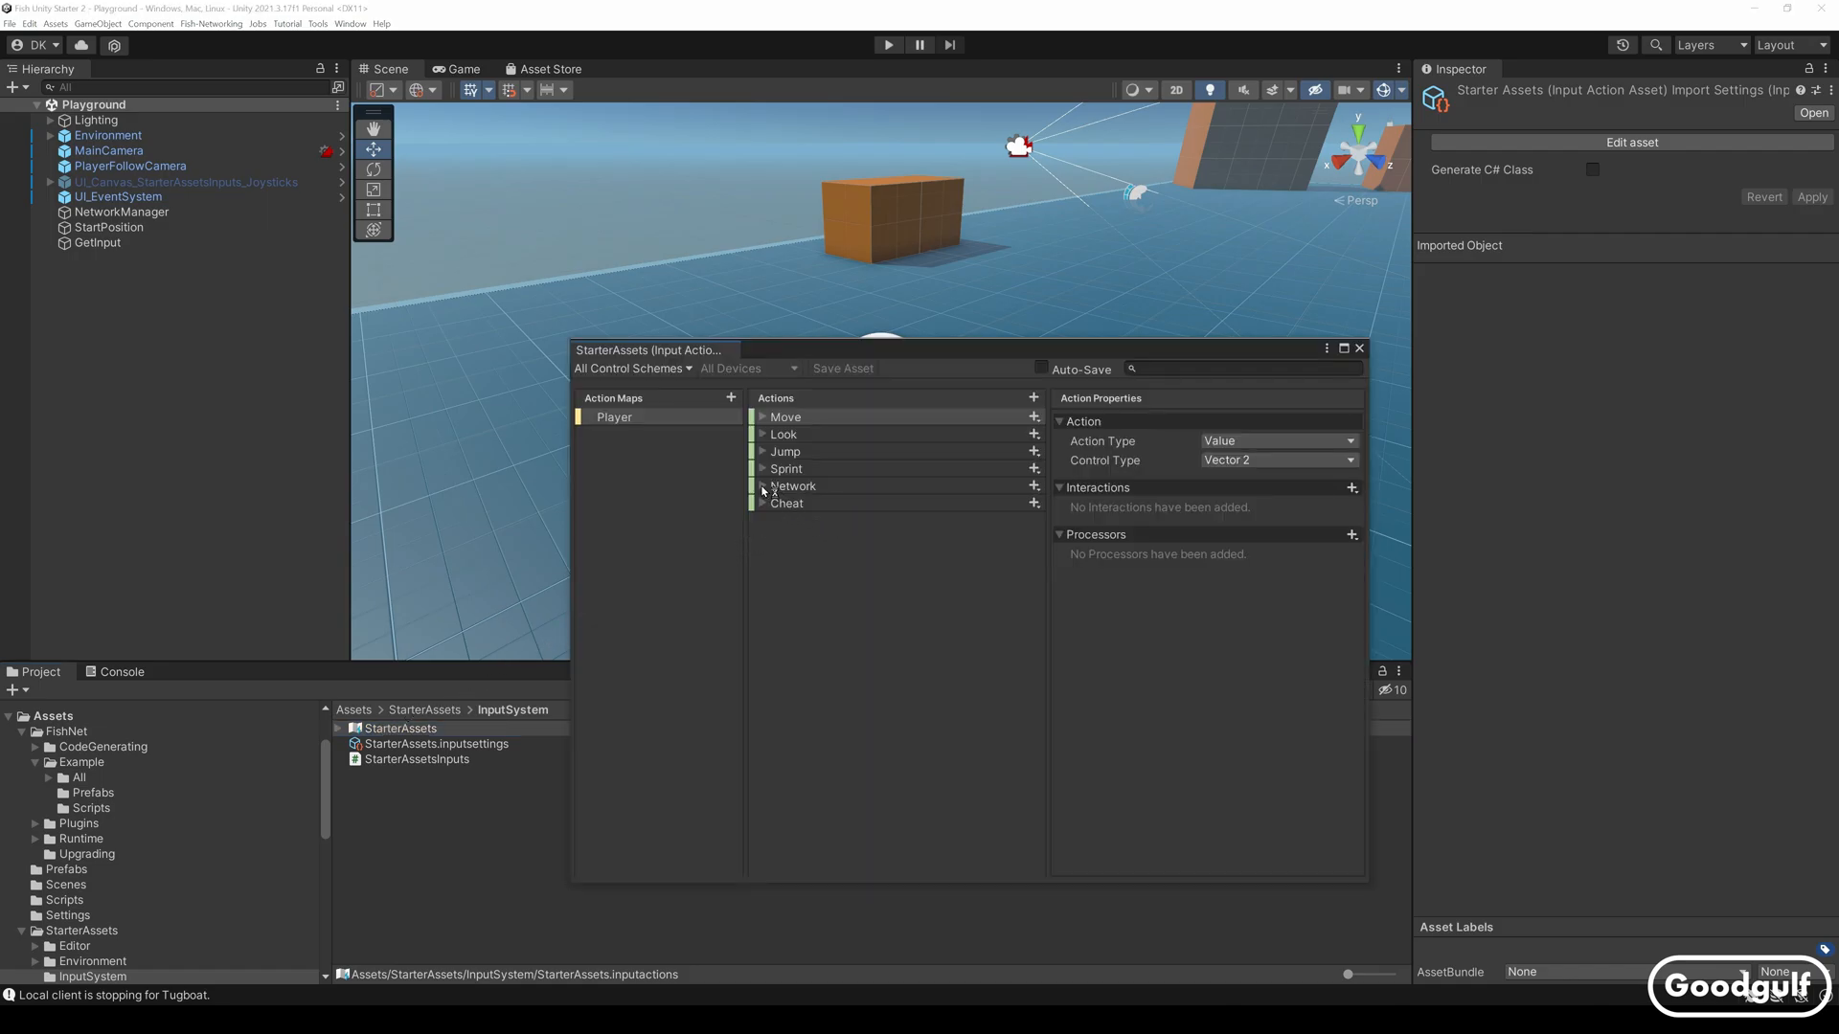
Reveal the Network action's F1 binding and the Cheat action's F2 binding, then close the editor
left_click(763, 485)
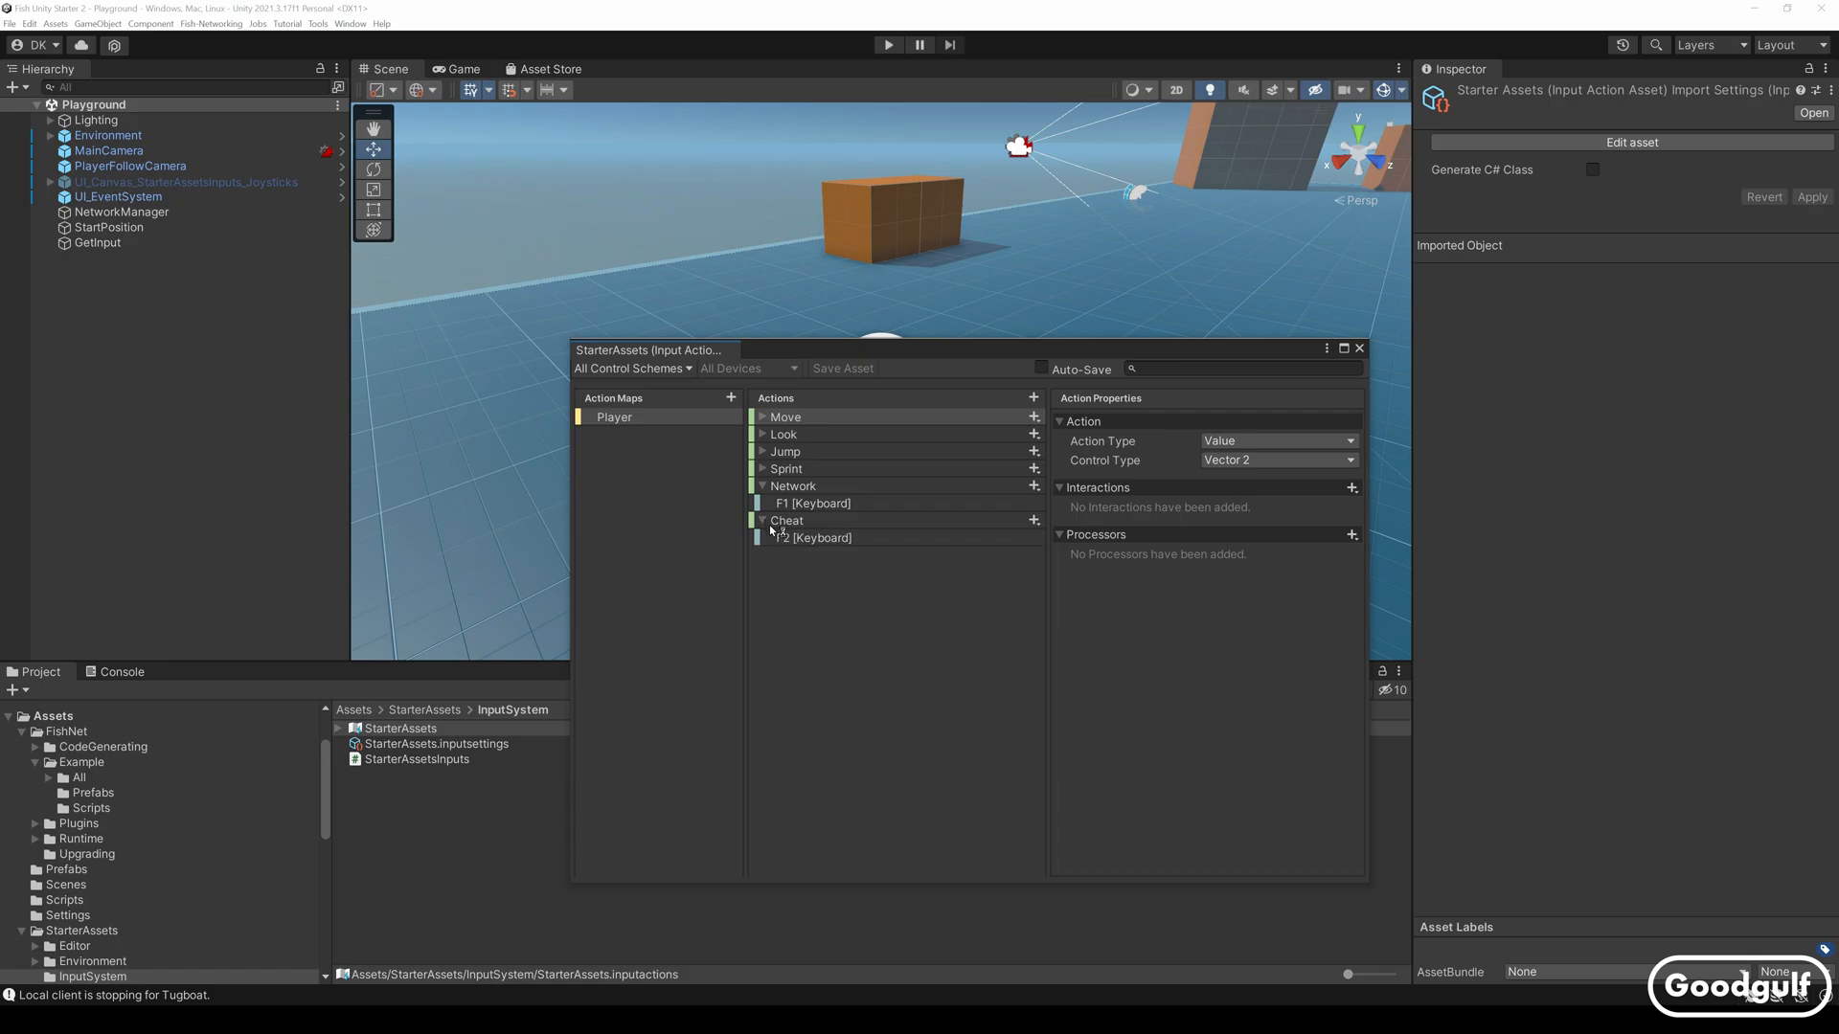
left_click(812, 504)
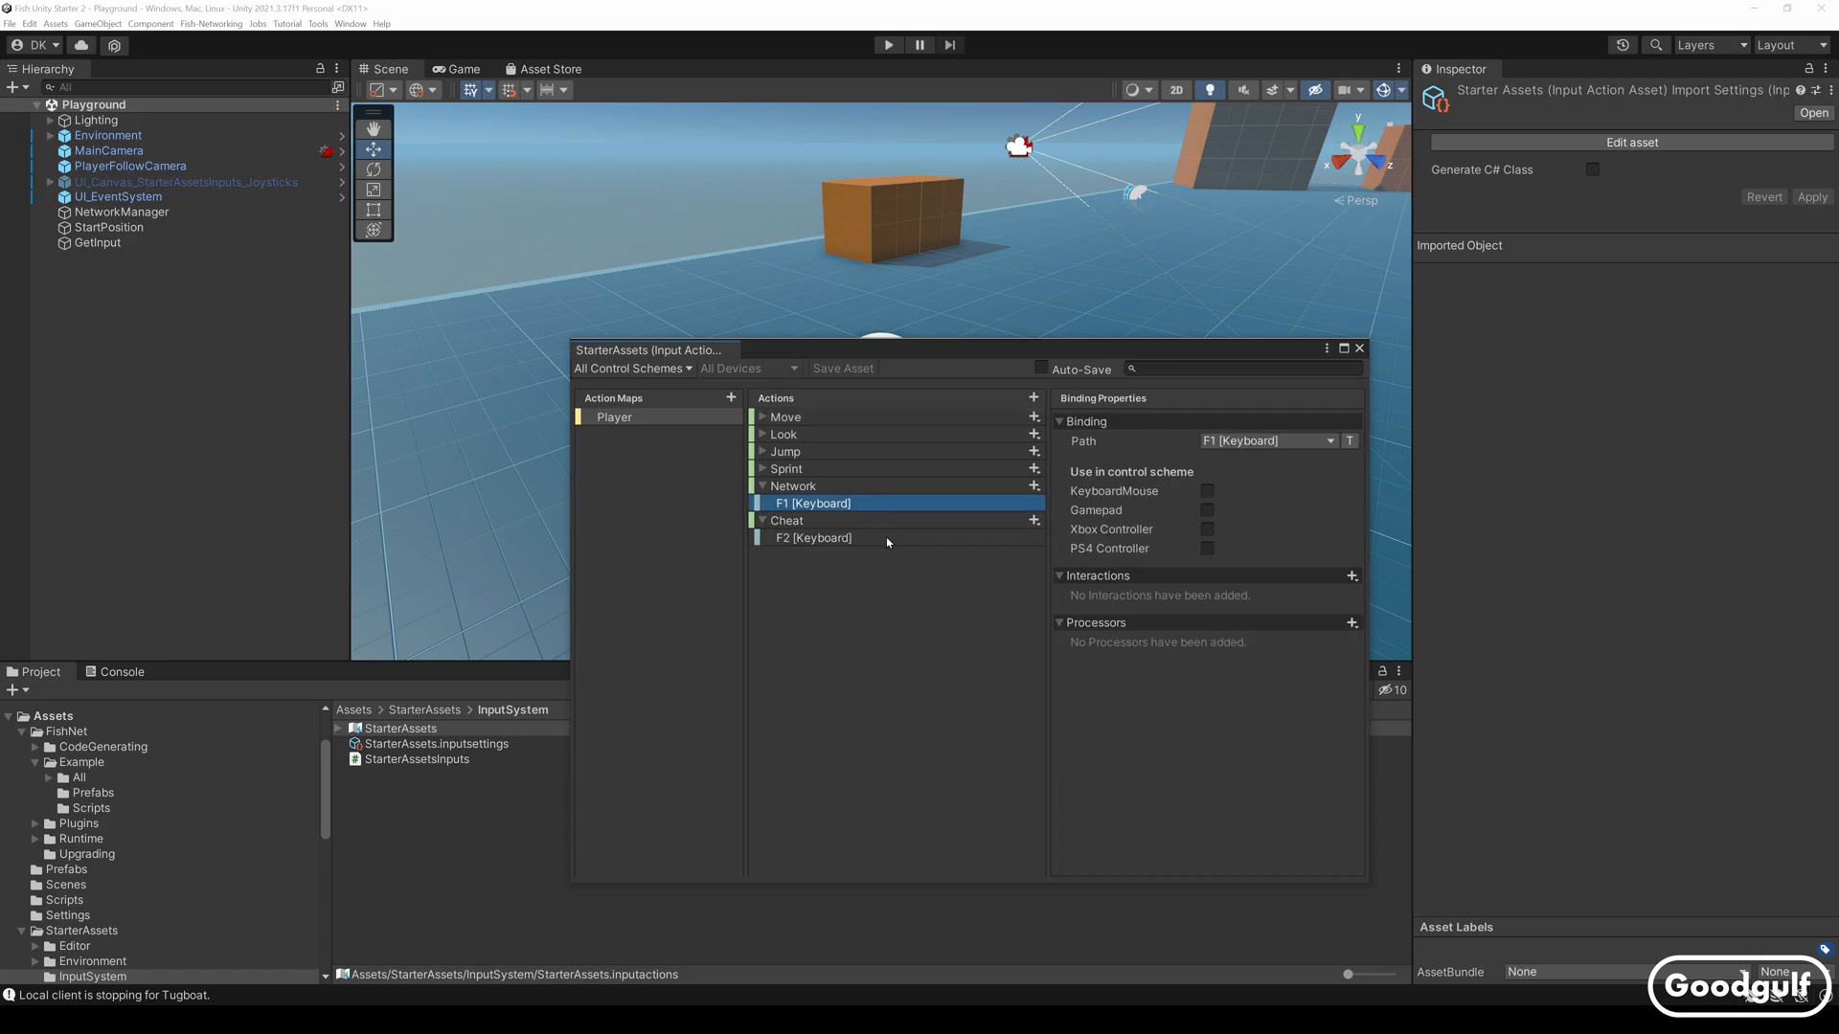
left_click(812, 537)
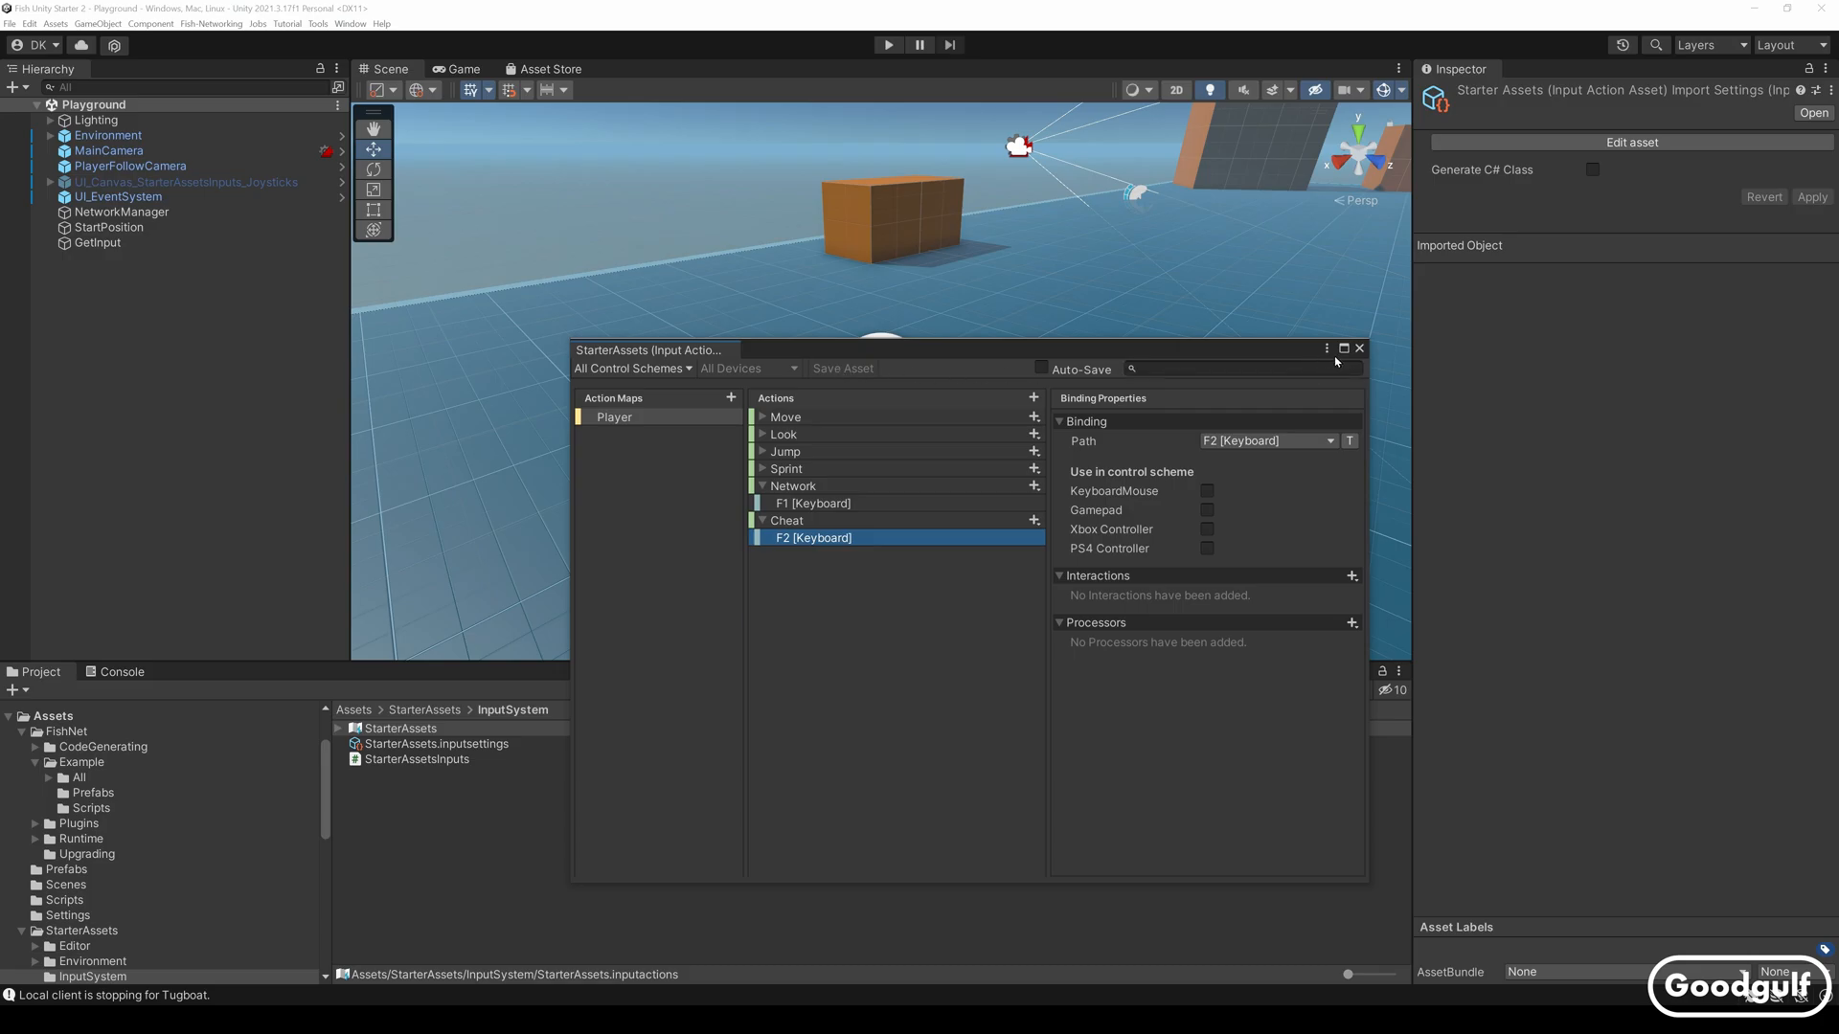
left_click(1358, 349)
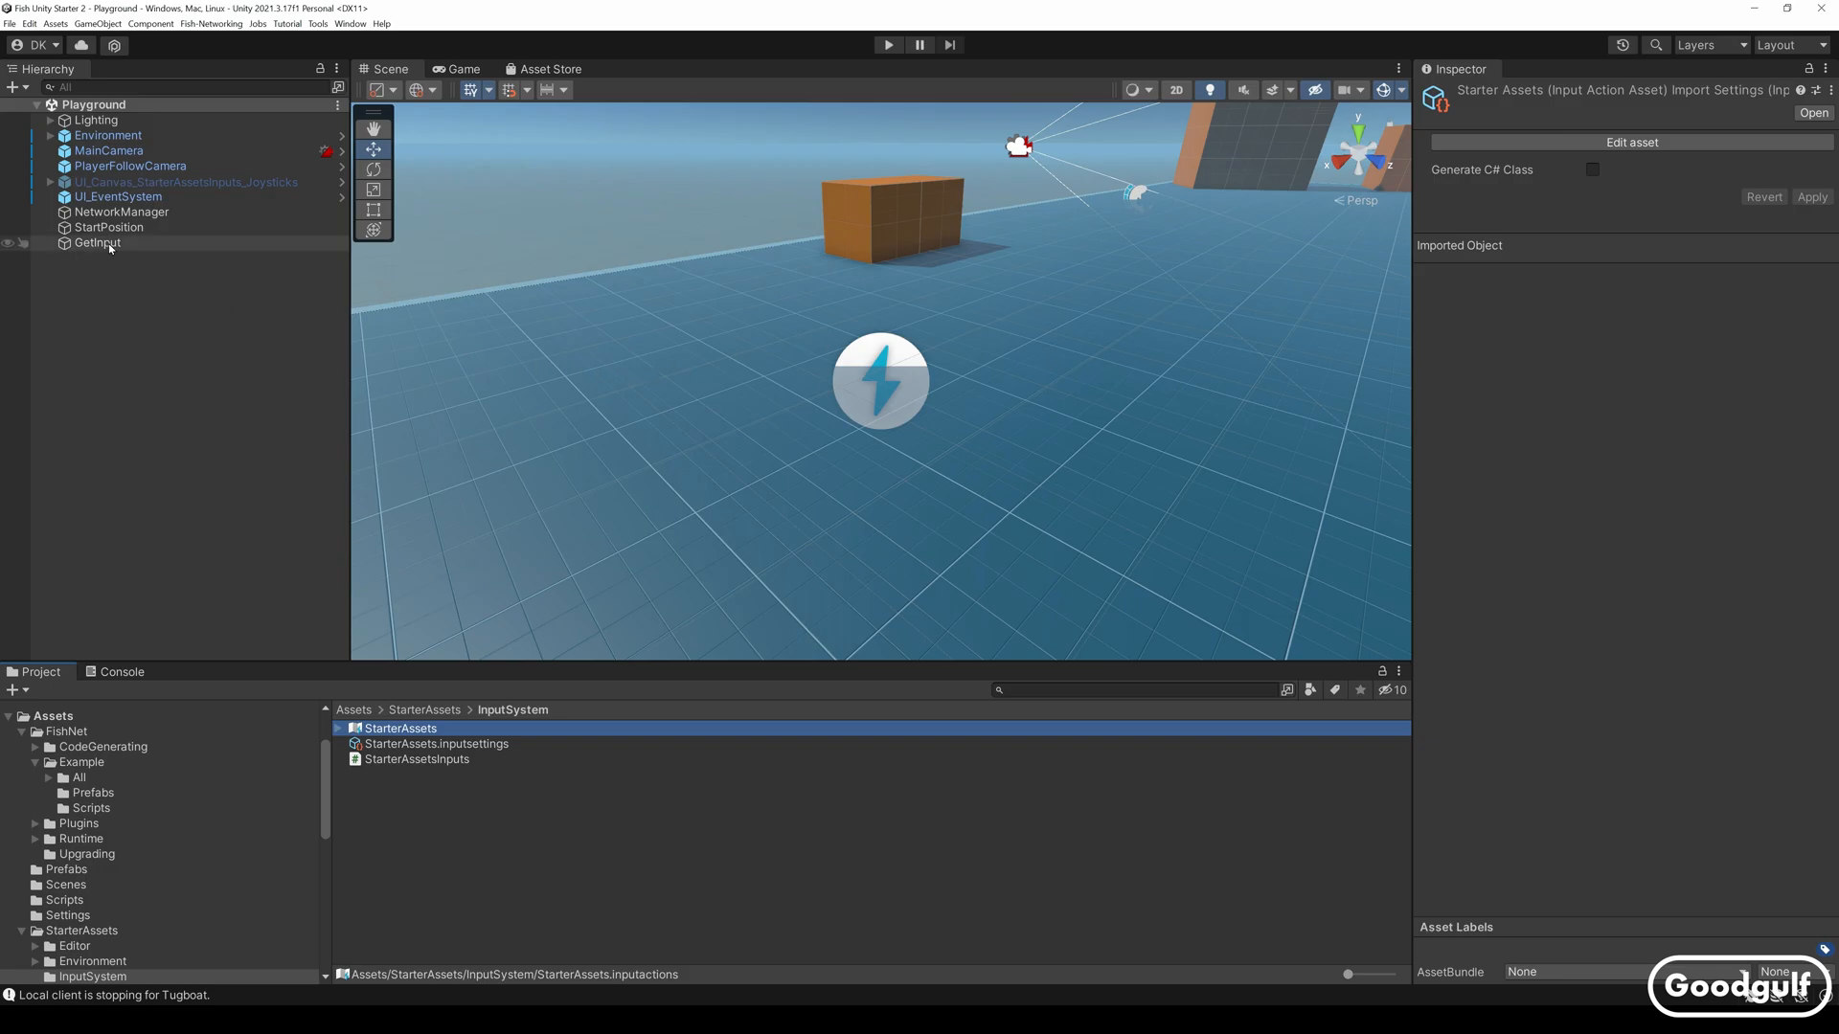
Select NetworkManager and then GetInput in the Hierarchy to view their components
left_click(121, 212)
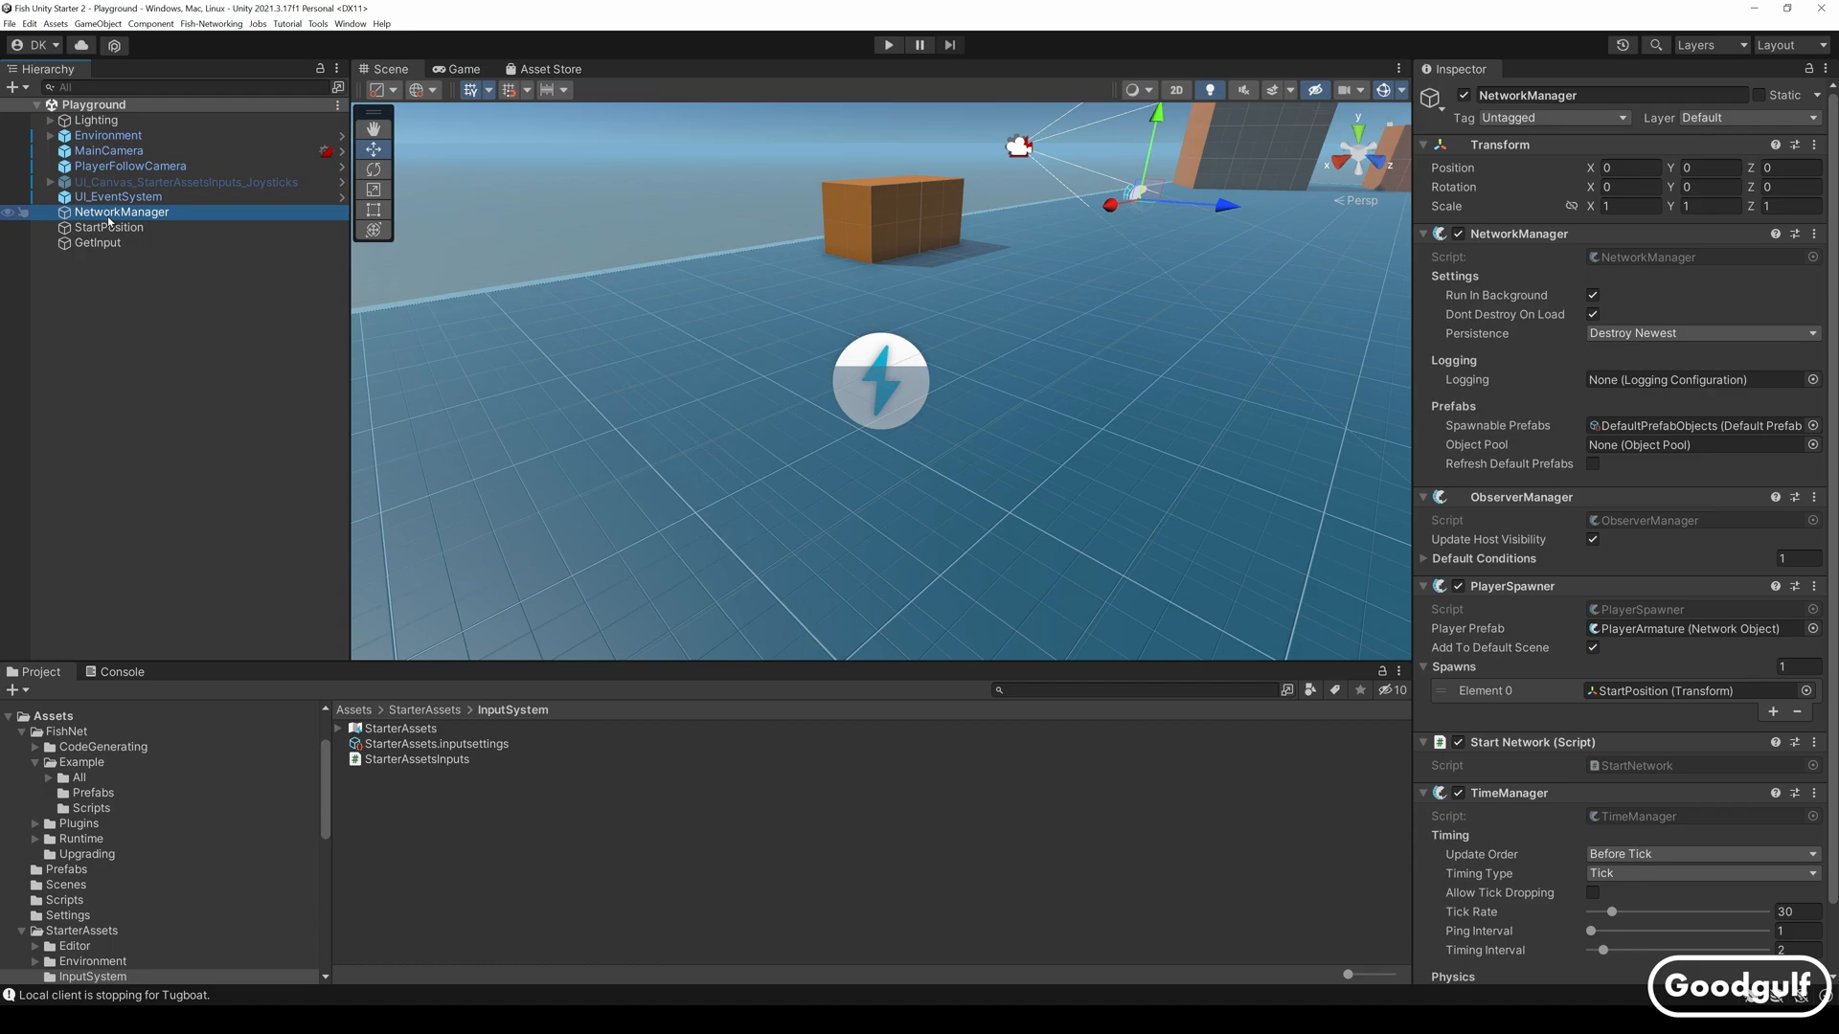
mouse_move(109, 223)
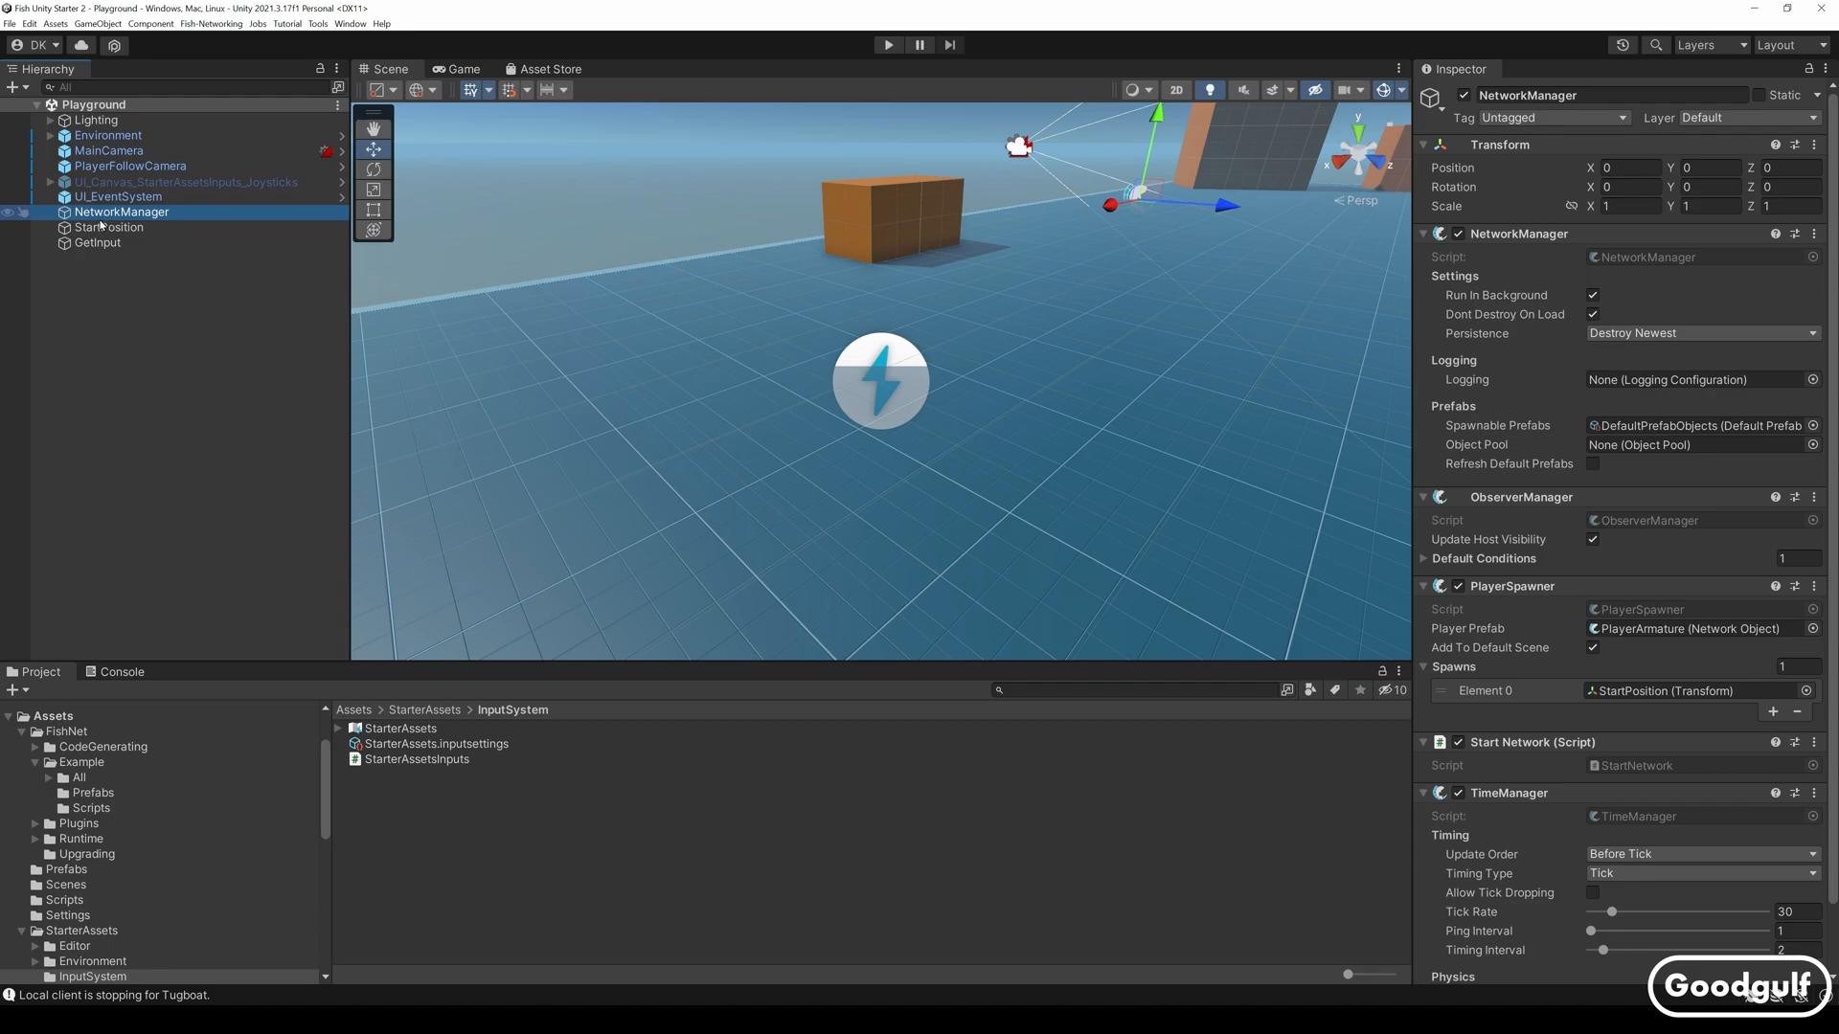
left_click(98, 243)
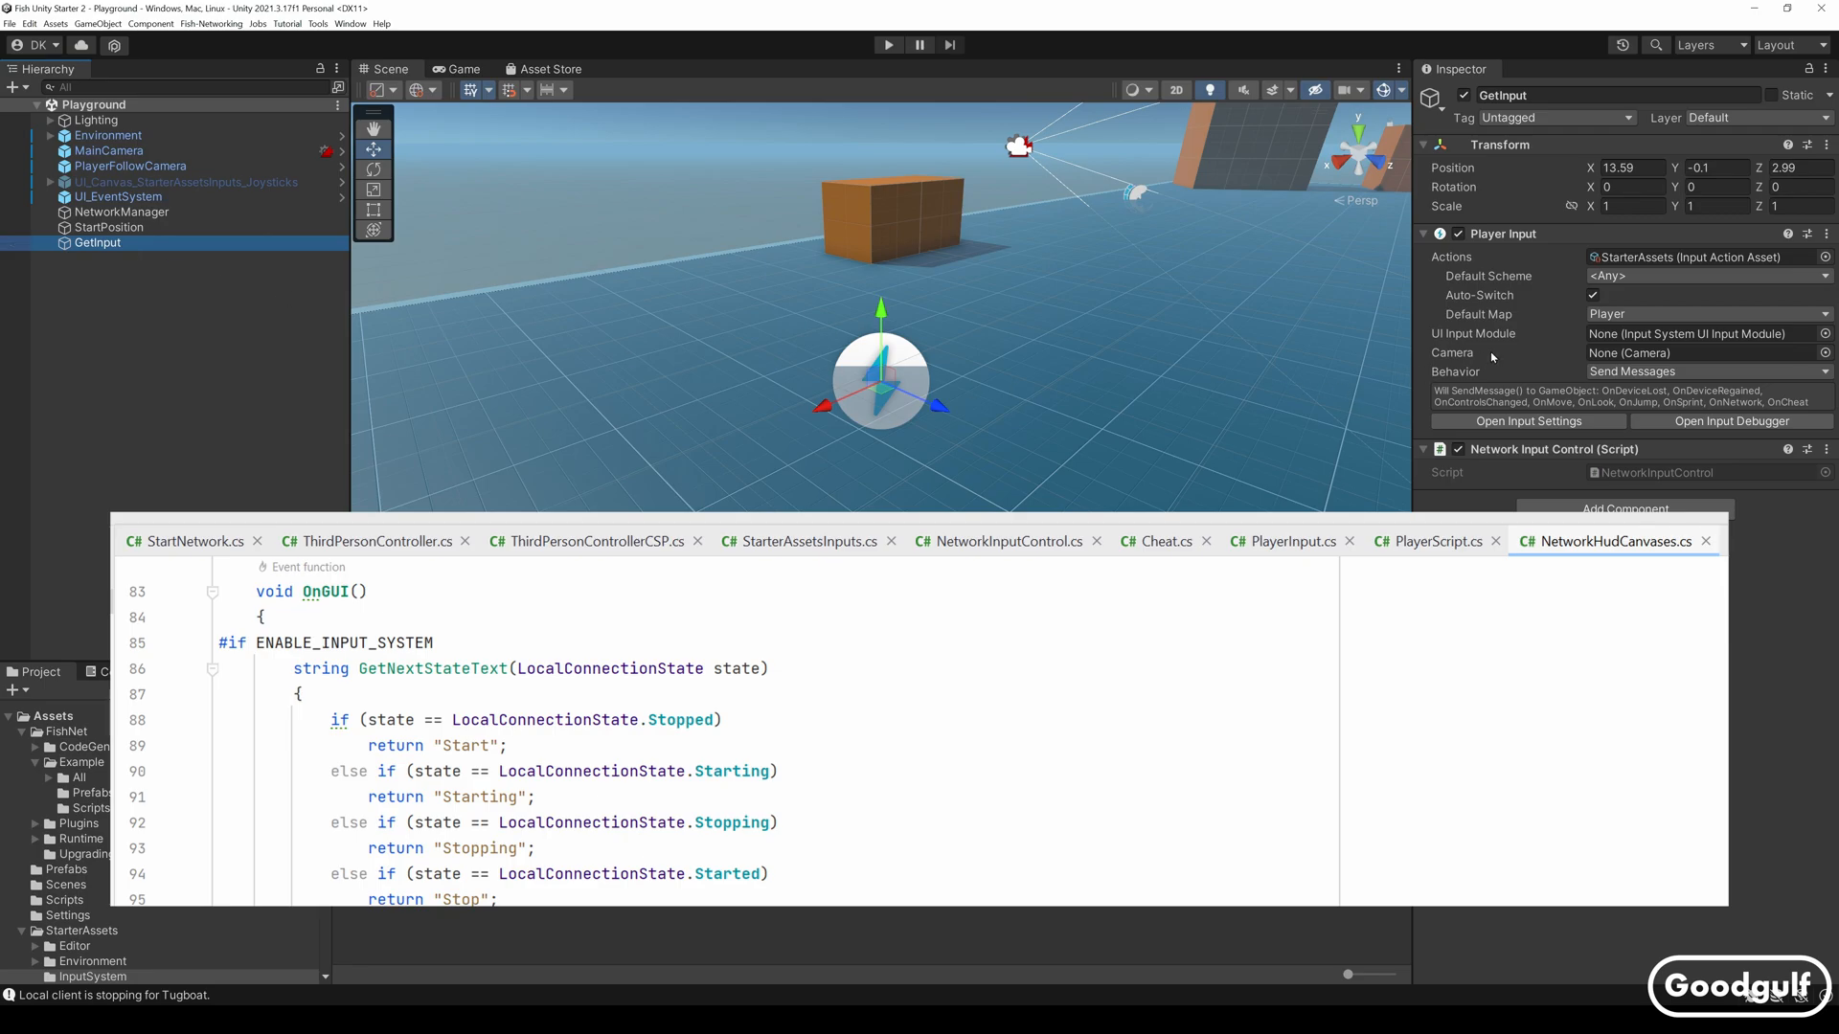
mouse_move(1540, 341)
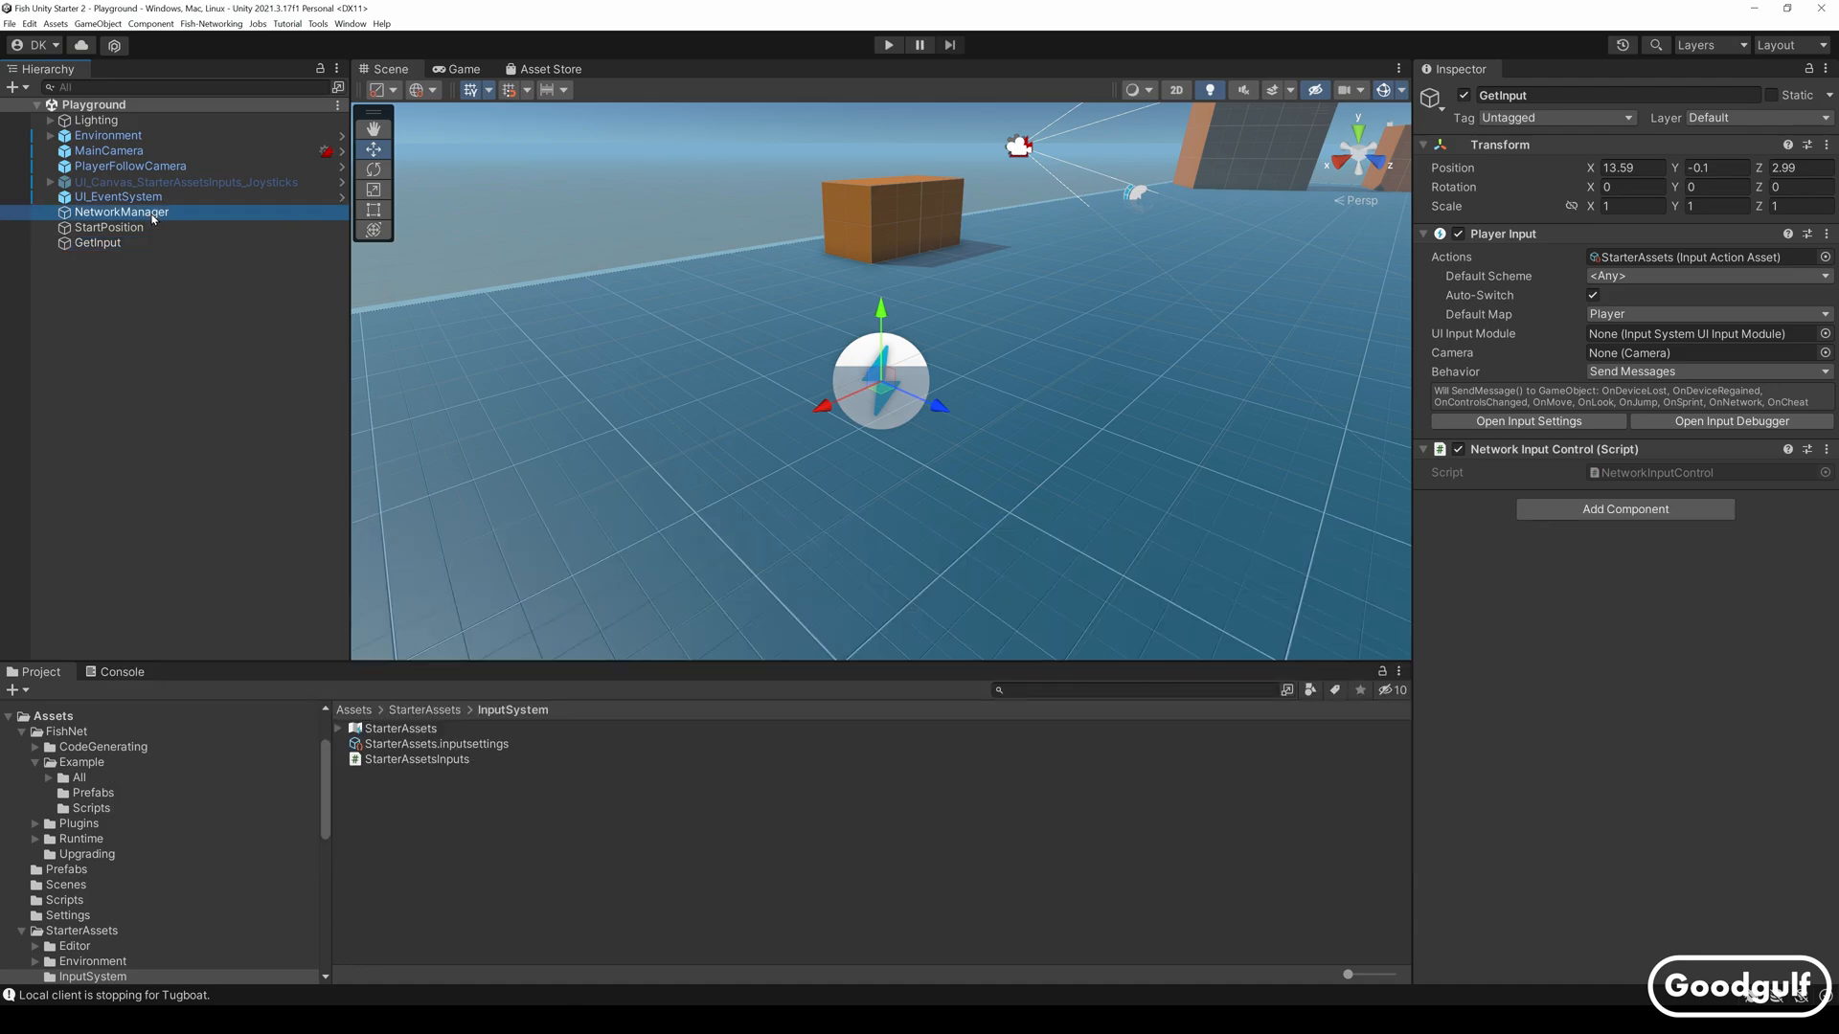
Select NetworkManager in the Hierarchy to reach its StartPosition spawn marker
left_click(121, 213)
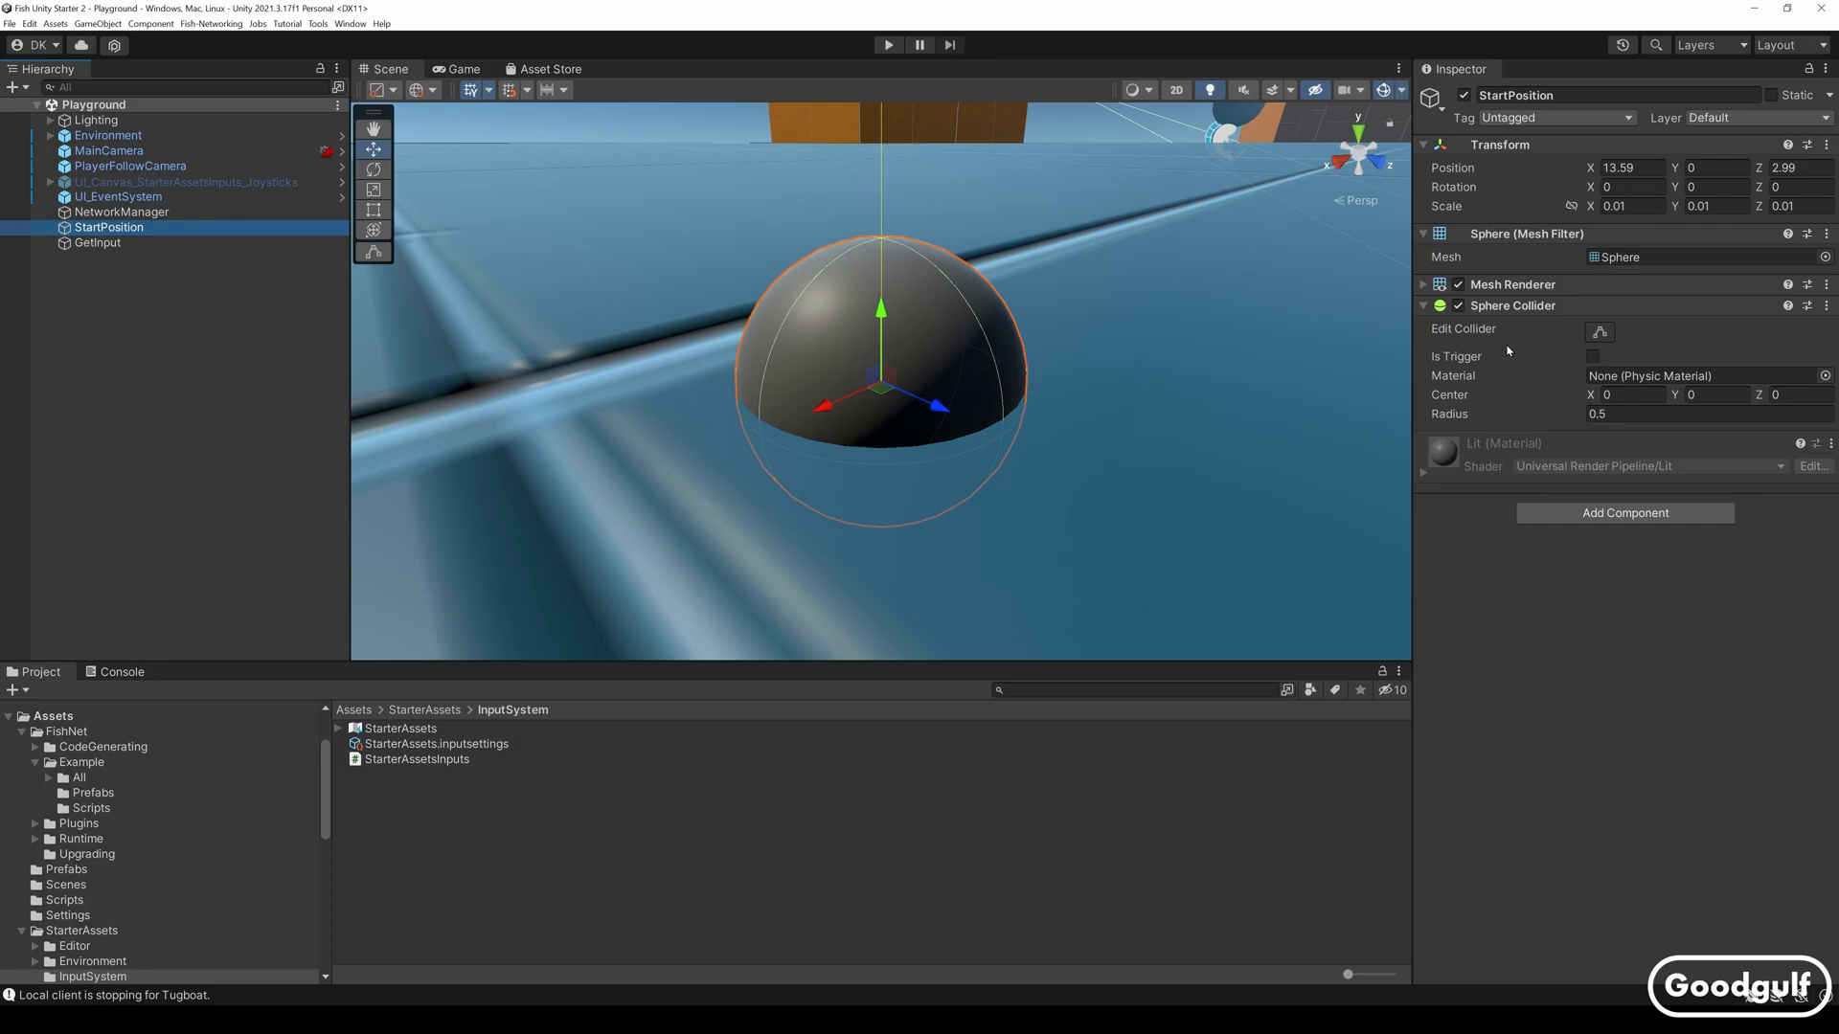
Browse to the project's Prefabs folder holding the PlayerArmature prefab
left_click(121, 212)
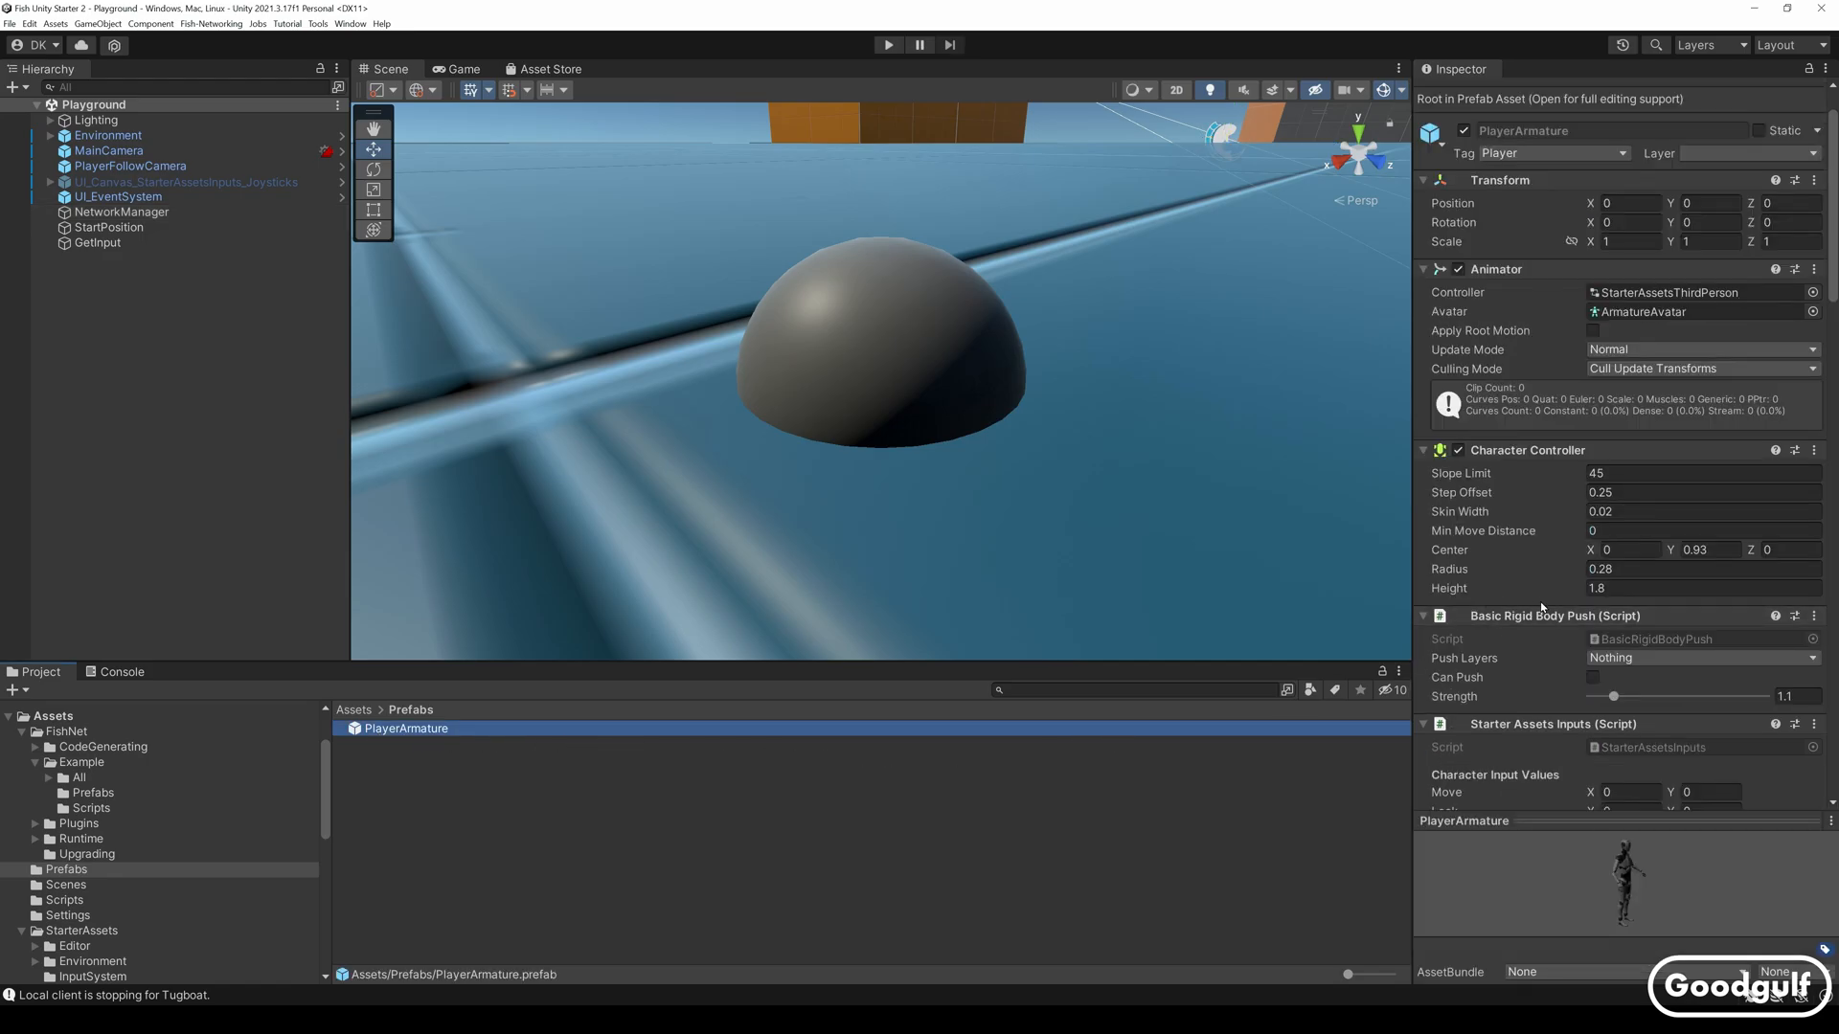
scroll("down", 3)
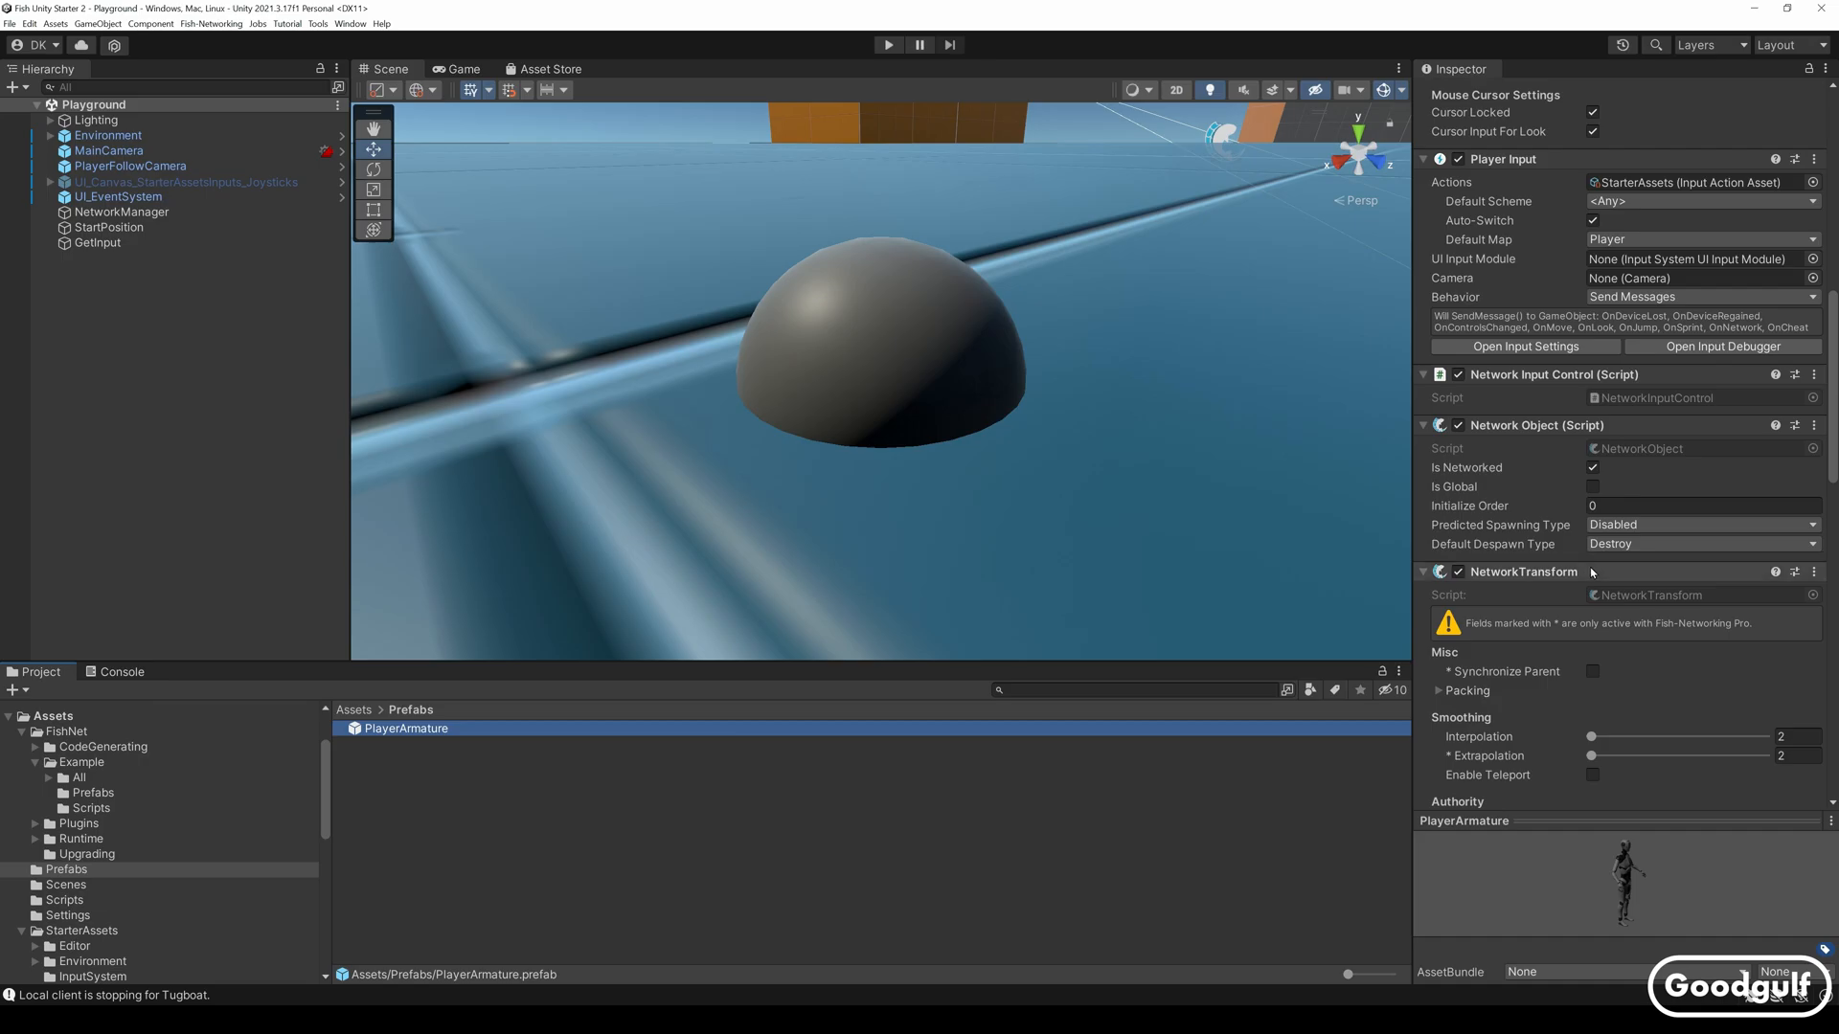
scroll("down", 3)
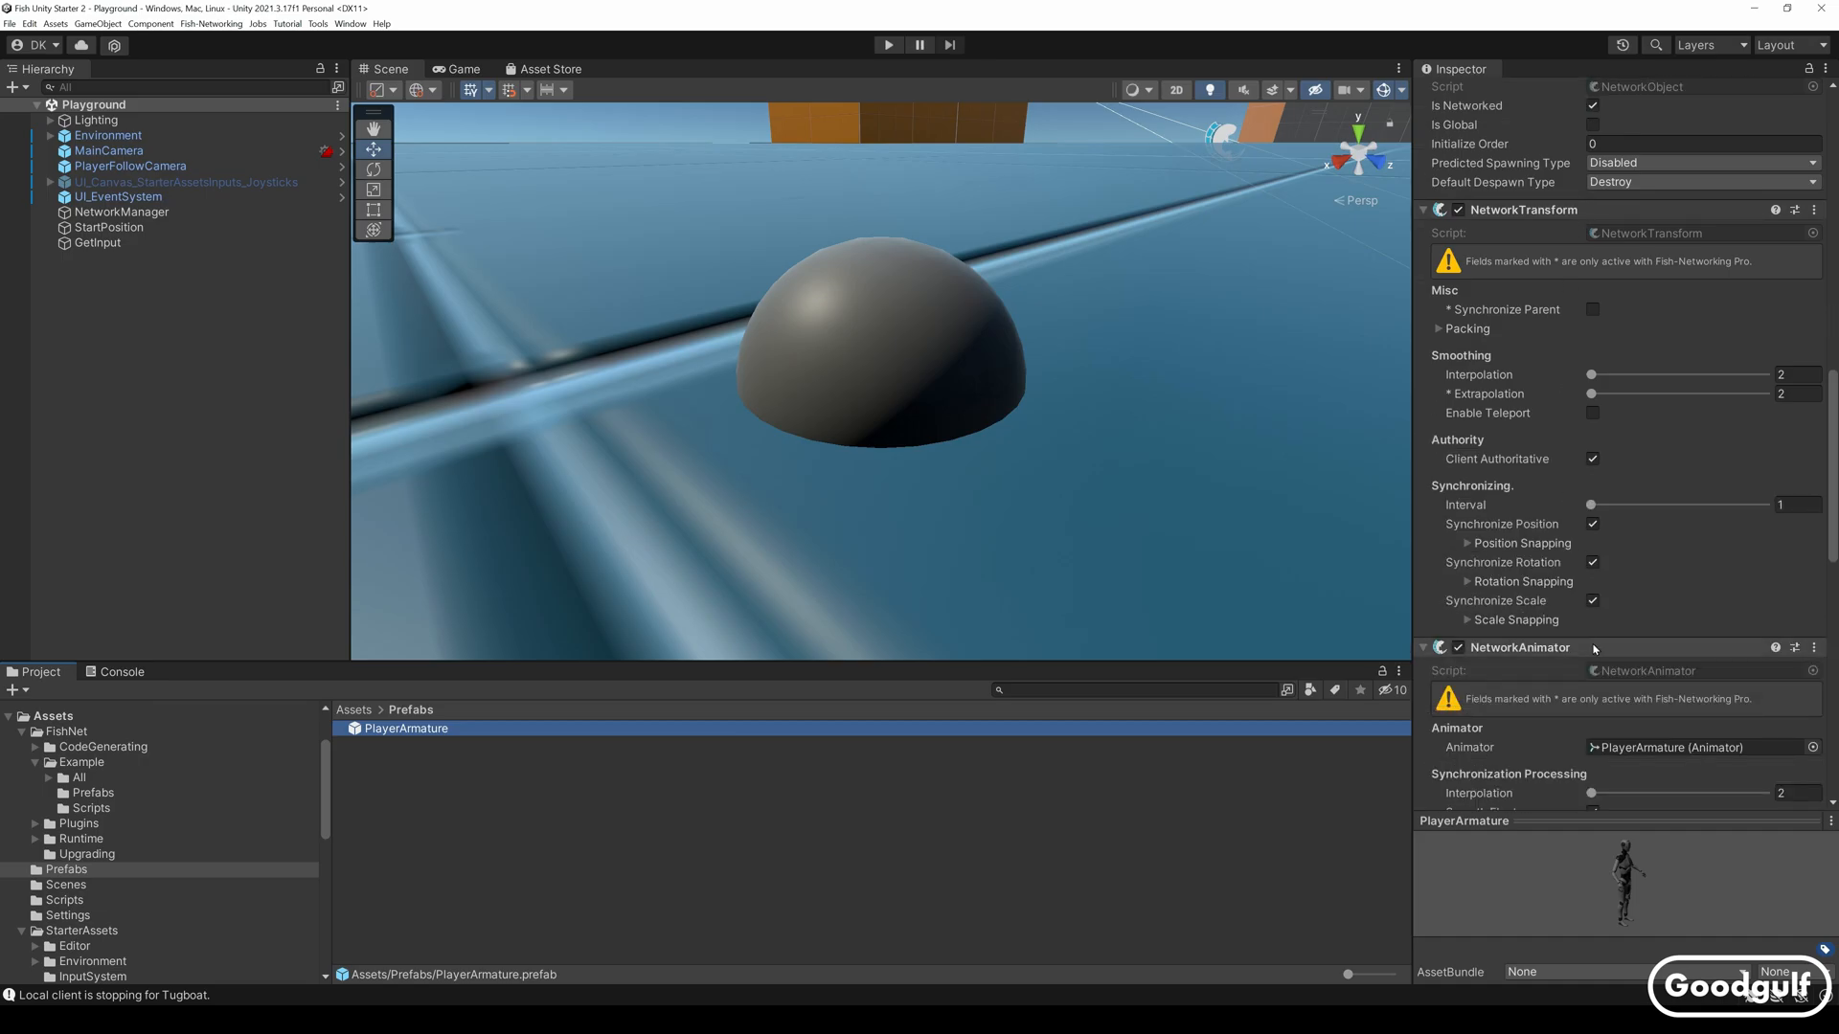
mouse_move(1592, 651)
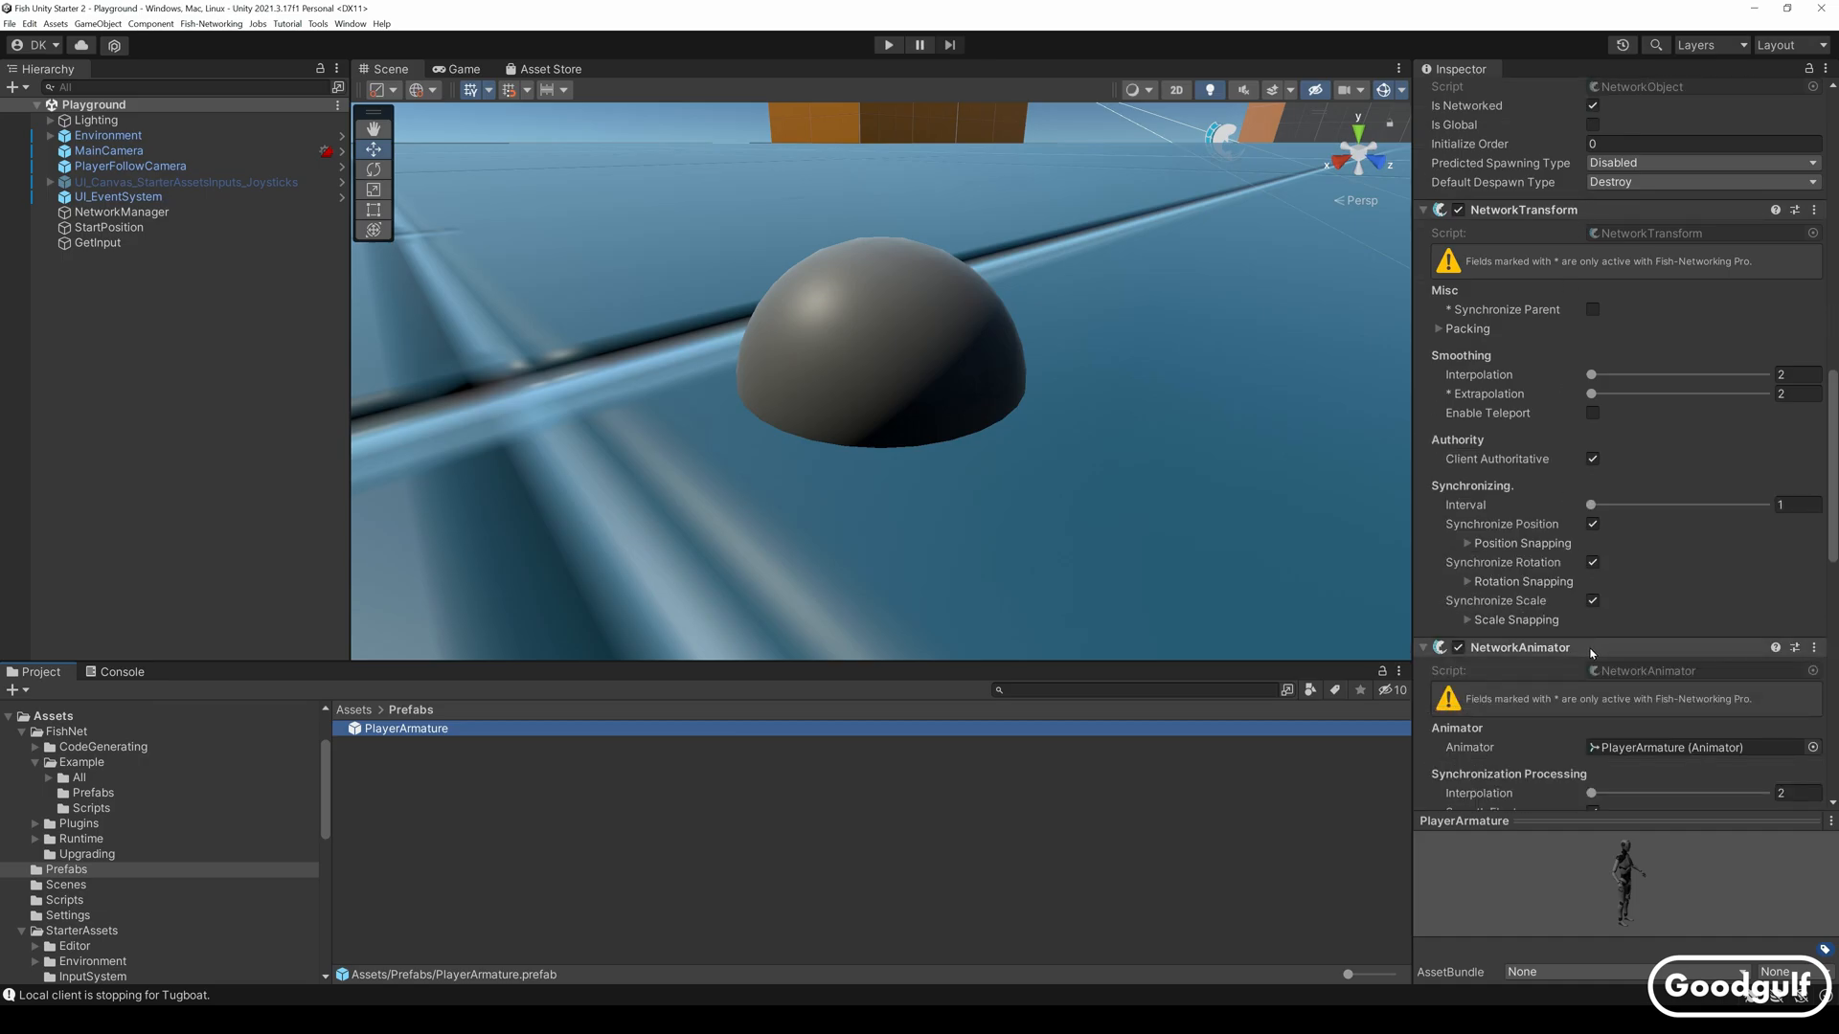
scroll("down", 3)
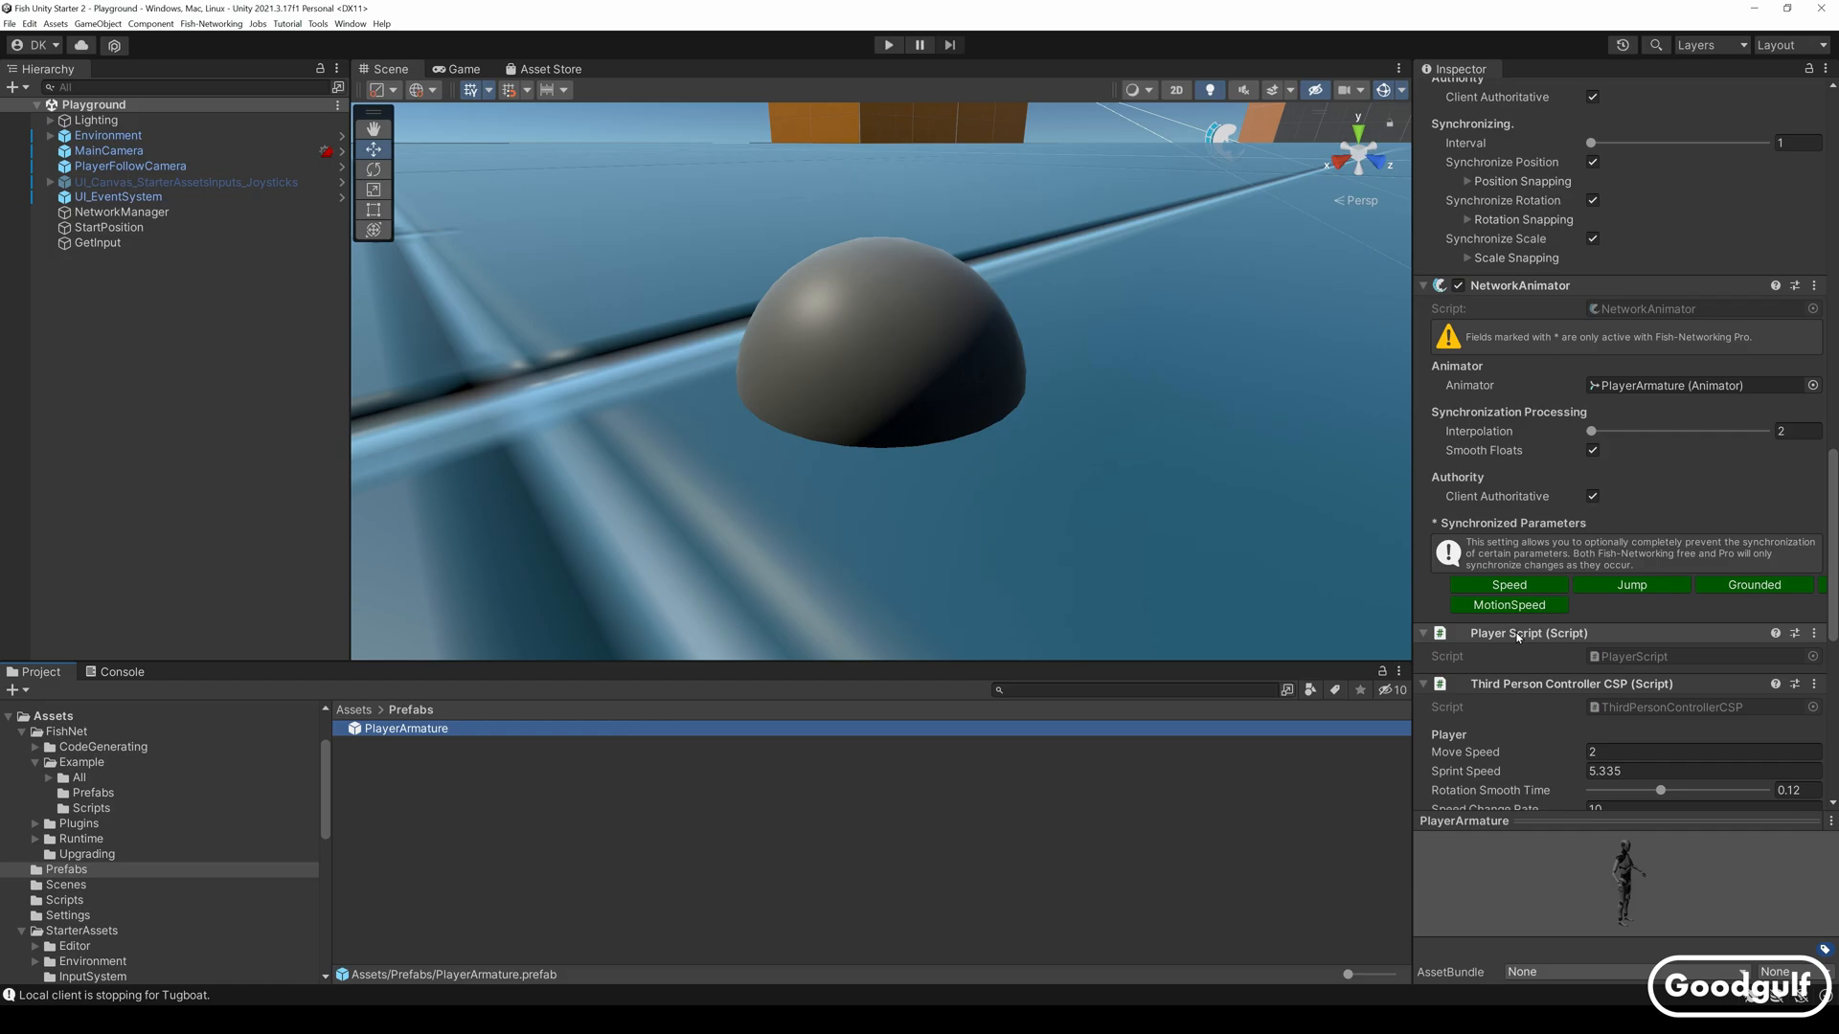
scroll("down", 3)
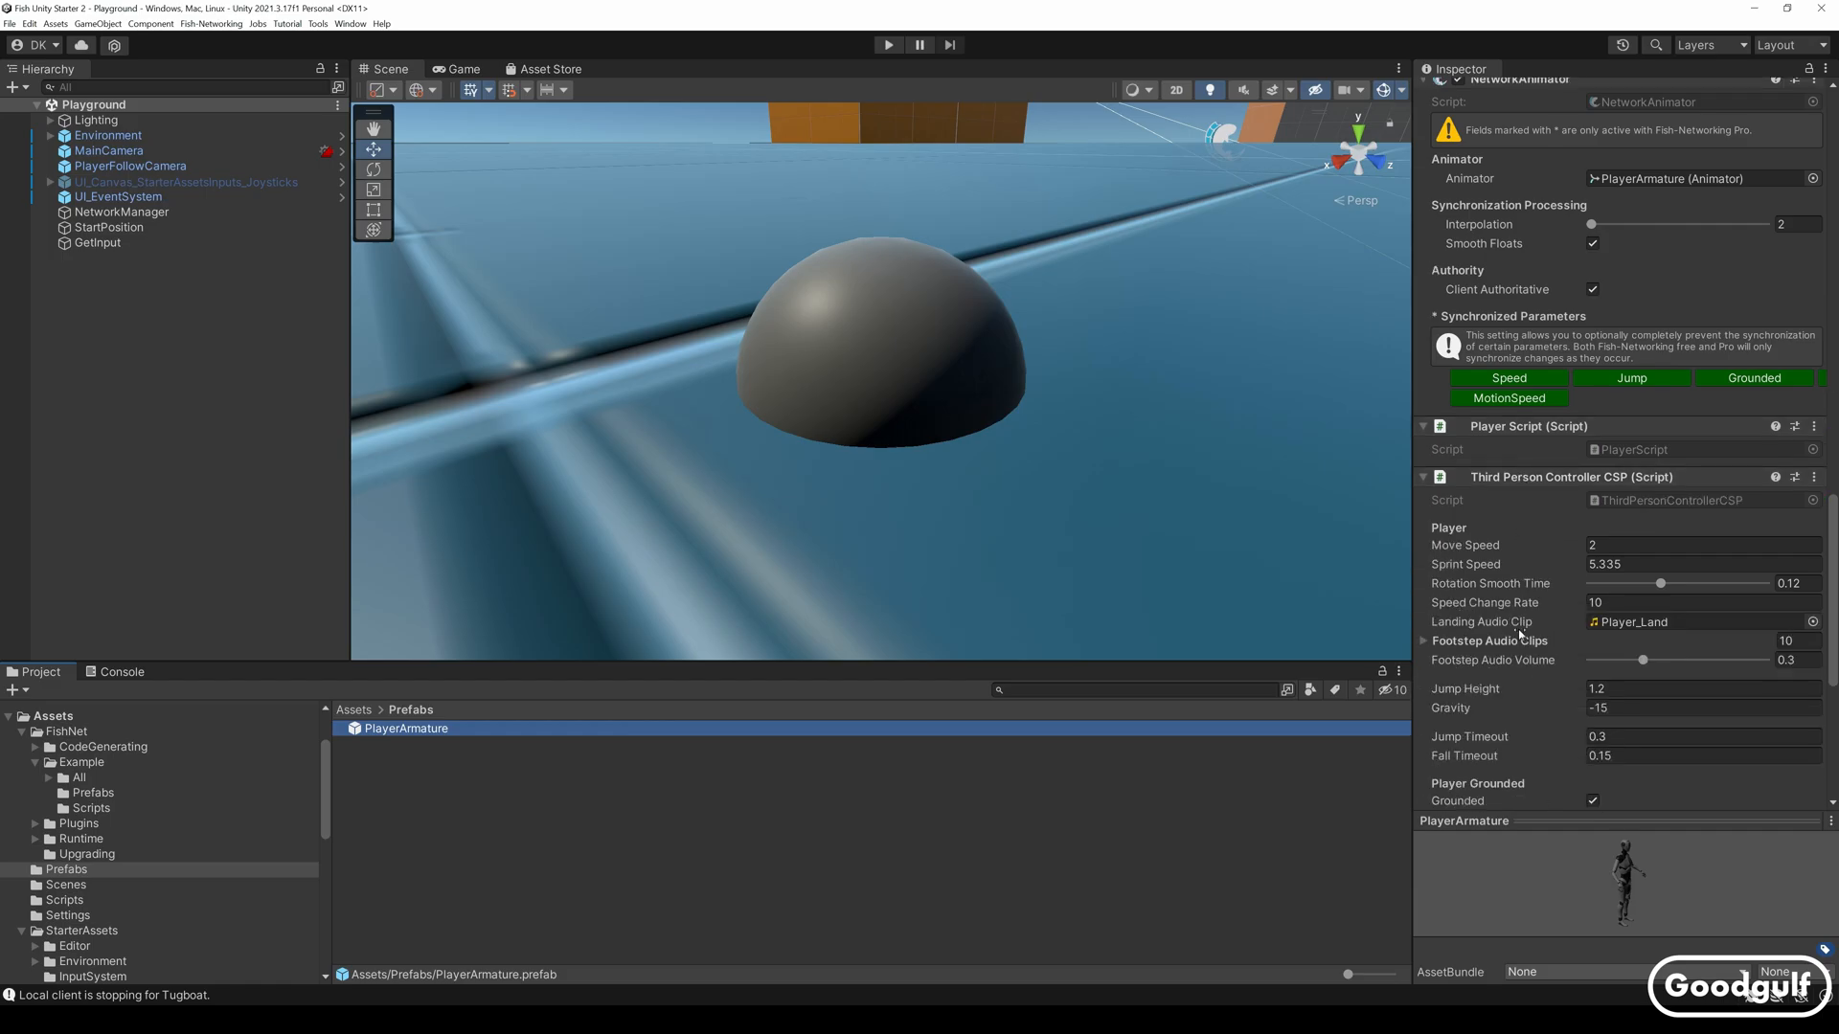
scroll("down", 3)
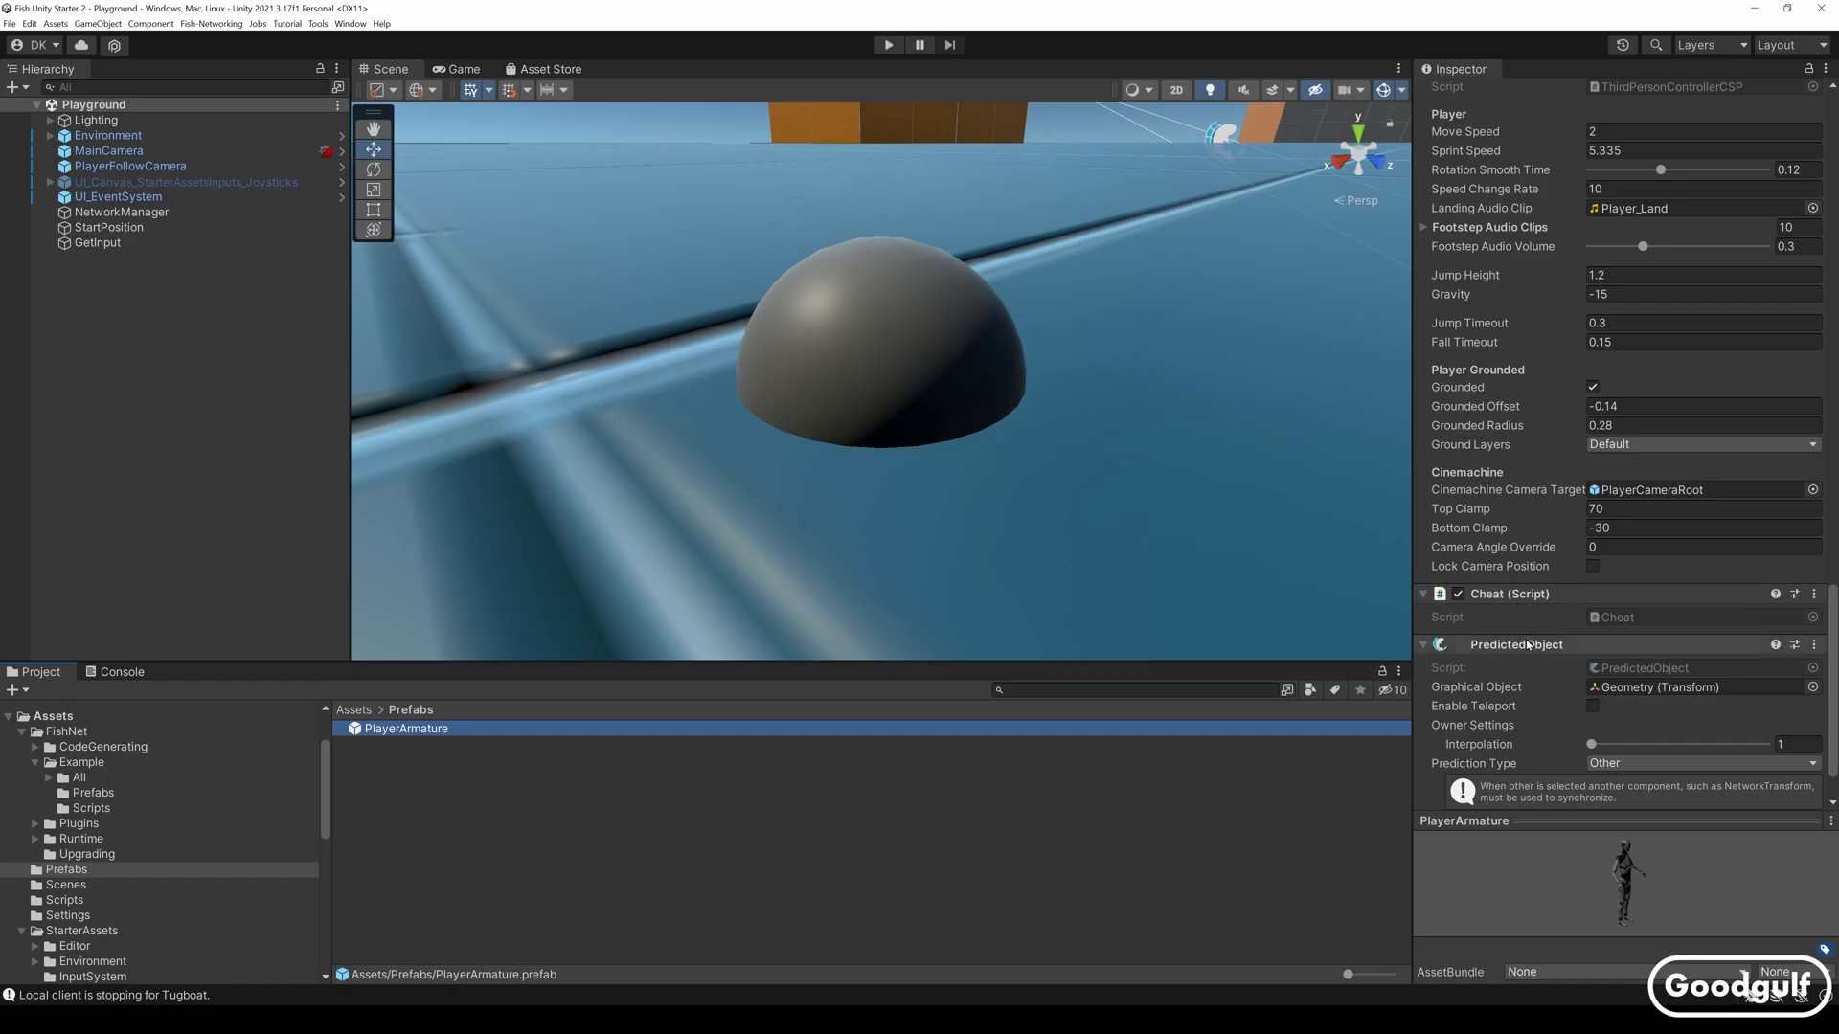
scroll("down", 3)
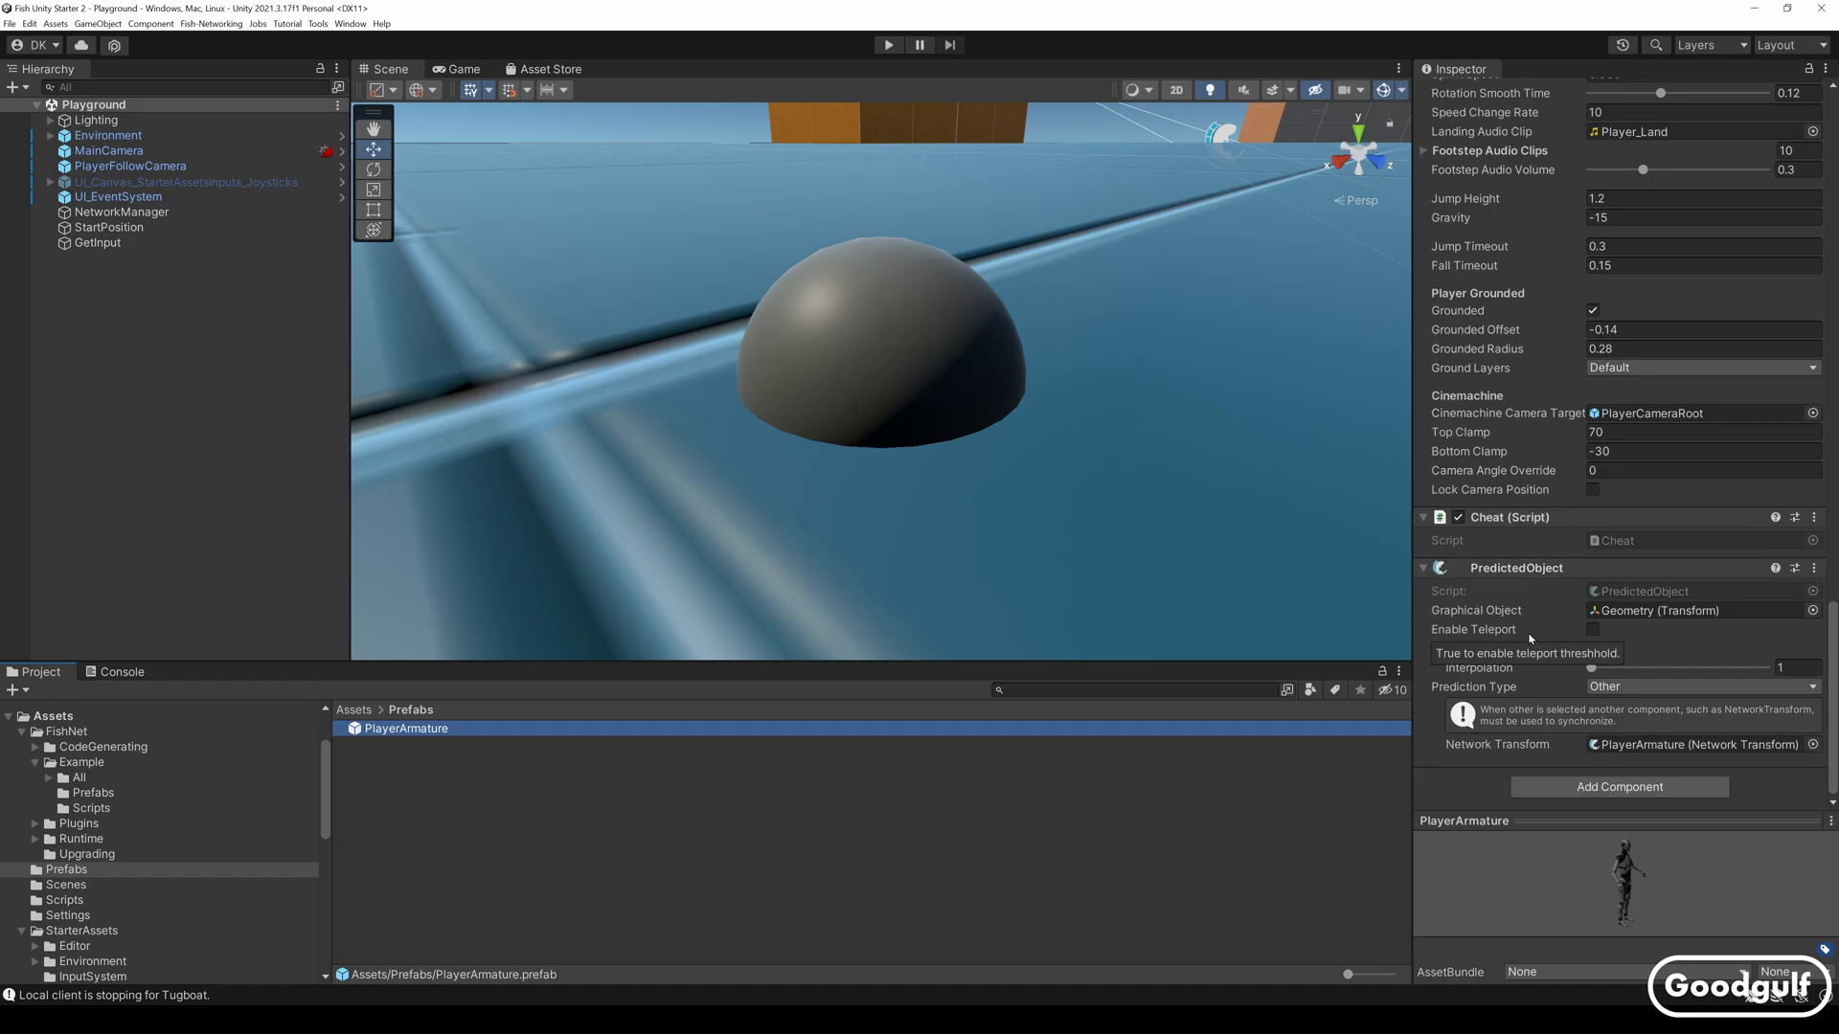
In Prefab Mode, confirm PredictedObject references the Geometry child and the root's NetworkTransform
double_click(406, 728)
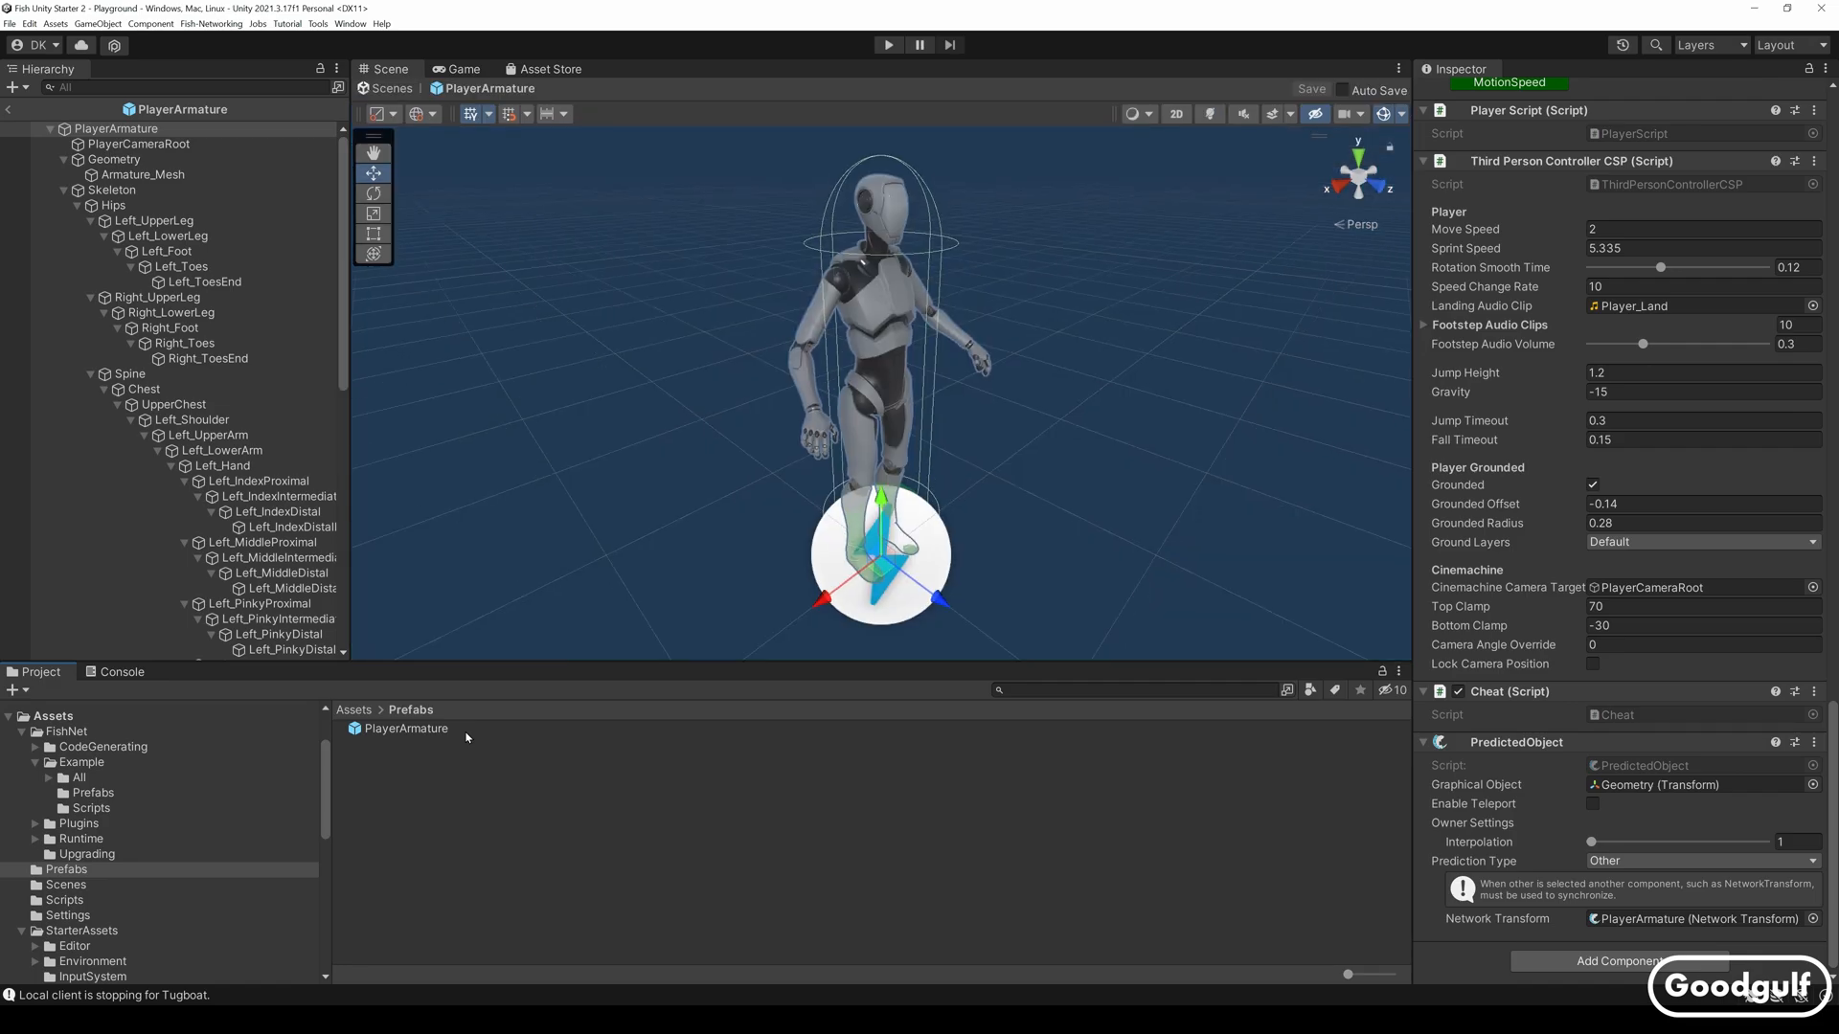
left_click(113, 159)
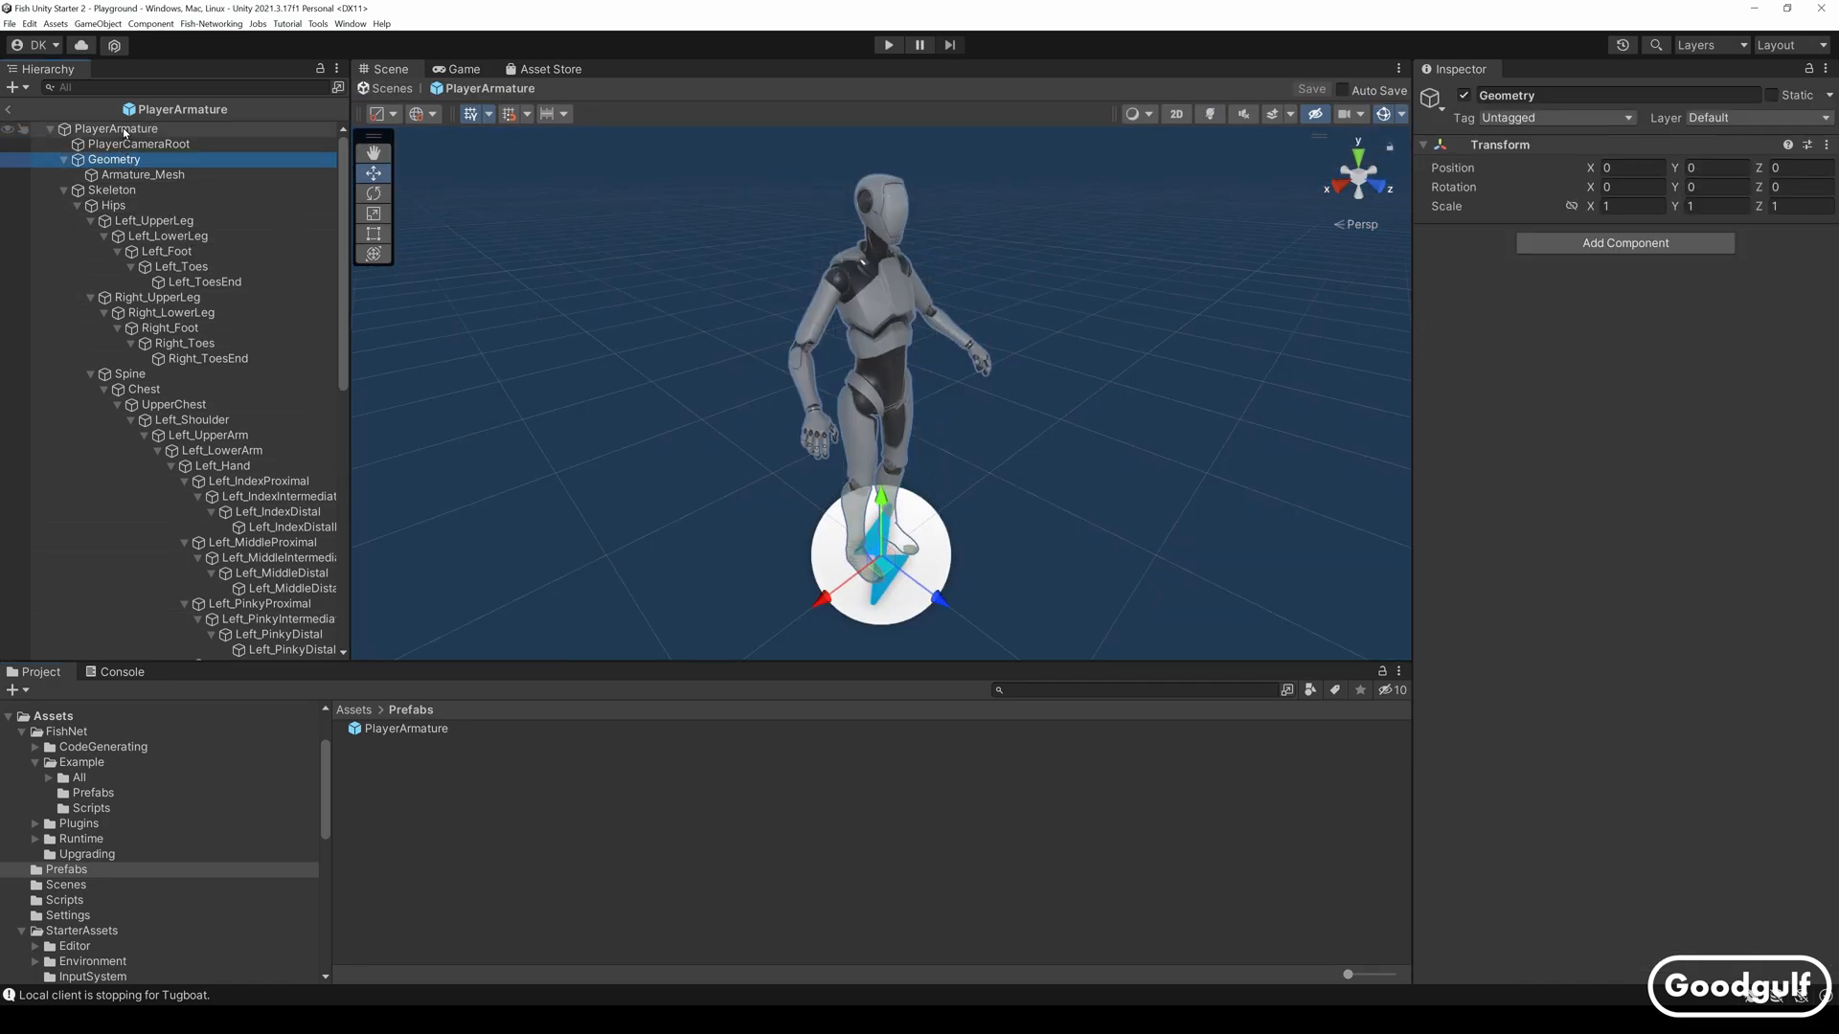
left_click(117, 128)
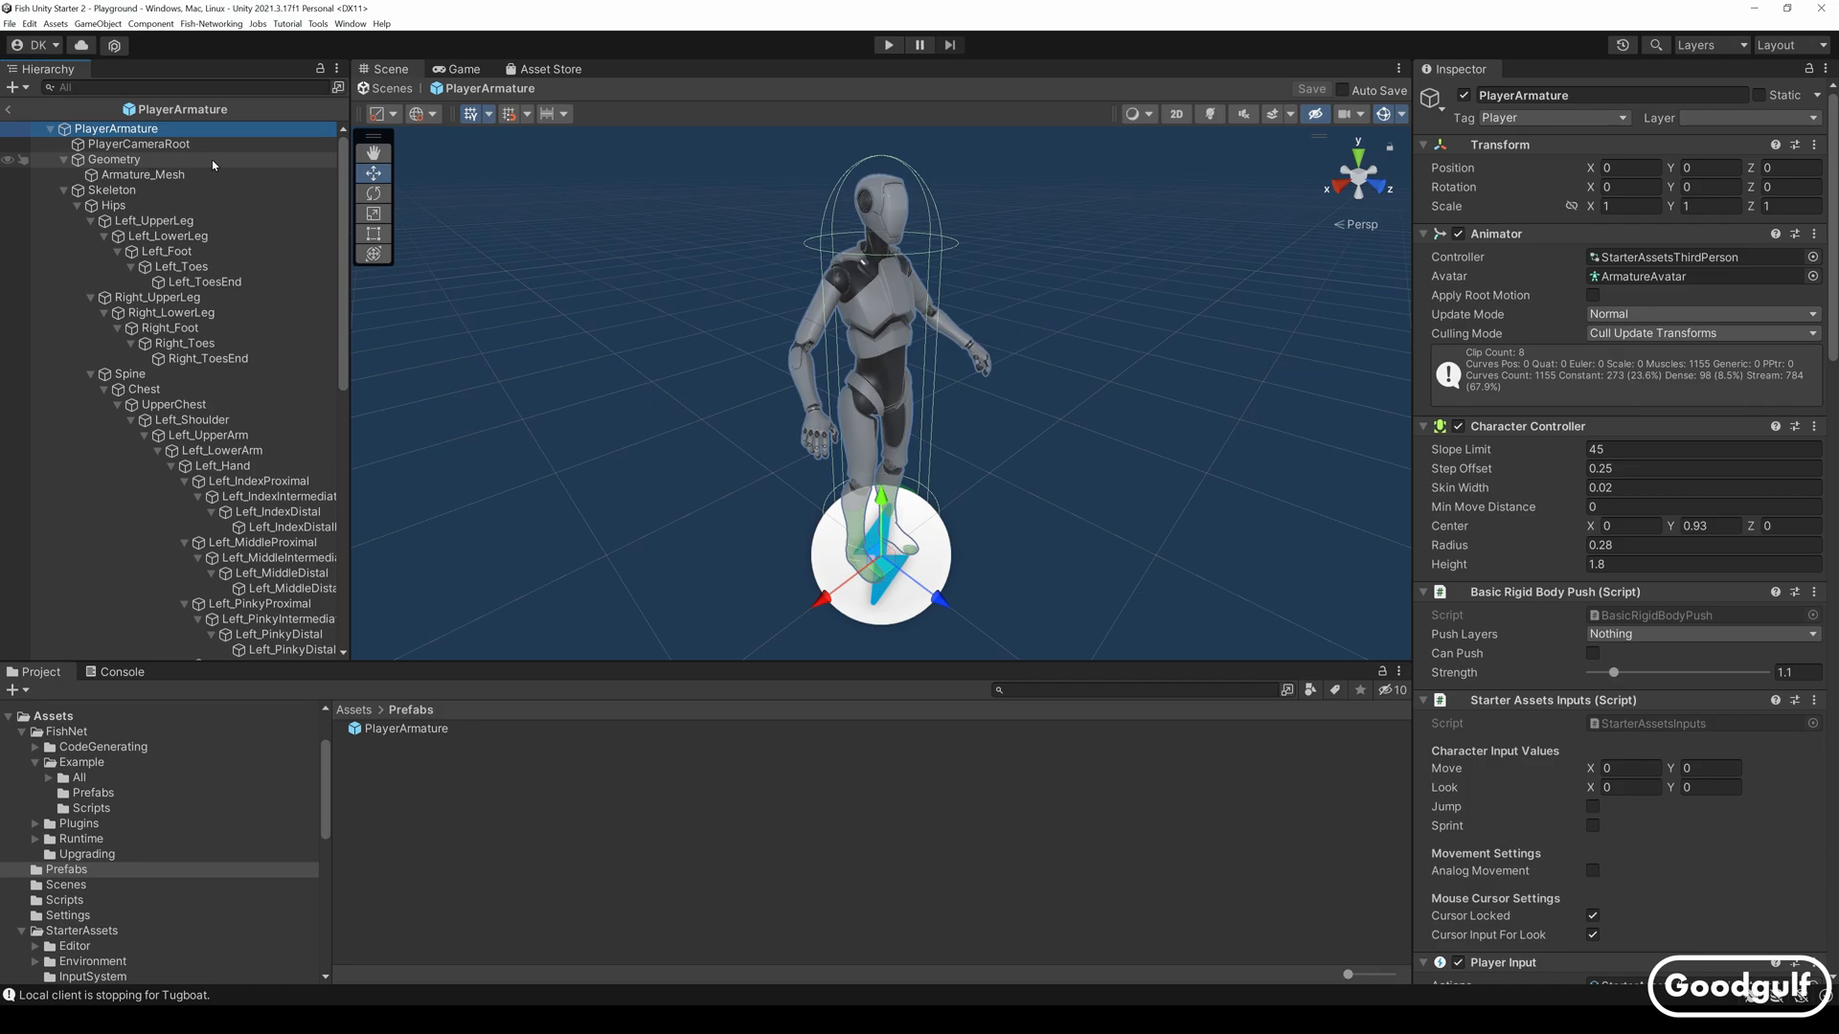
scroll("down", 3)
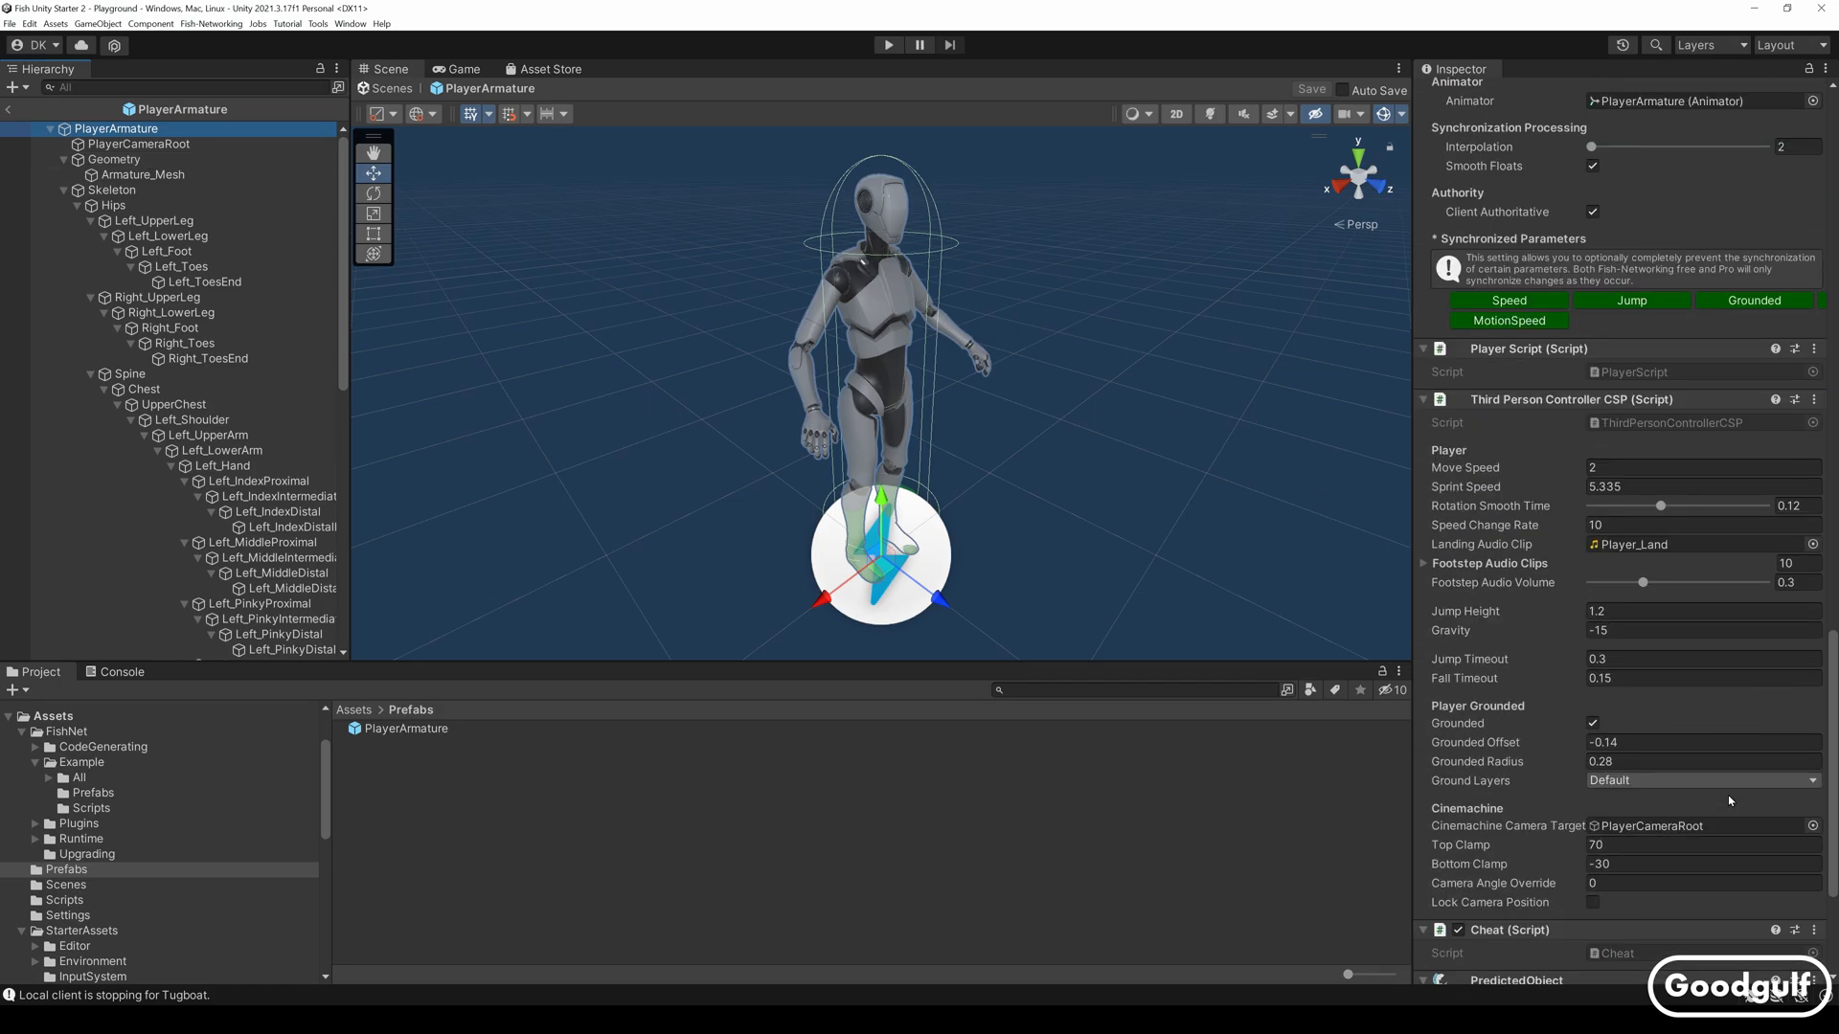
scroll("down", 3)
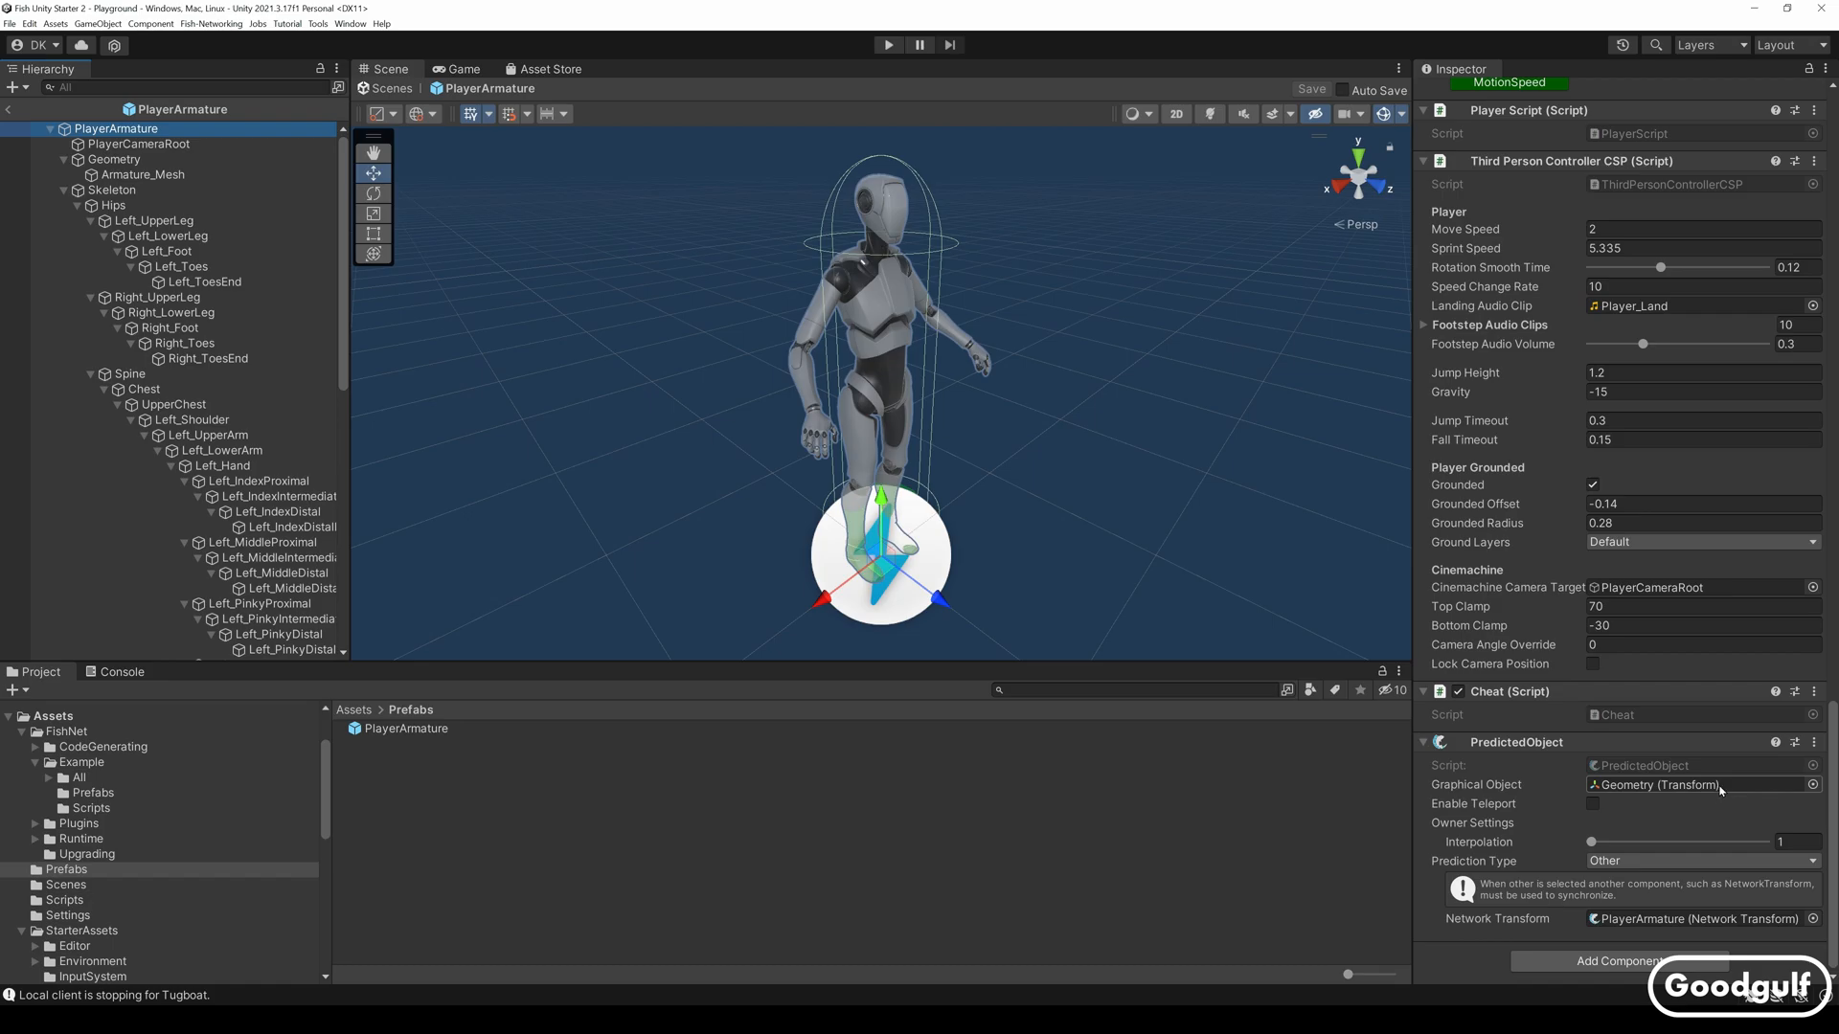
left_click(114, 159)
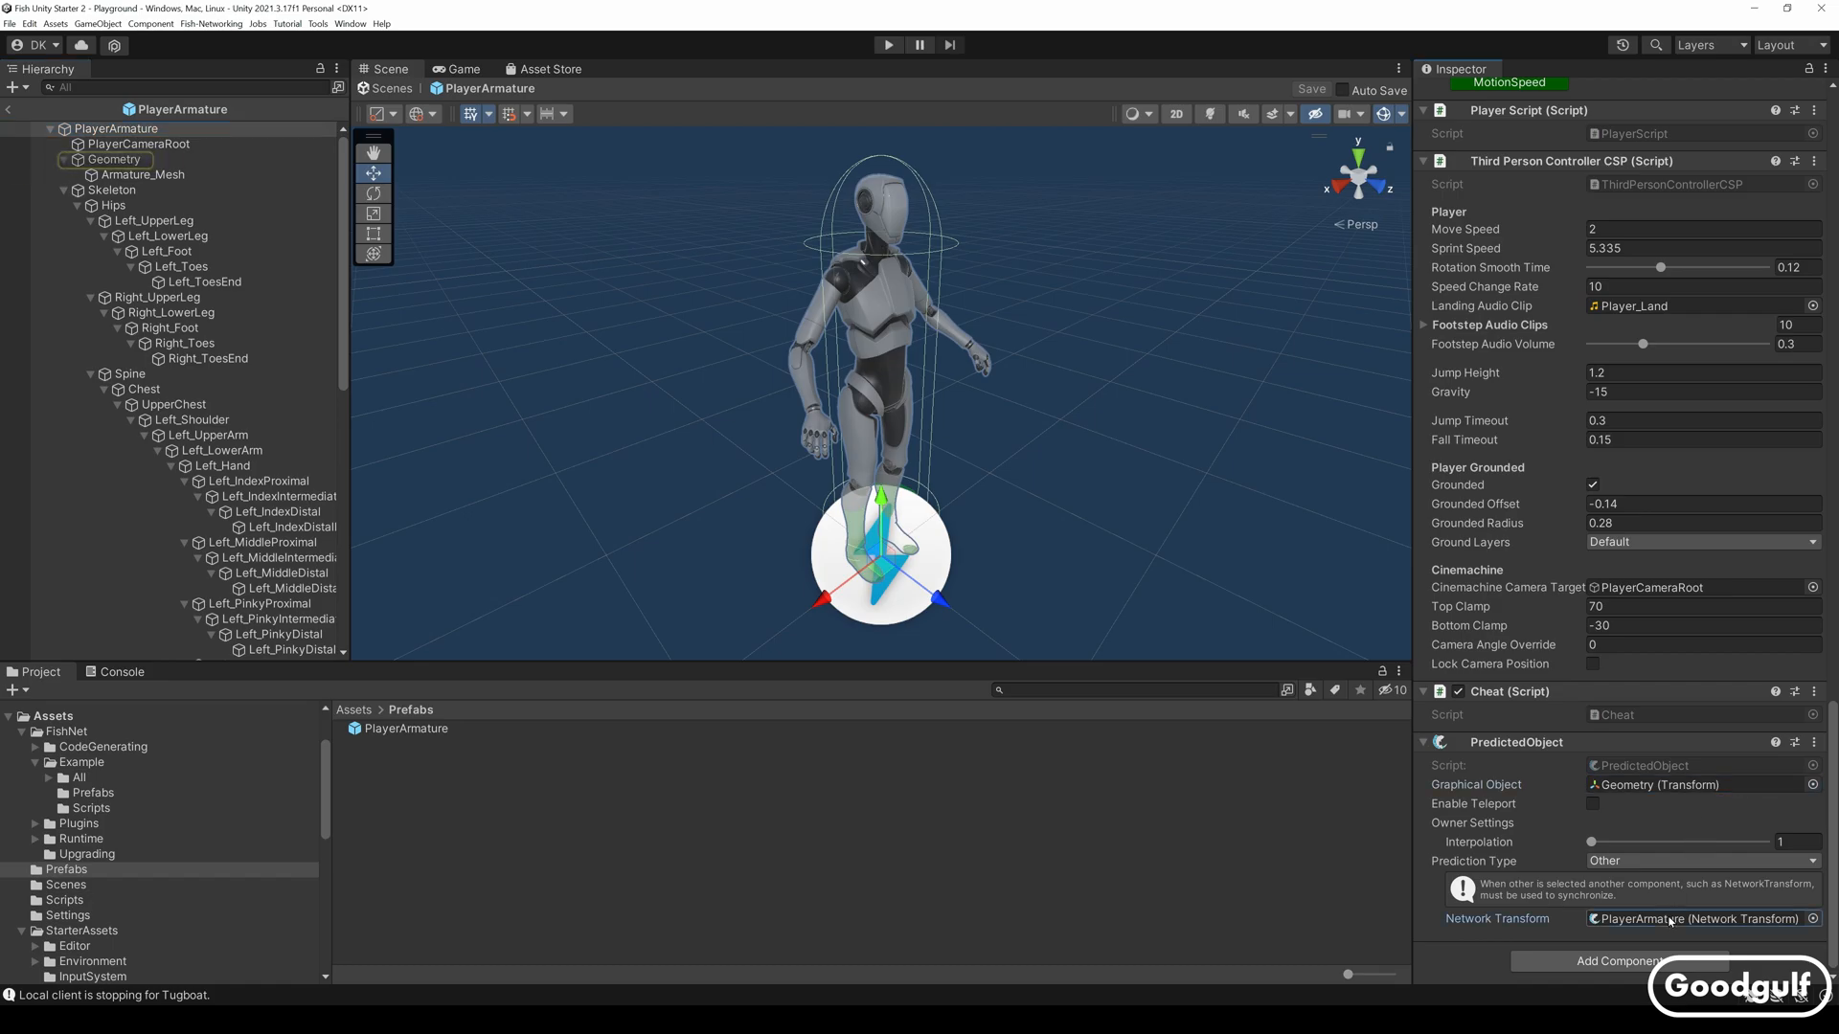
left_click(138, 128)
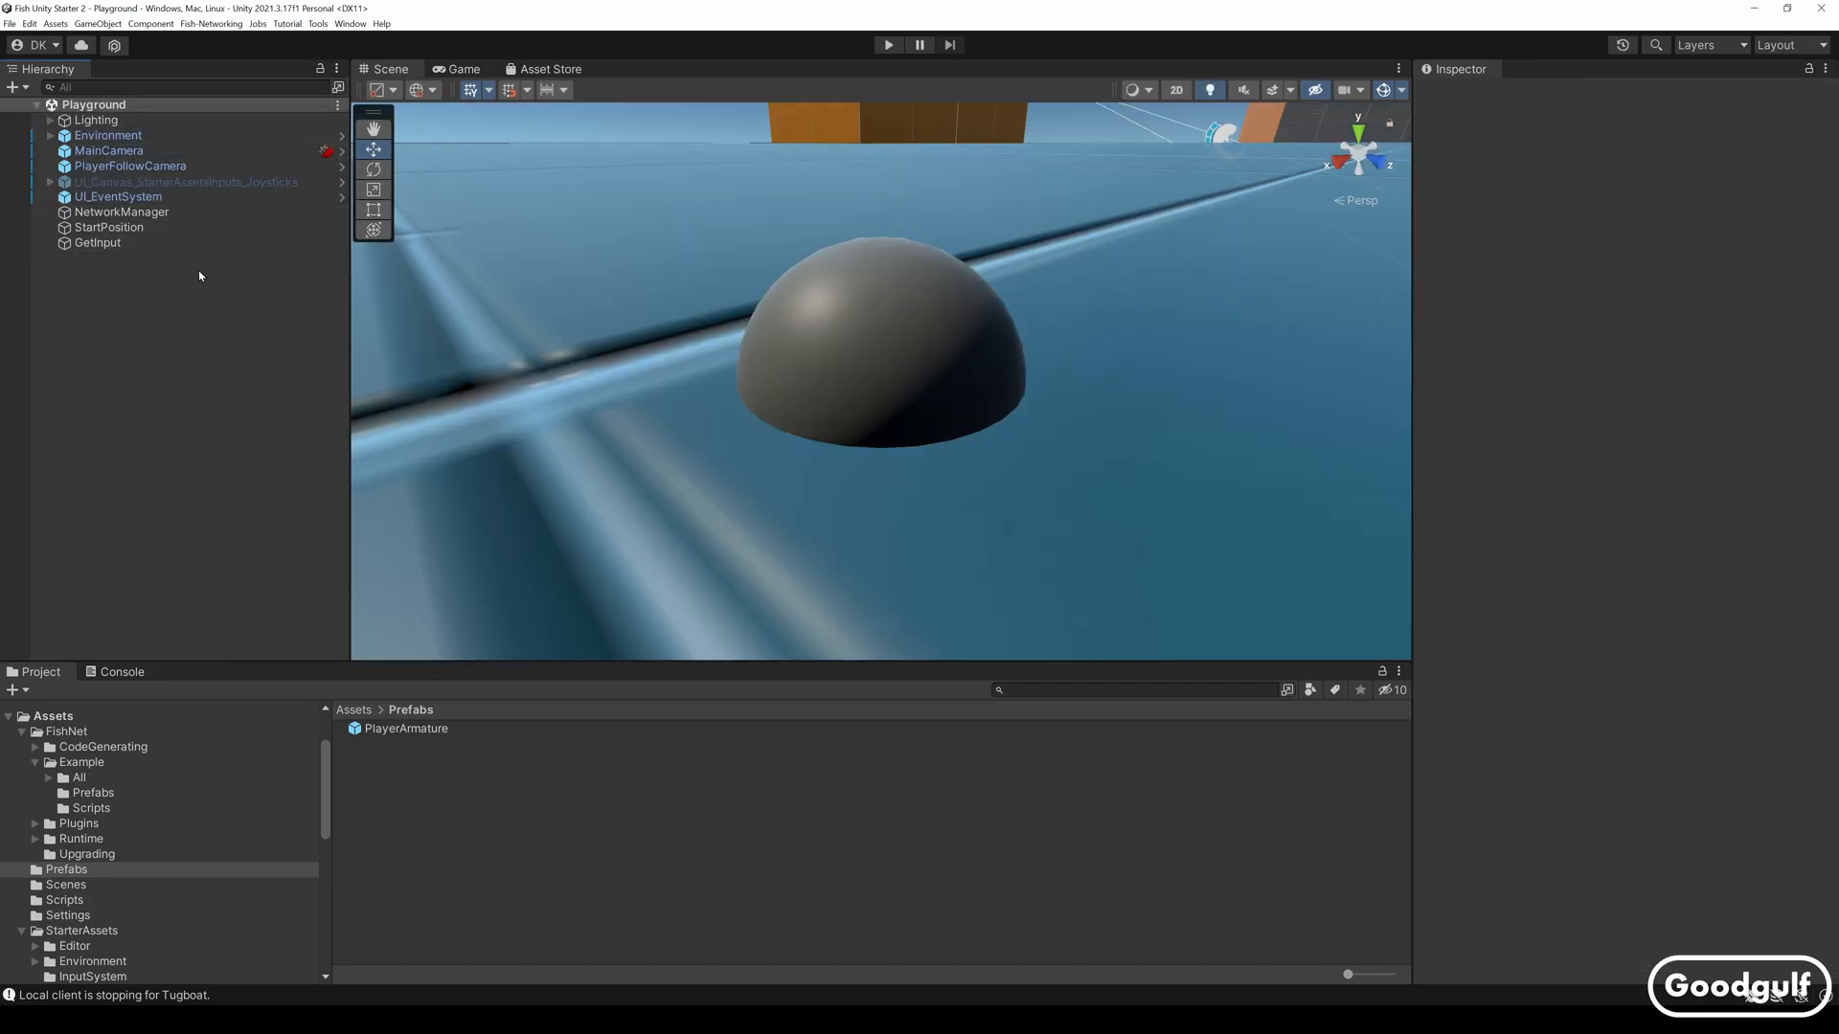
mouse_move(159, 364)
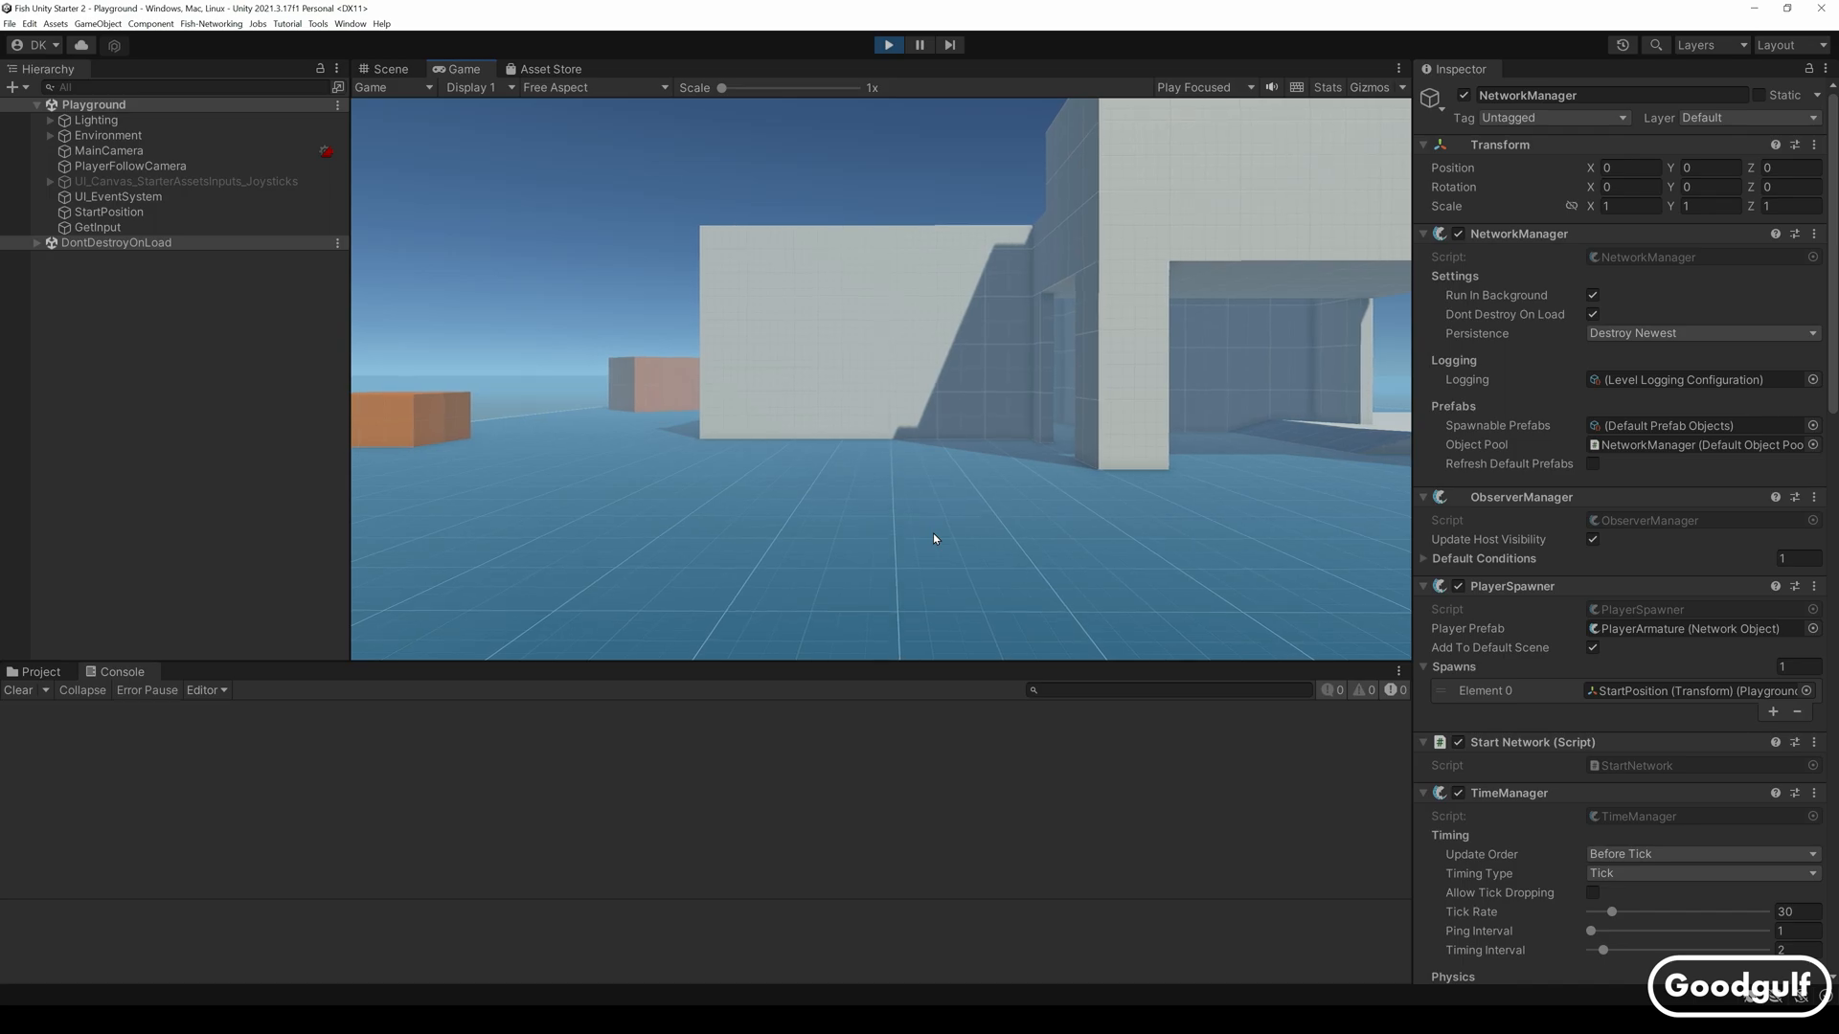
Give the running Playground game input focus after entering Play mode
left_click(887, 44)
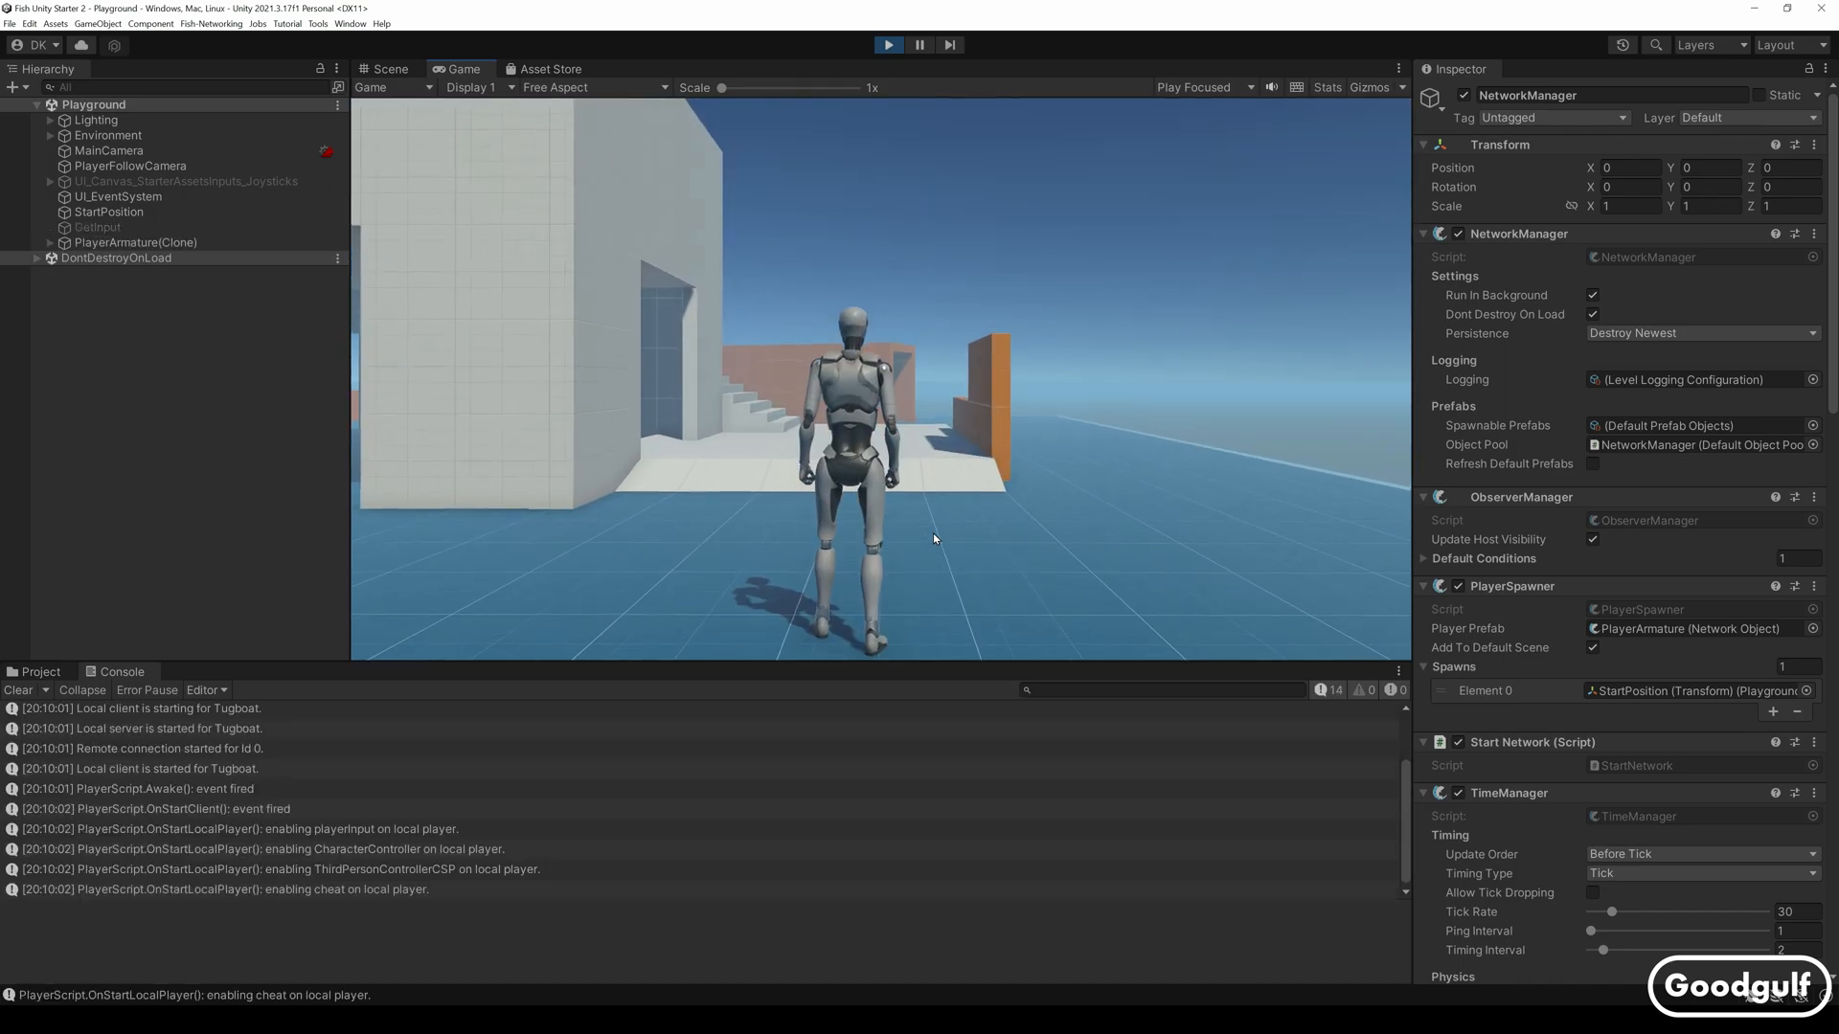